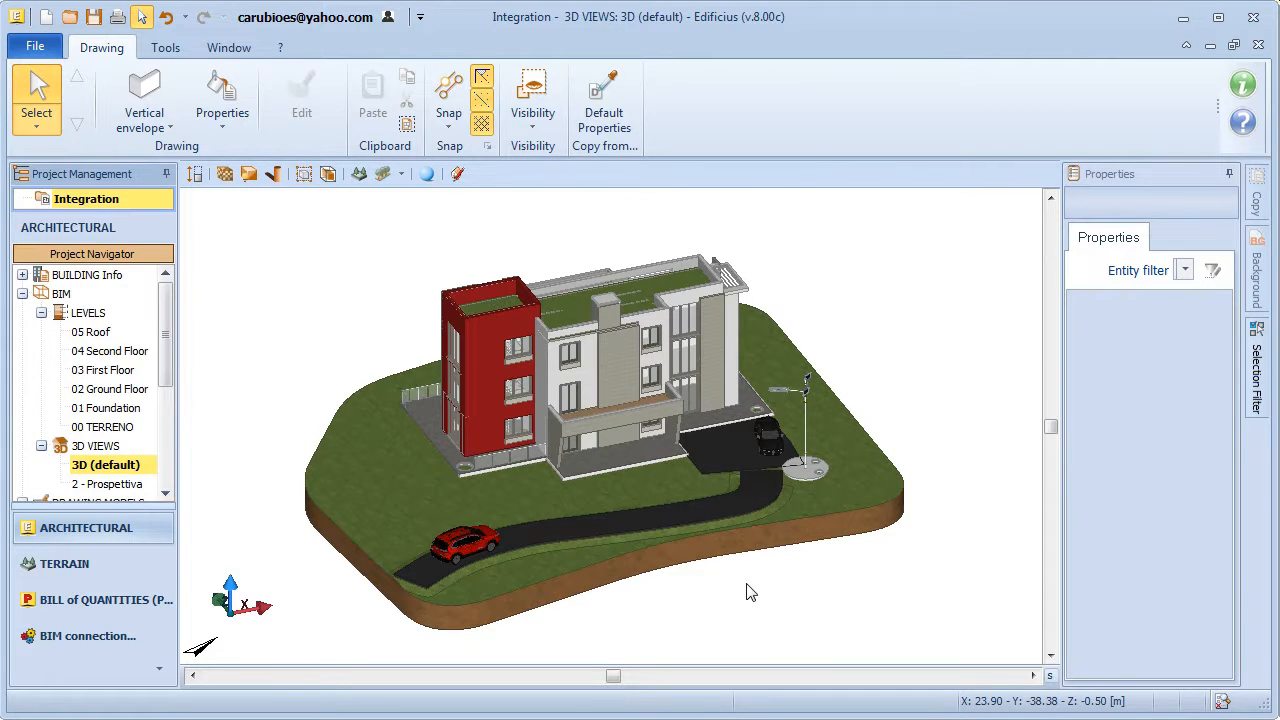
pyautogui.moveTo(136, 400)
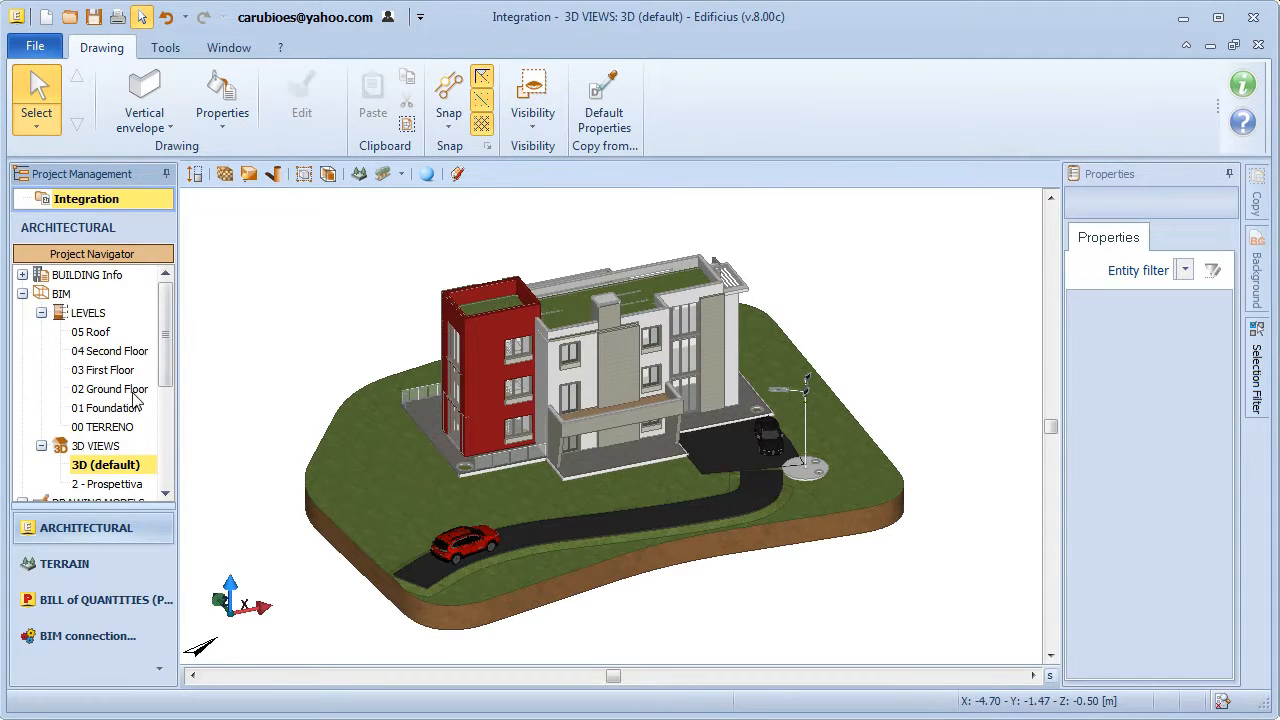
# Select a column on 02 Ground Floor and bring up the BIM connection options
pyautogui.doubleClick(110, 388)
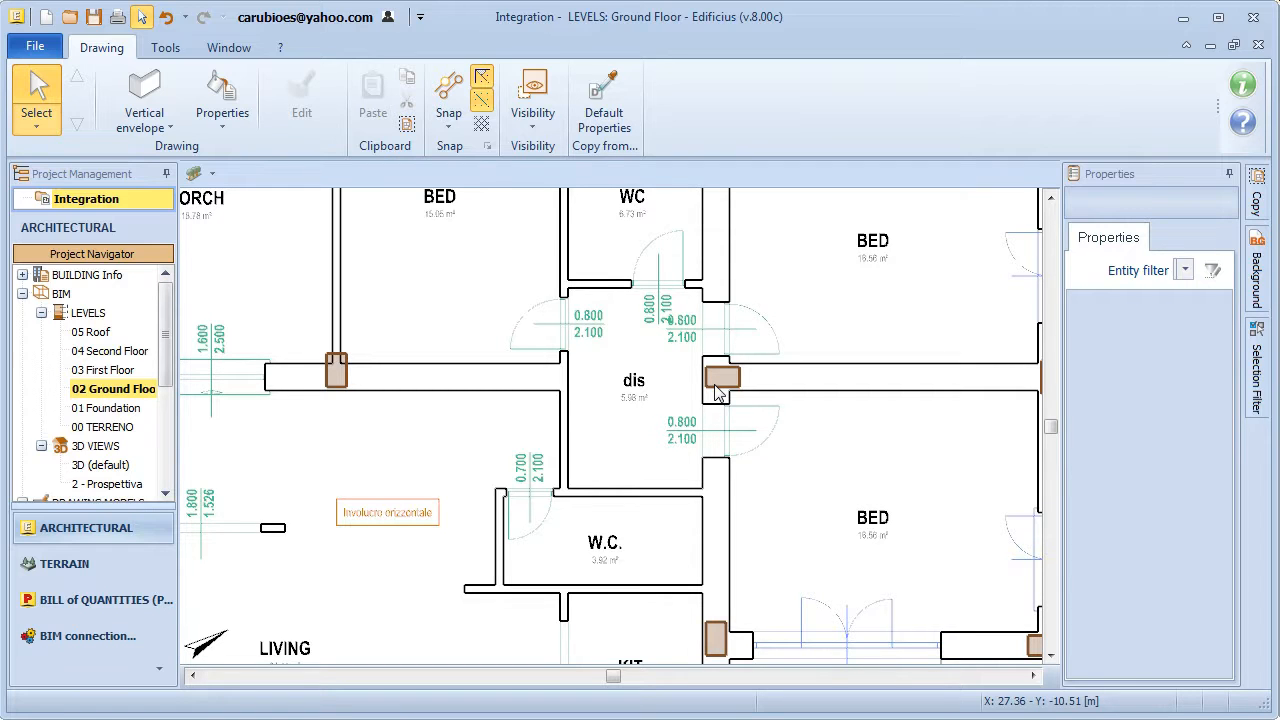
pyautogui.click(722, 378)
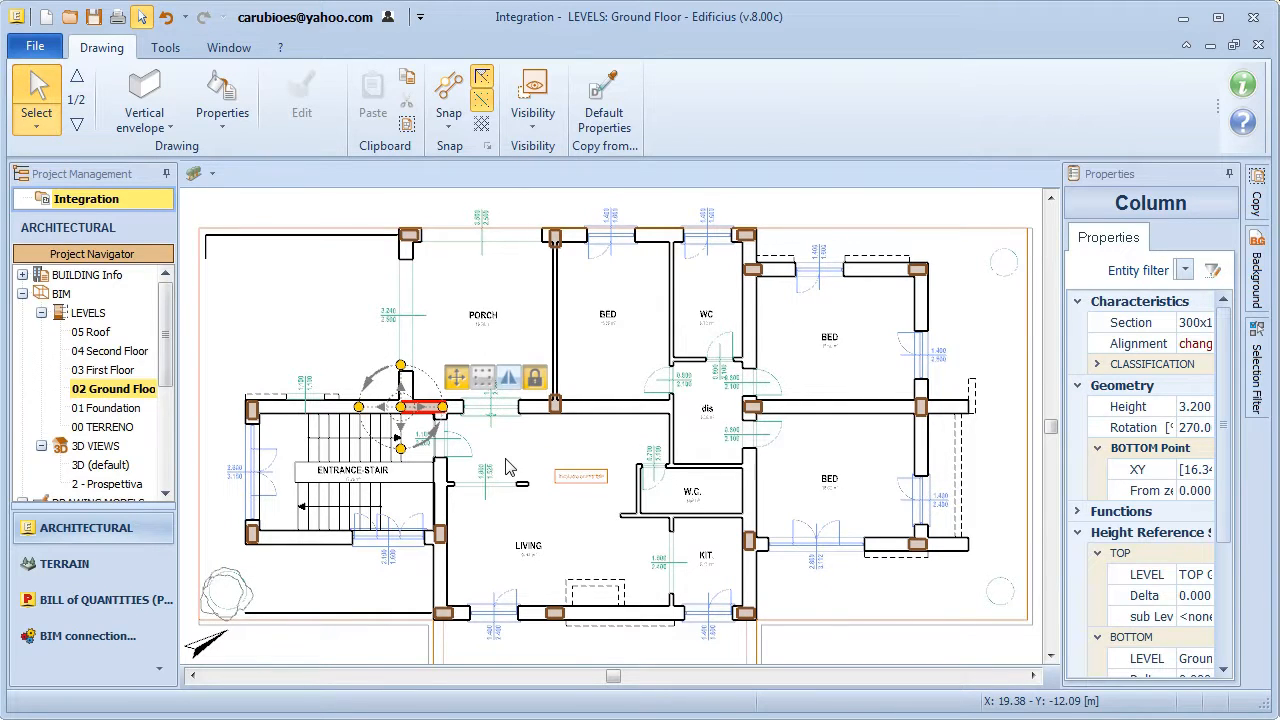
pyautogui.click(686, 424)
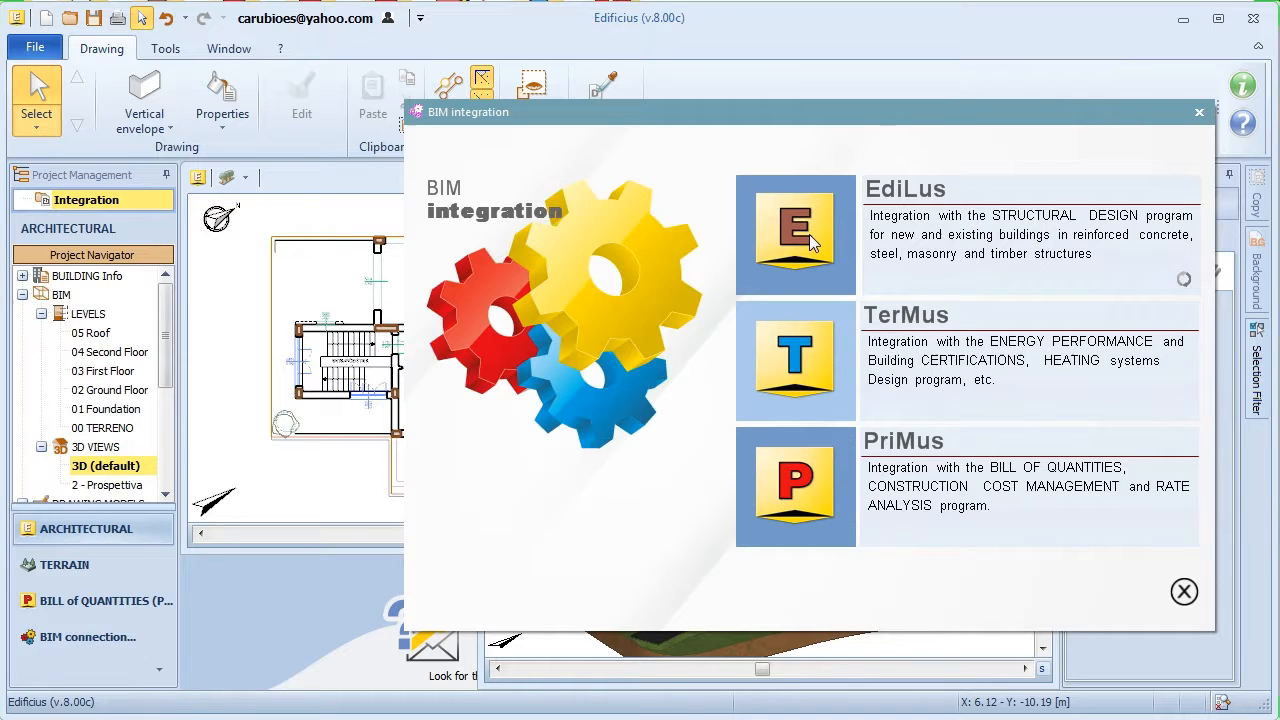
# Send the building to EdiLus as a new structural project
pyautogui.click(796, 234)
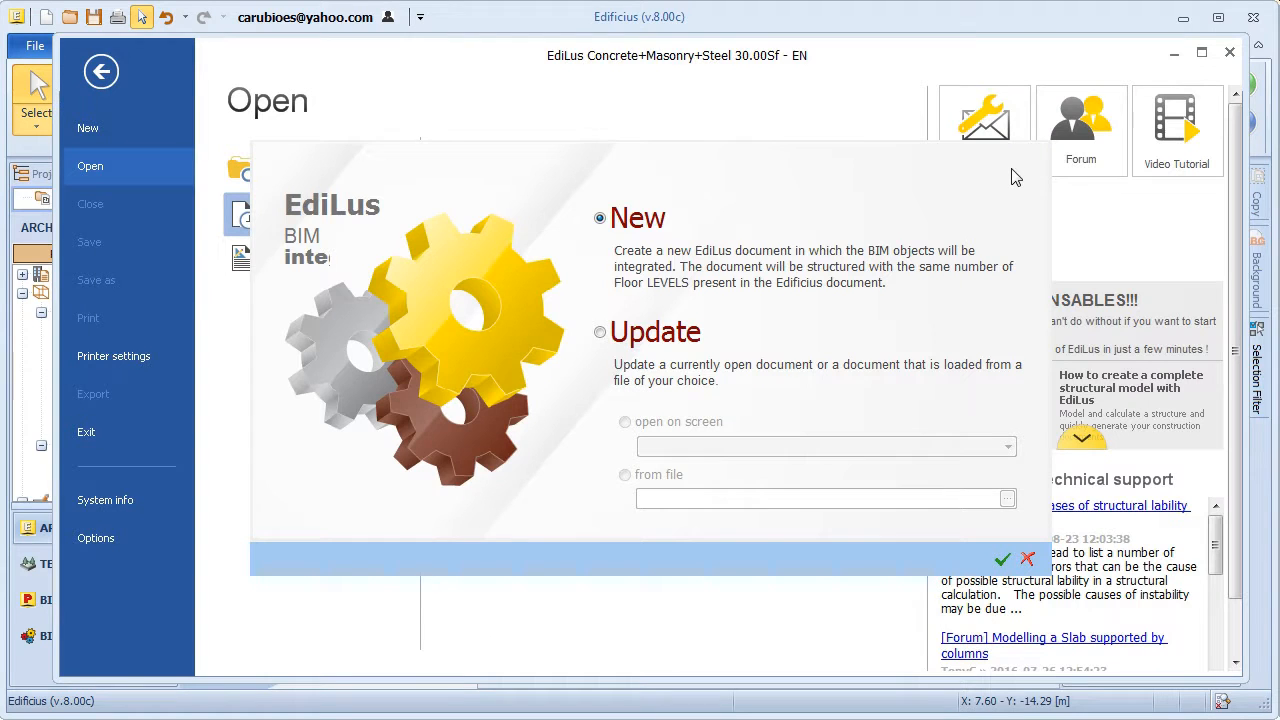
pyautogui.click(1026, 558)
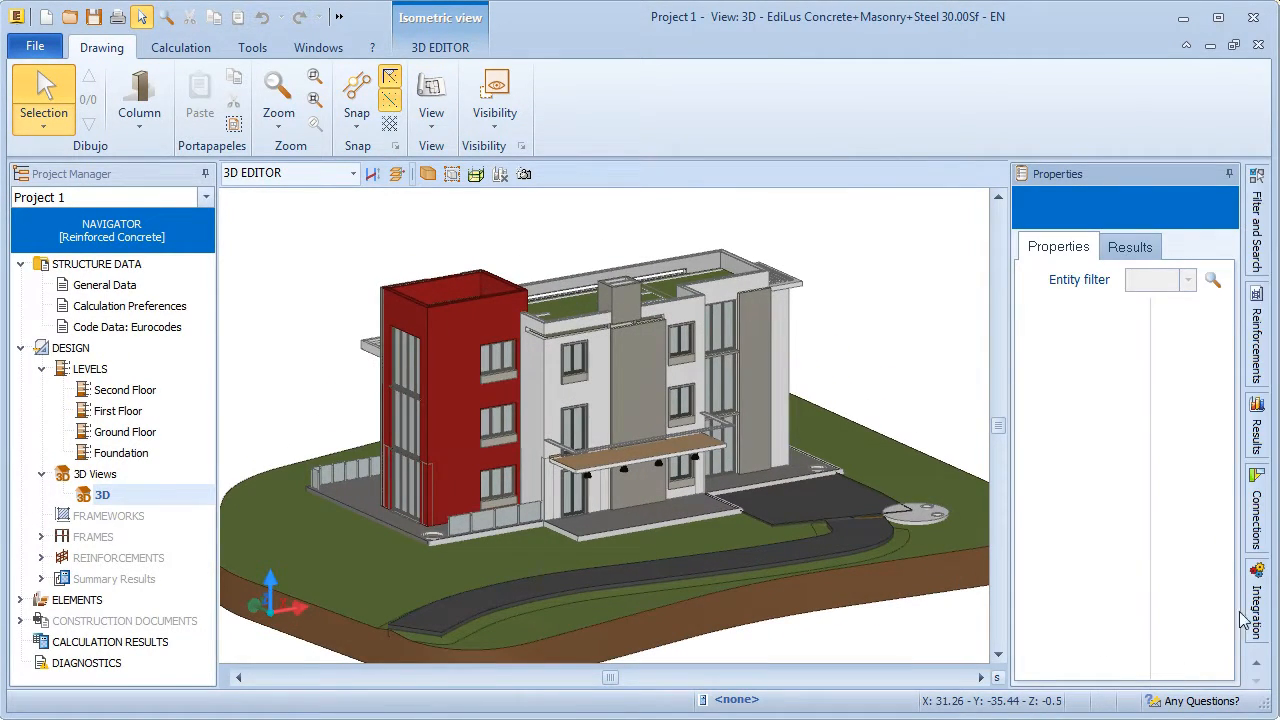
# Hide every imported object type in the Integration list, then show only Column
pyautogui.click(1256, 600)
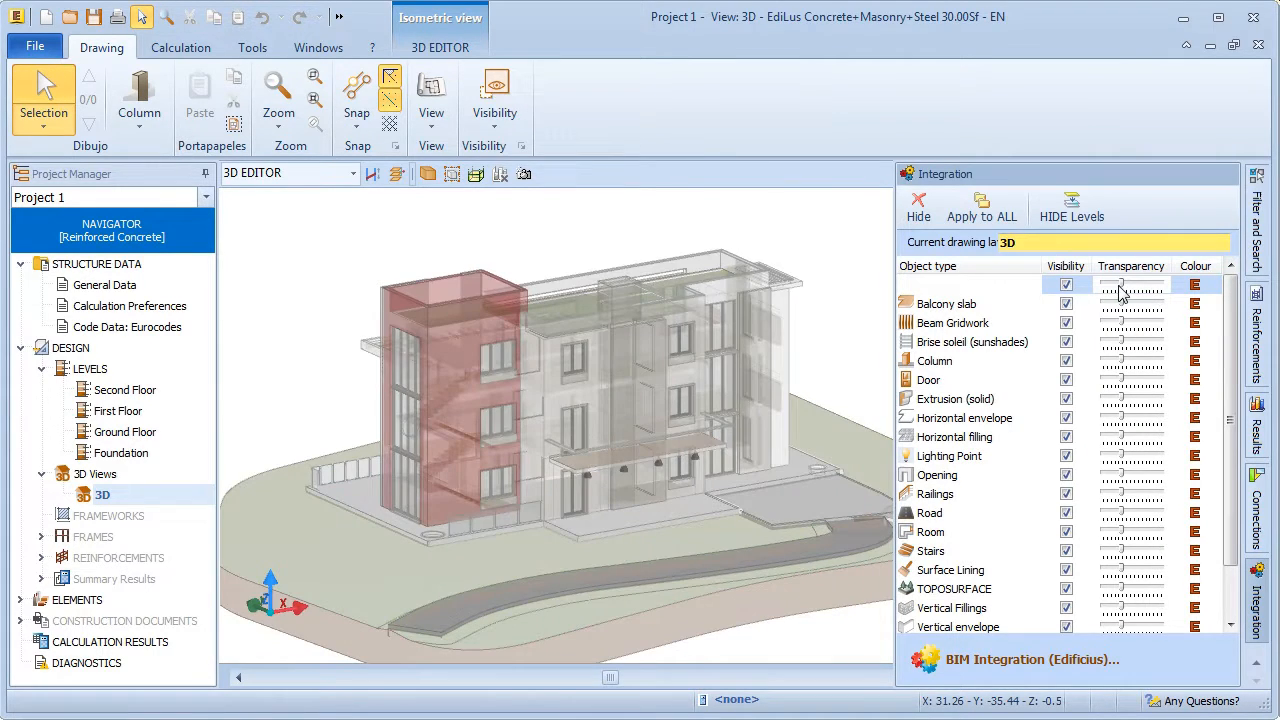
pyautogui.click(1066, 284)
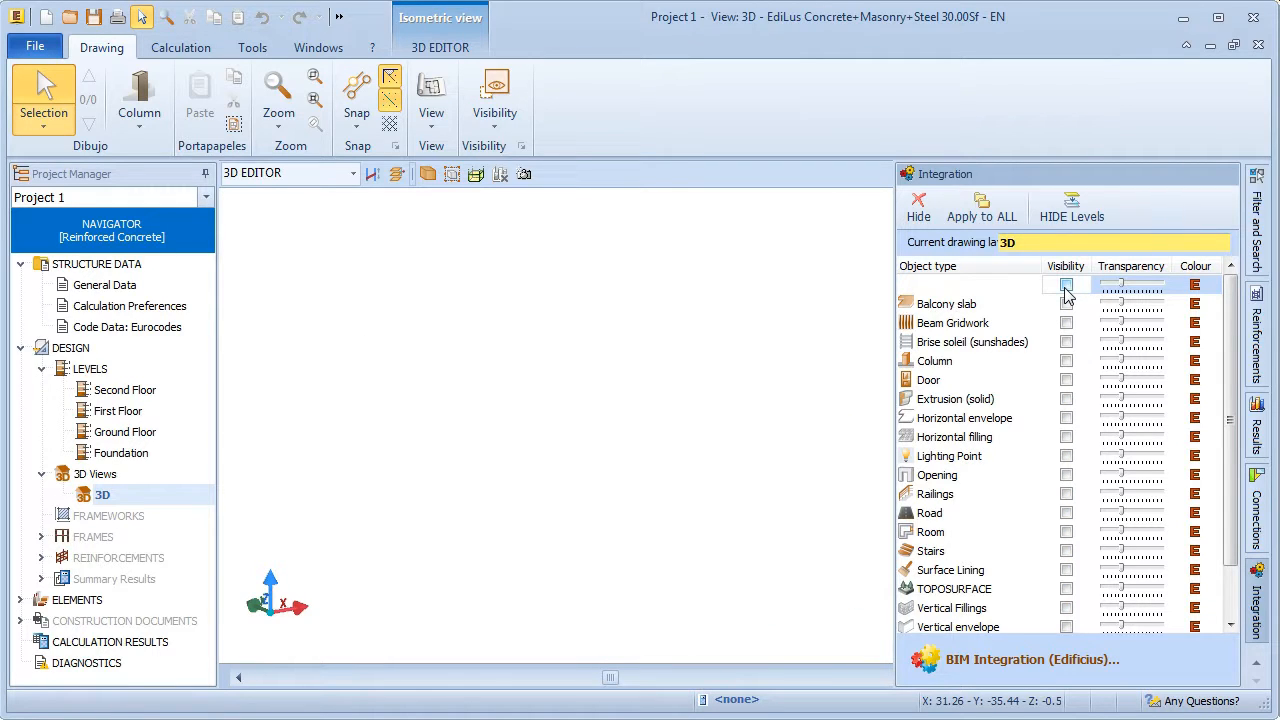
pyautogui.click(1066, 284)
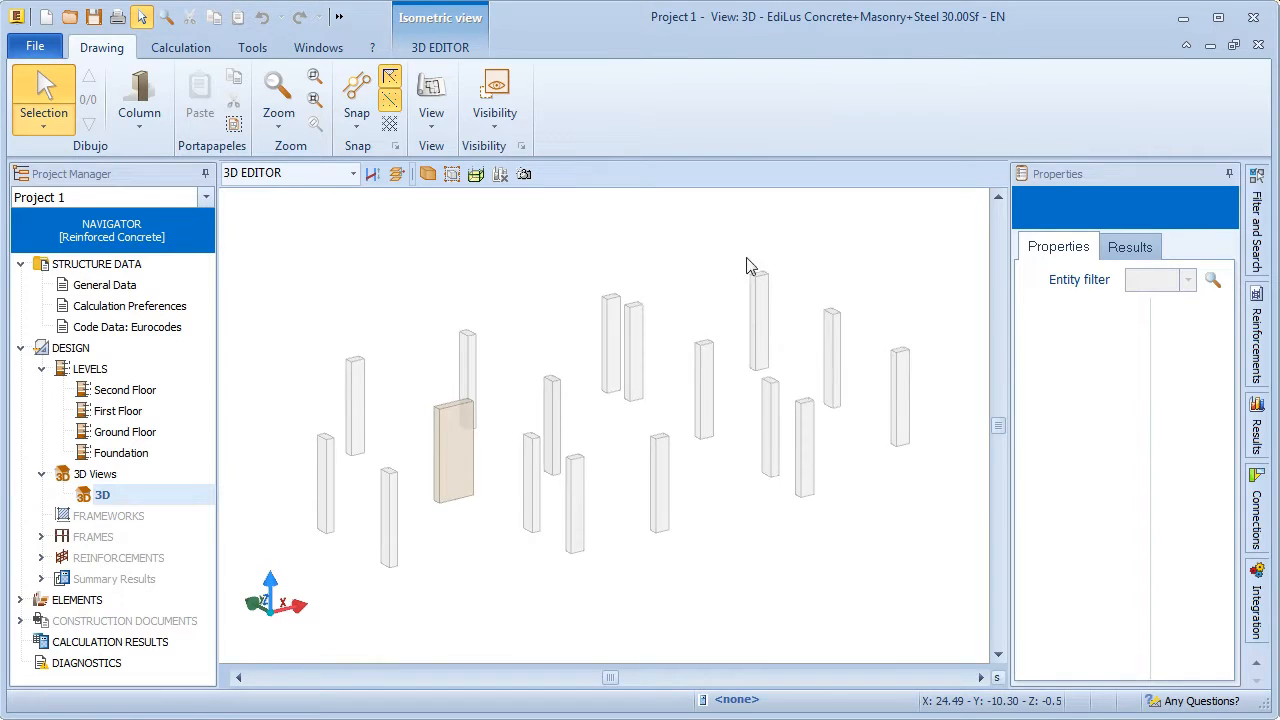
pyautogui.moveTo(656, 532)
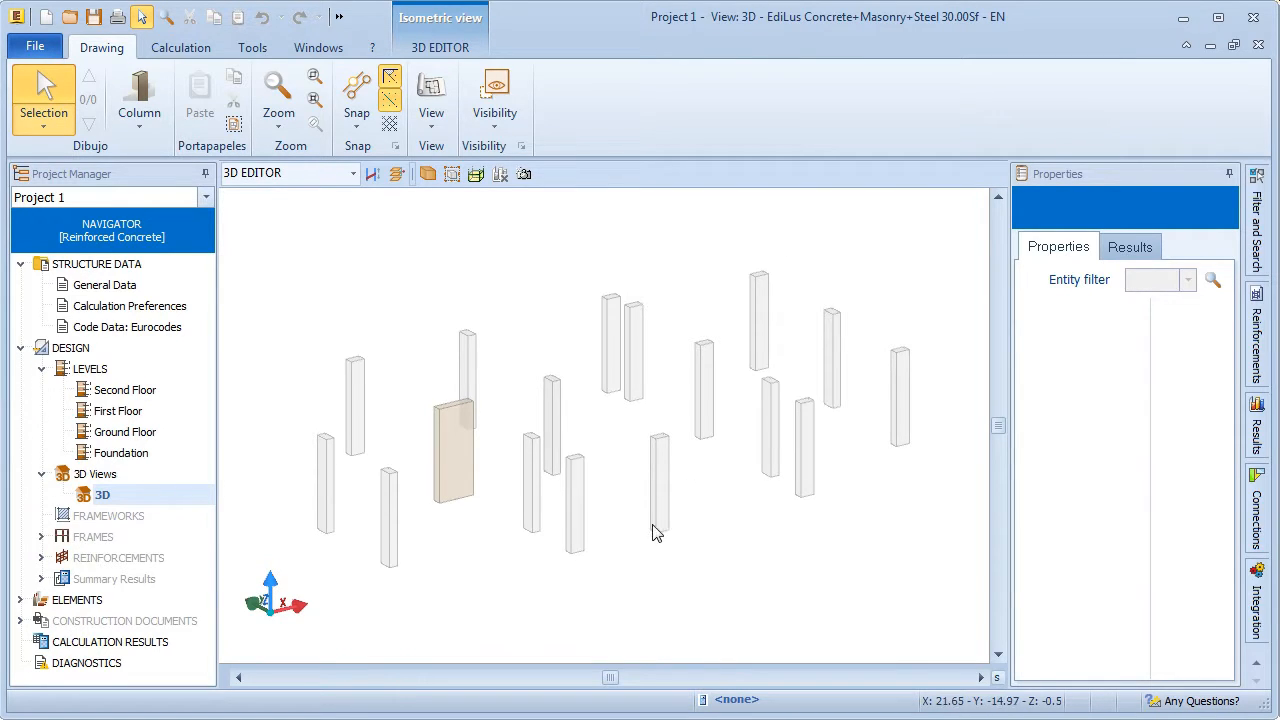
pyautogui.moveTo(624, 560)
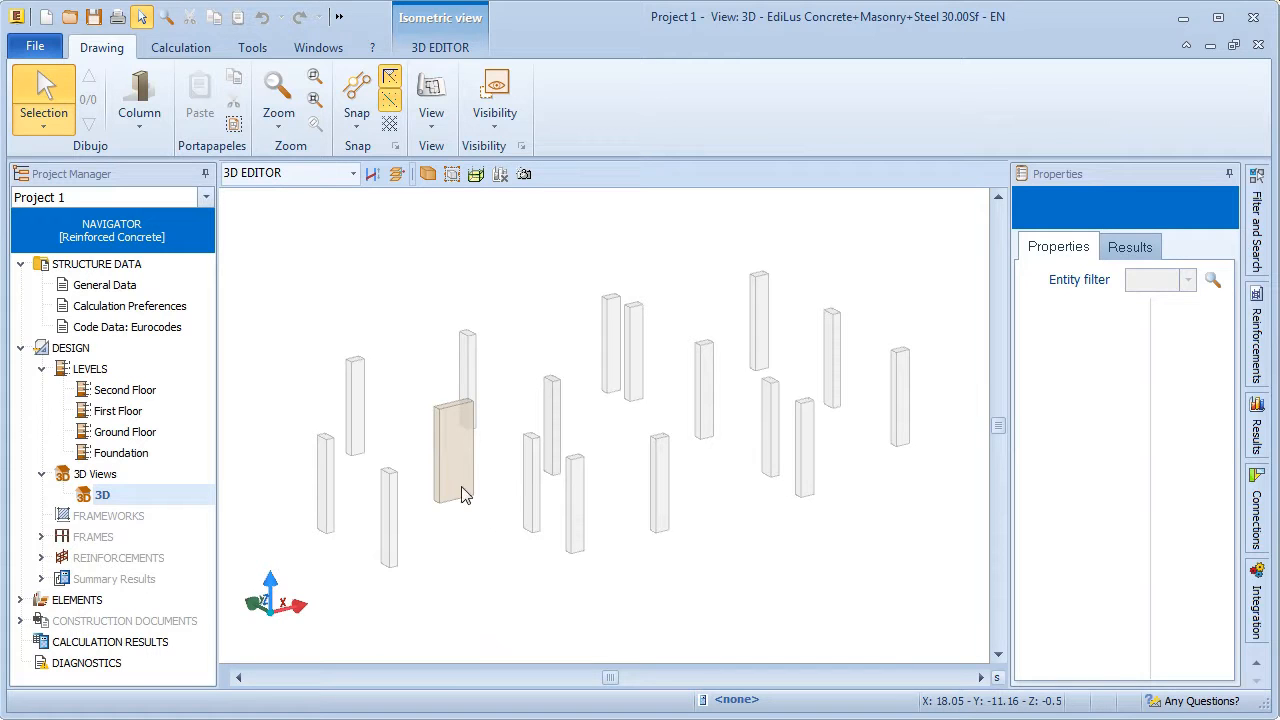
# Generate C25 concrete structural columns automatically from the Edificius columns
pyautogui.click(140, 96)
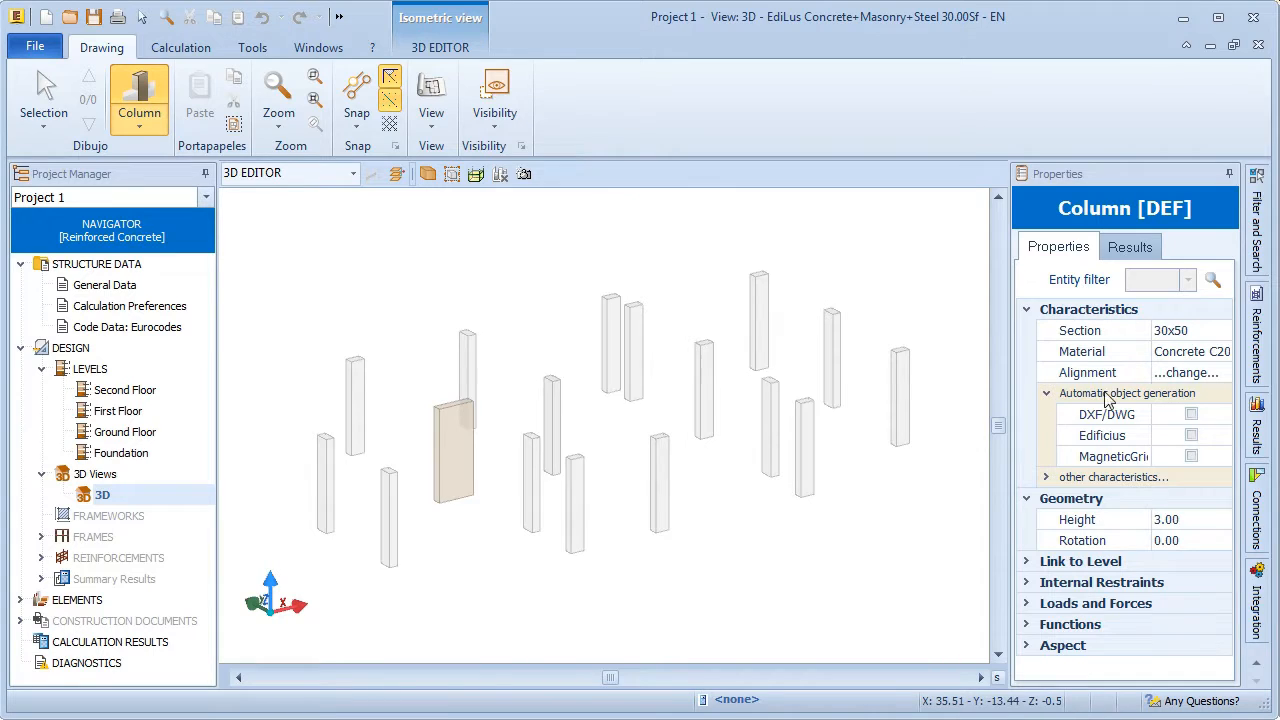
pyautogui.moveTo(1170, 372)
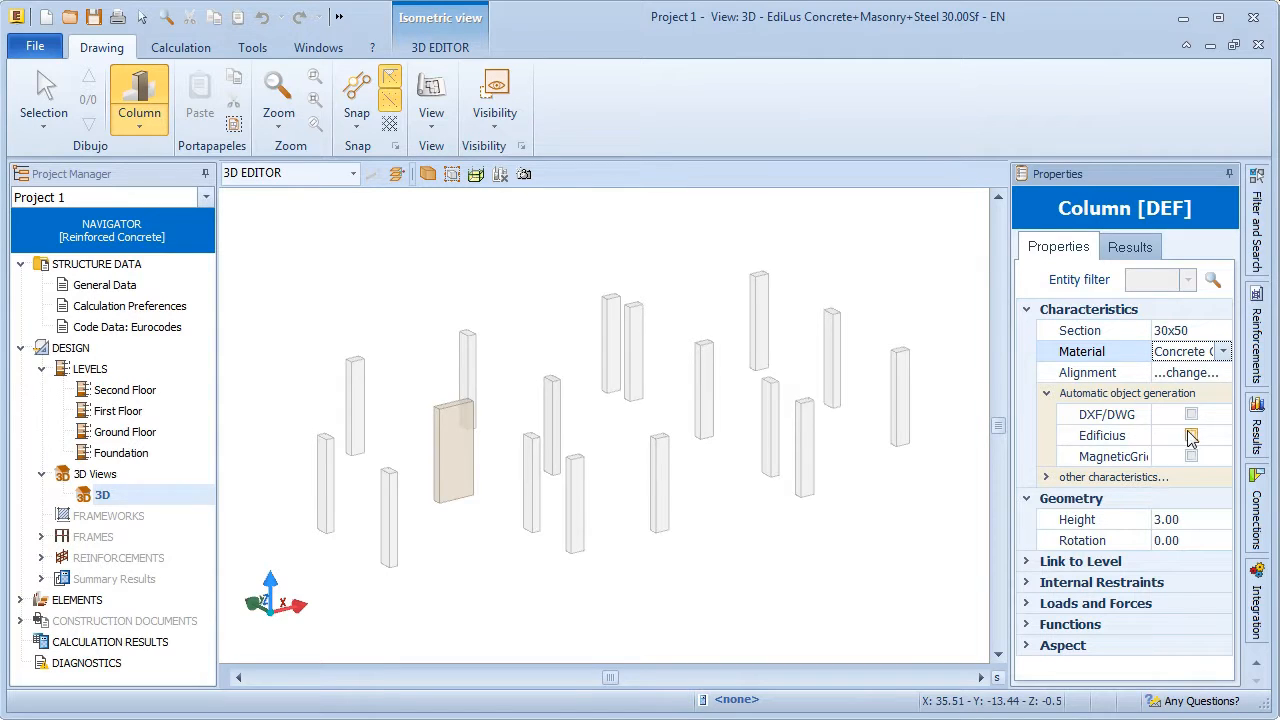
pyautogui.click(1192, 436)
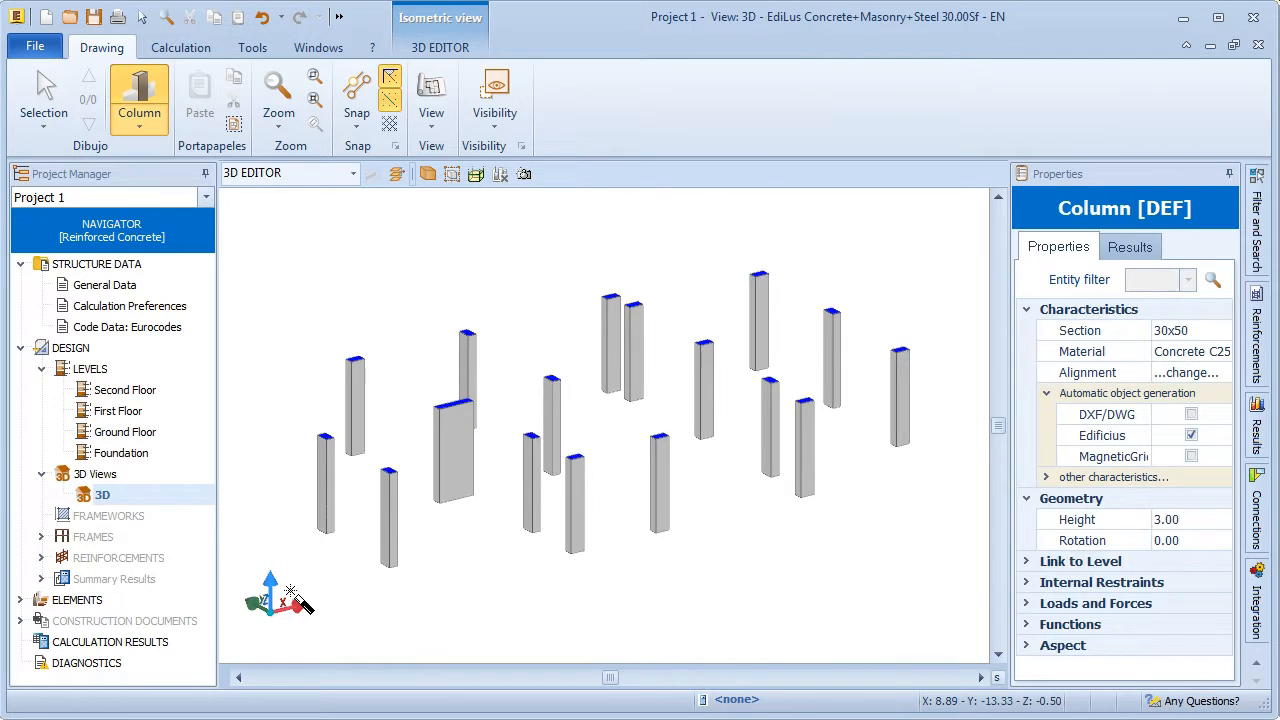
pyautogui.click(44, 96)
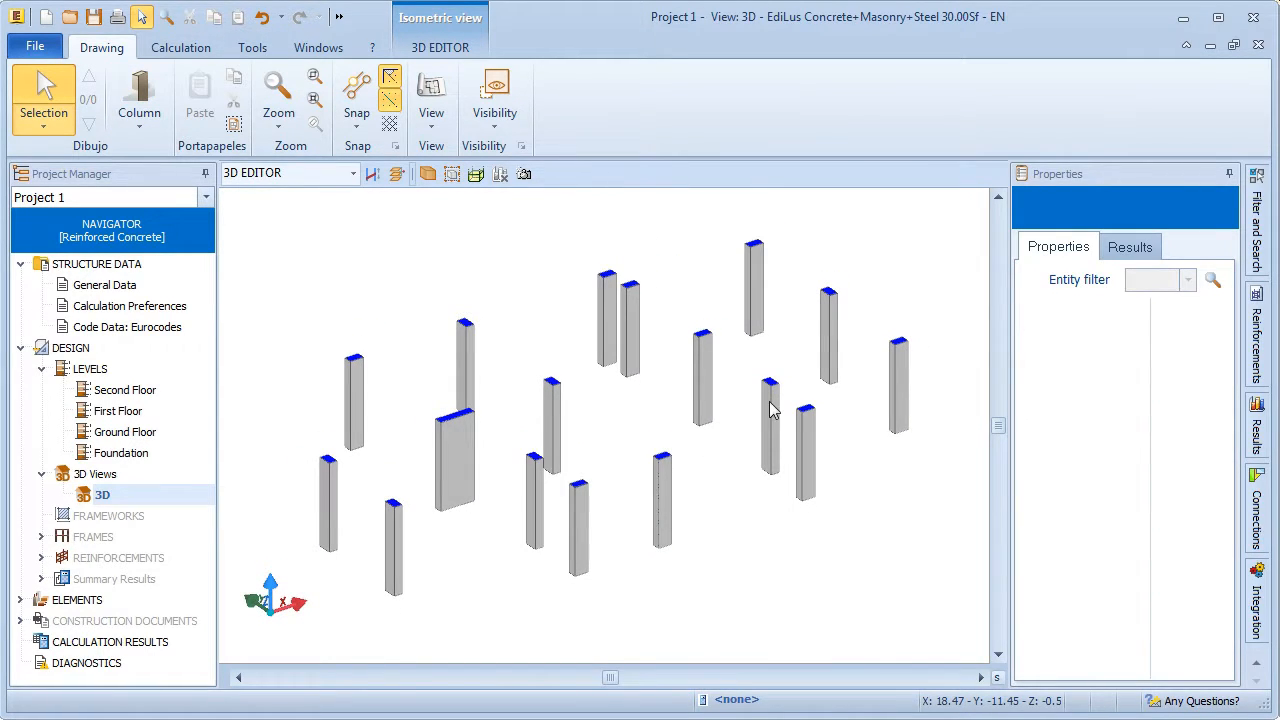
pyautogui.moveTo(644, 490)
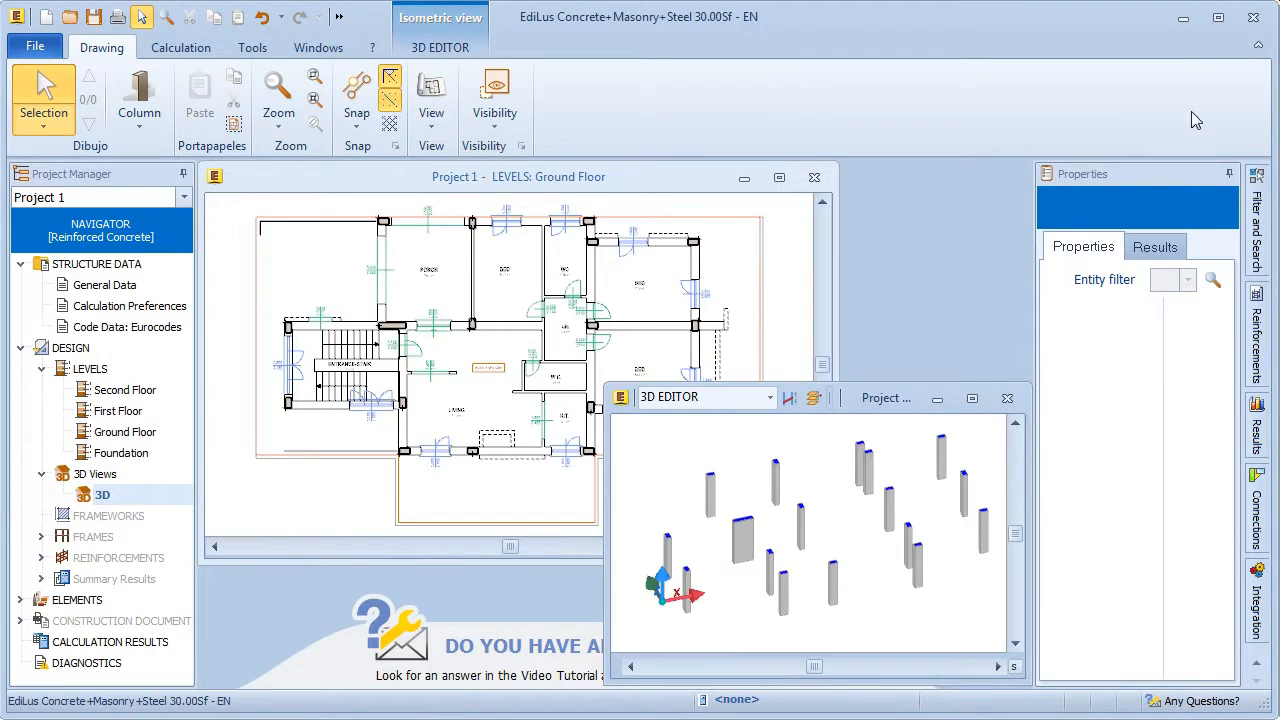
# Maximize the Ground Floor plan and dim the imported architectural objects on it
pyautogui.click(1008, 398)
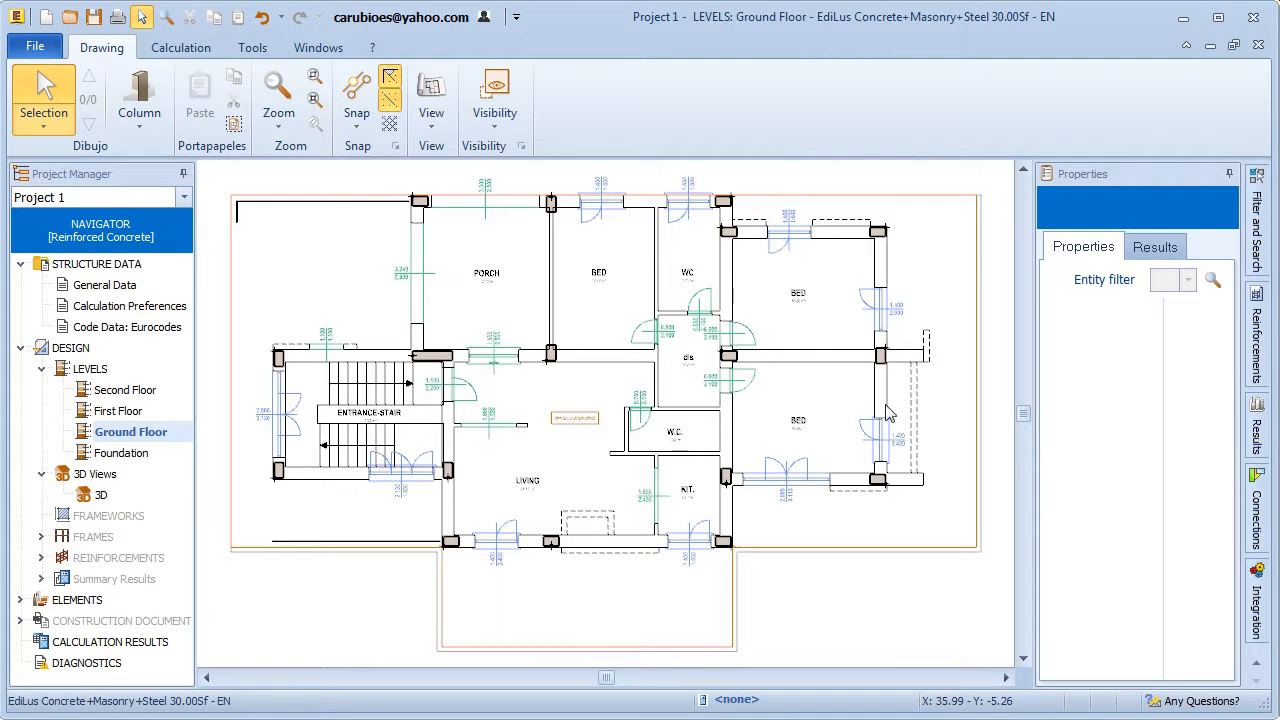
pyautogui.click(1256, 590)
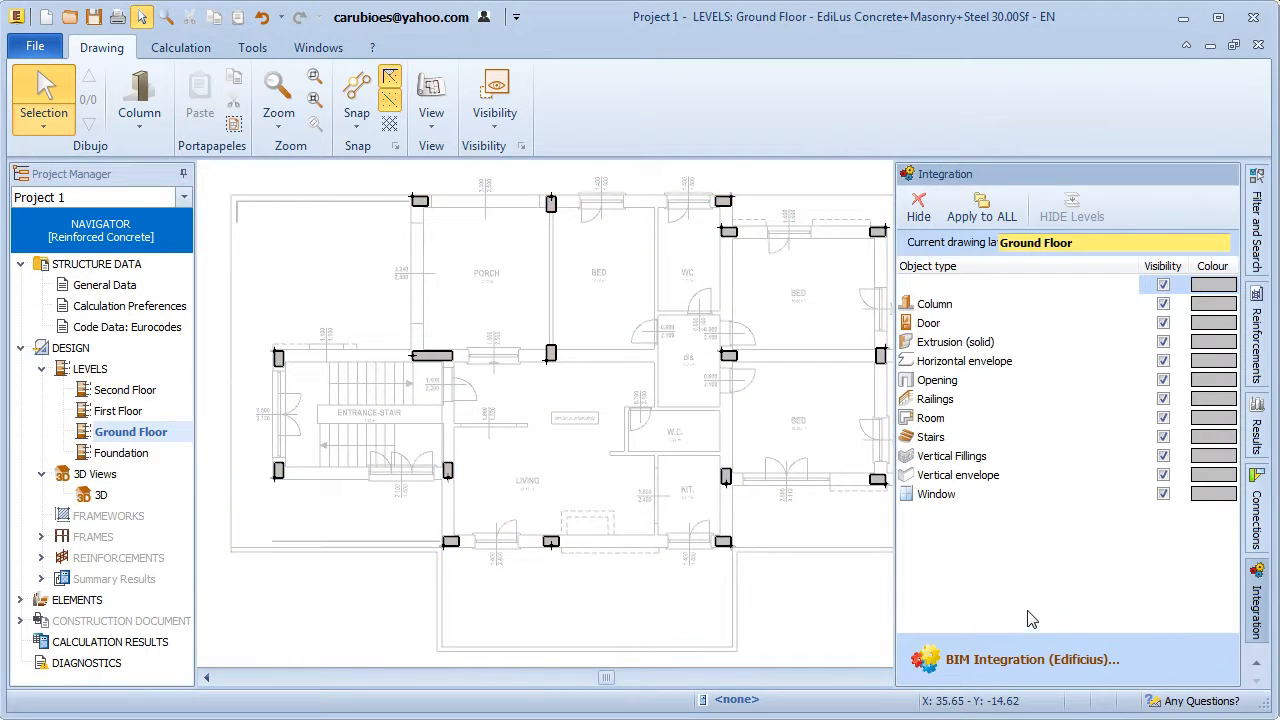
pyautogui.click(1164, 284)
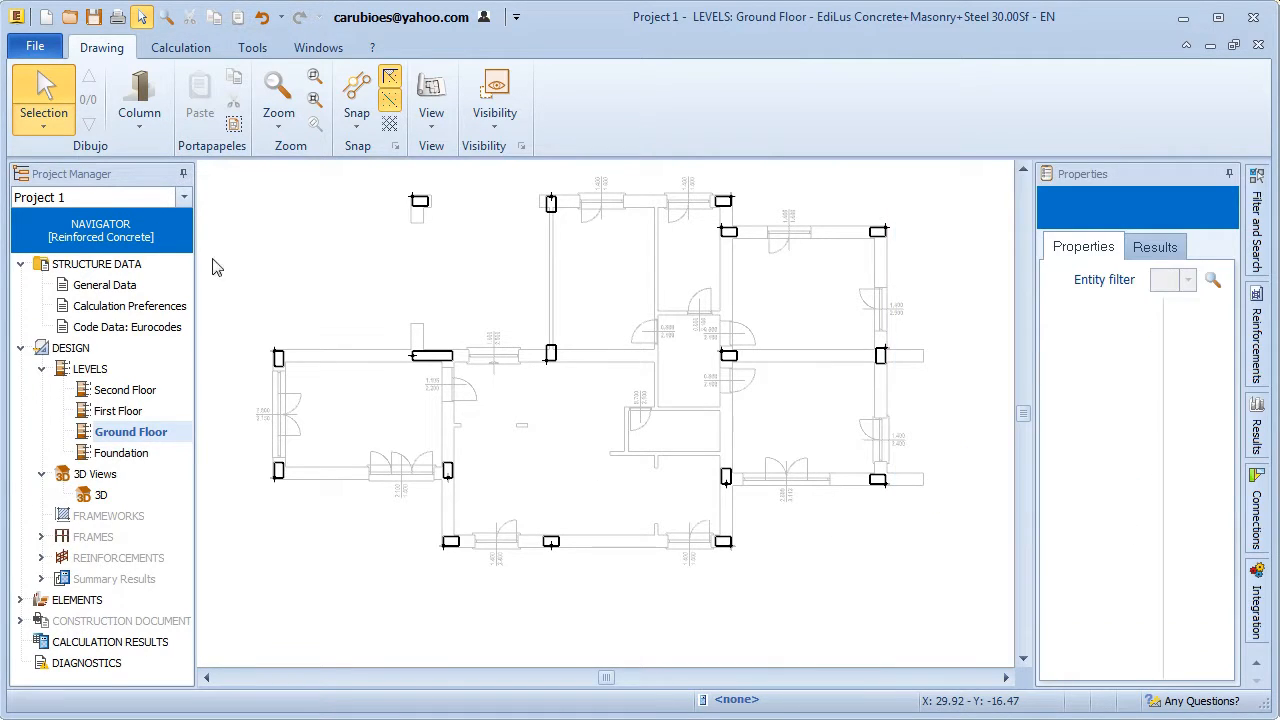
pyautogui.click(140, 100)
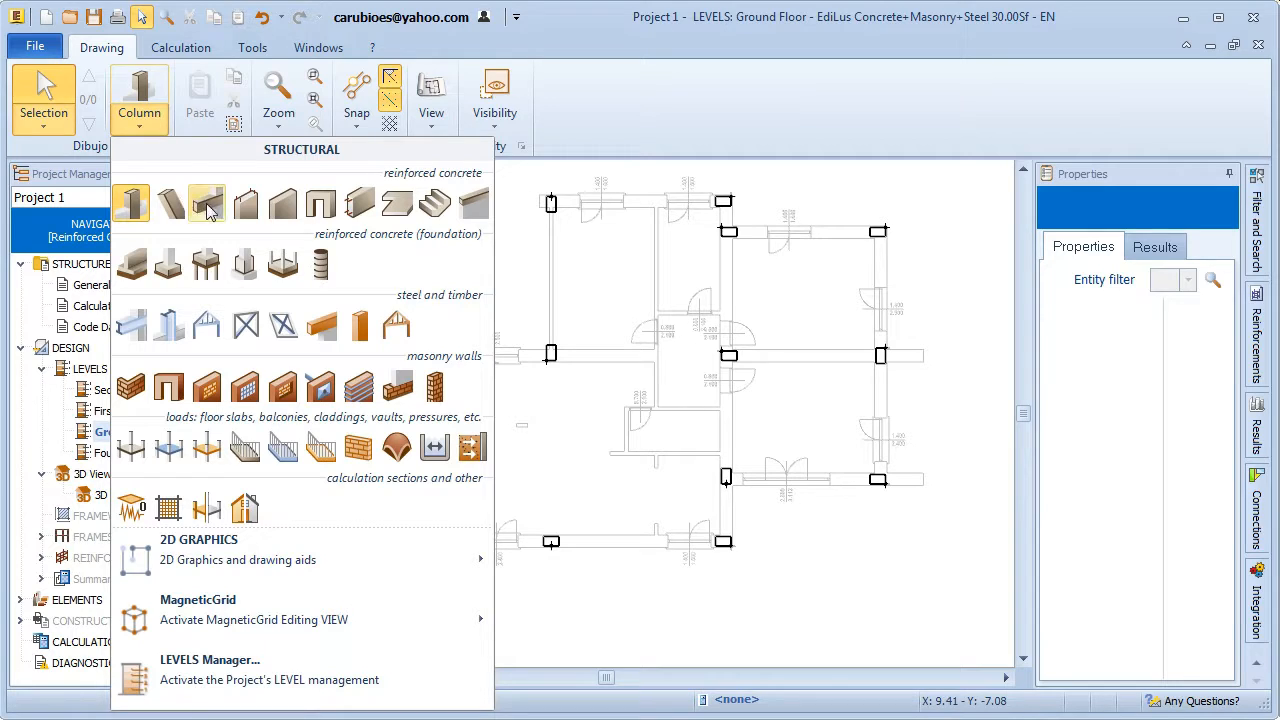
# Generate concrete beams automatically over the imported ground floor walls
pyautogui.click(168, 204)
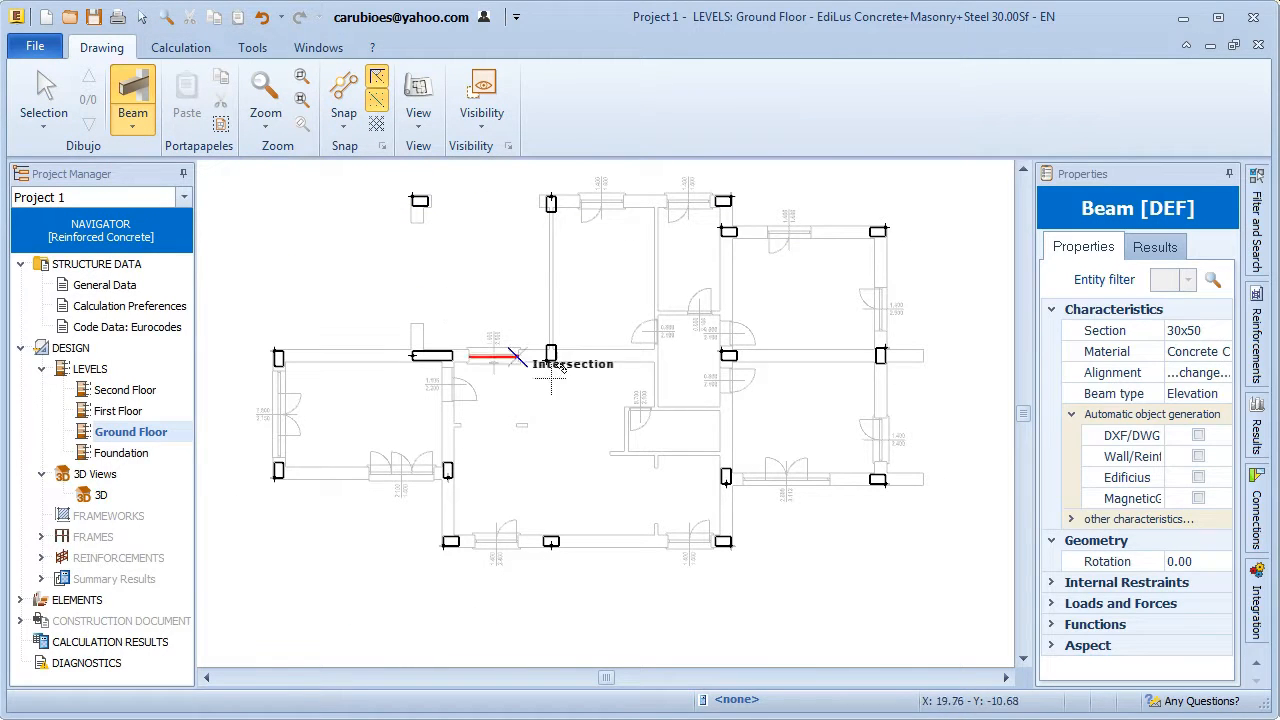
pyautogui.click(1224, 352)
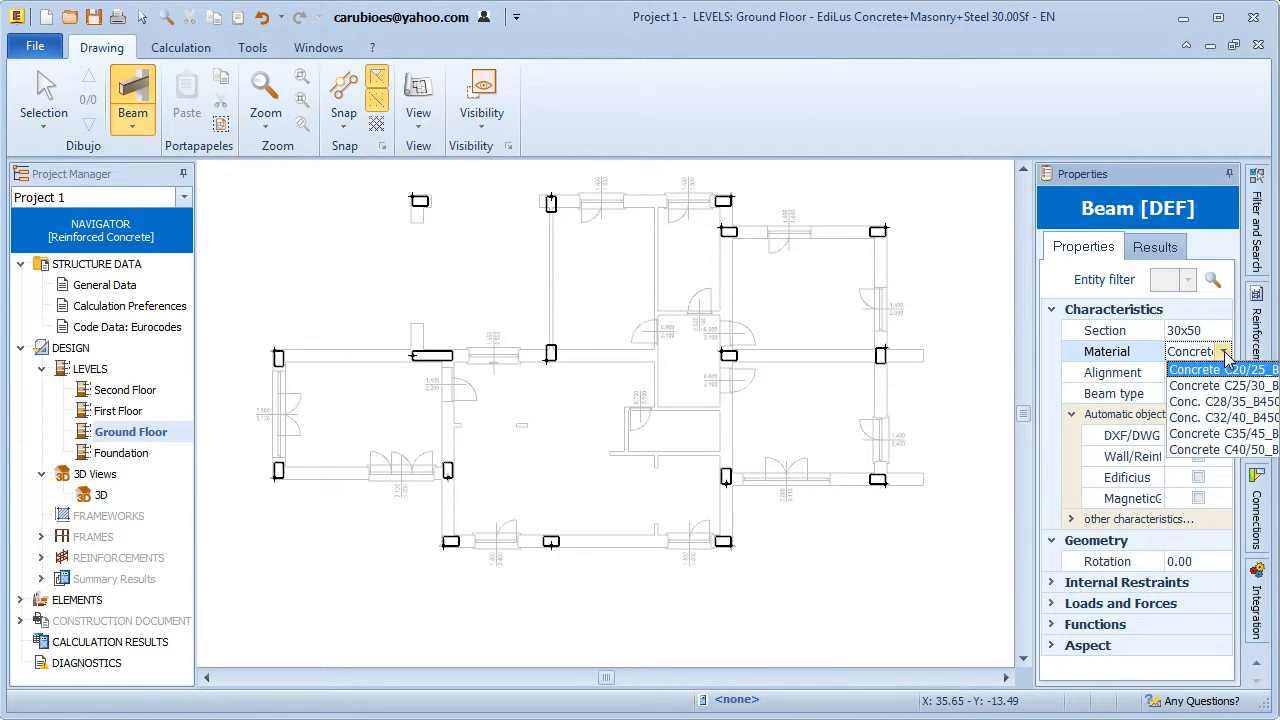
pyautogui.click(1218, 352)
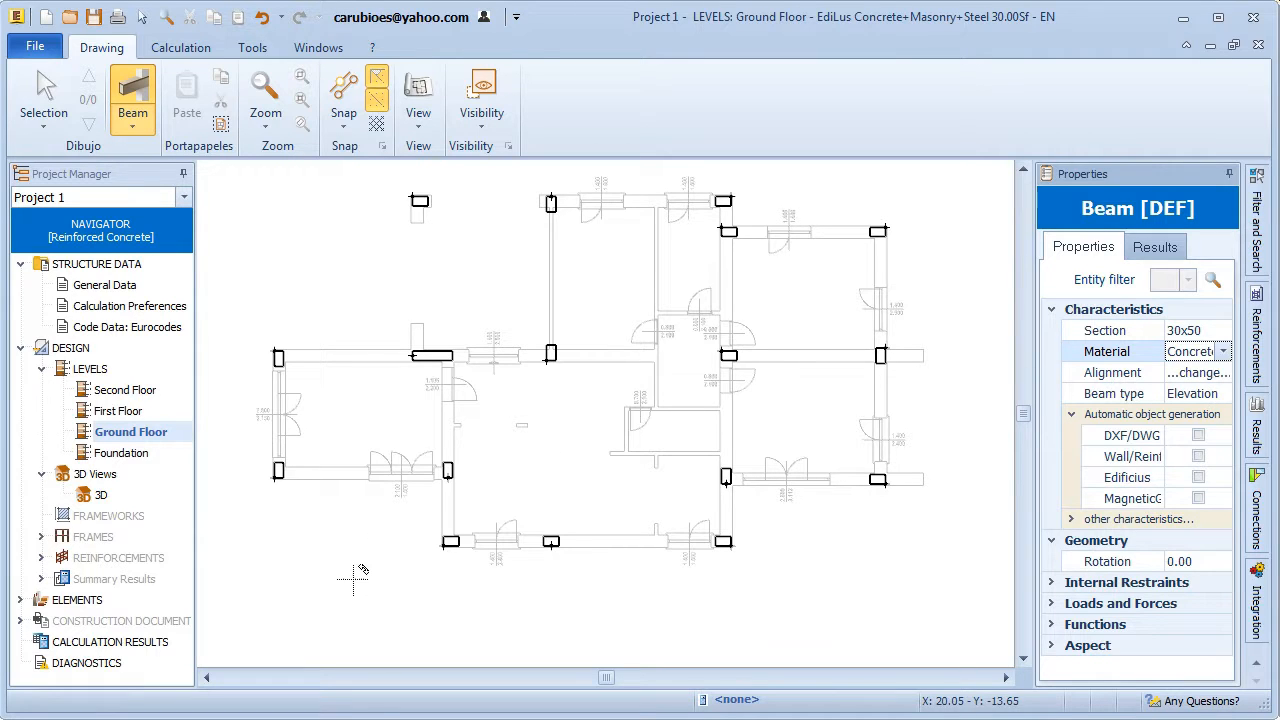
pyautogui.moveTo(272, 292); pyautogui.dragTo(448, 292)
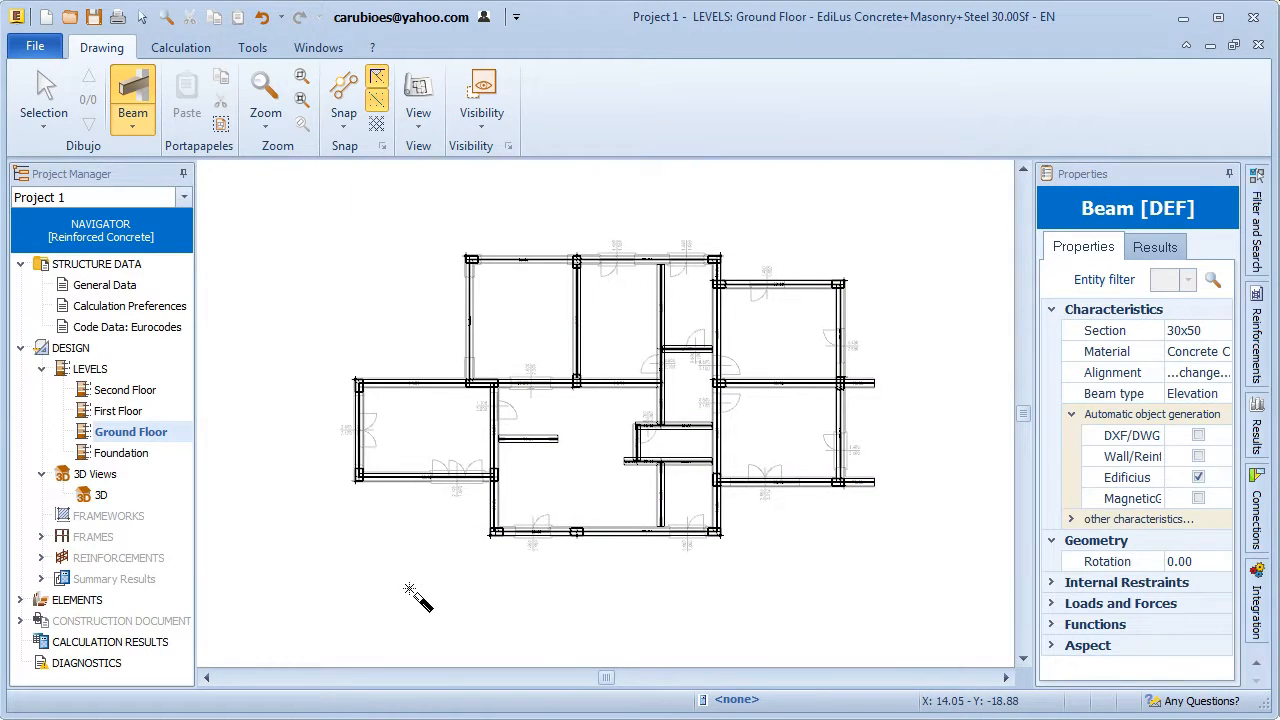
pyautogui.click(44, 96)
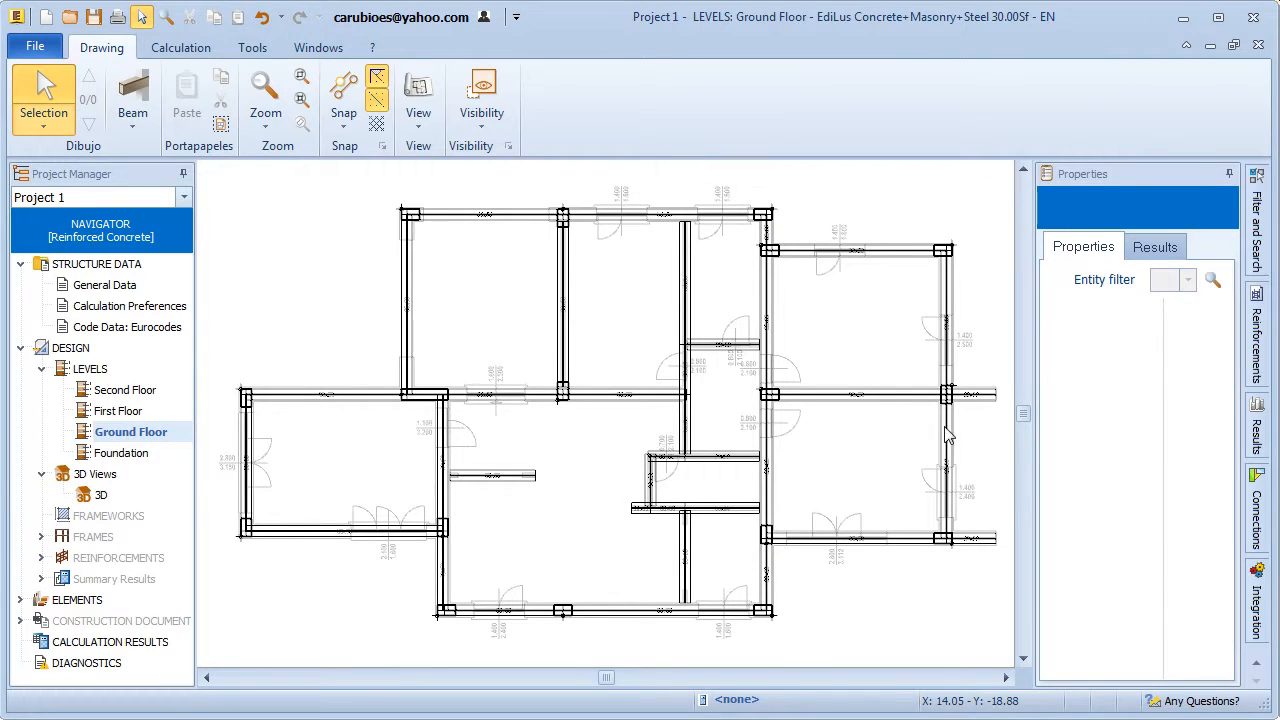
pyautogui.moveTo(976, 576)
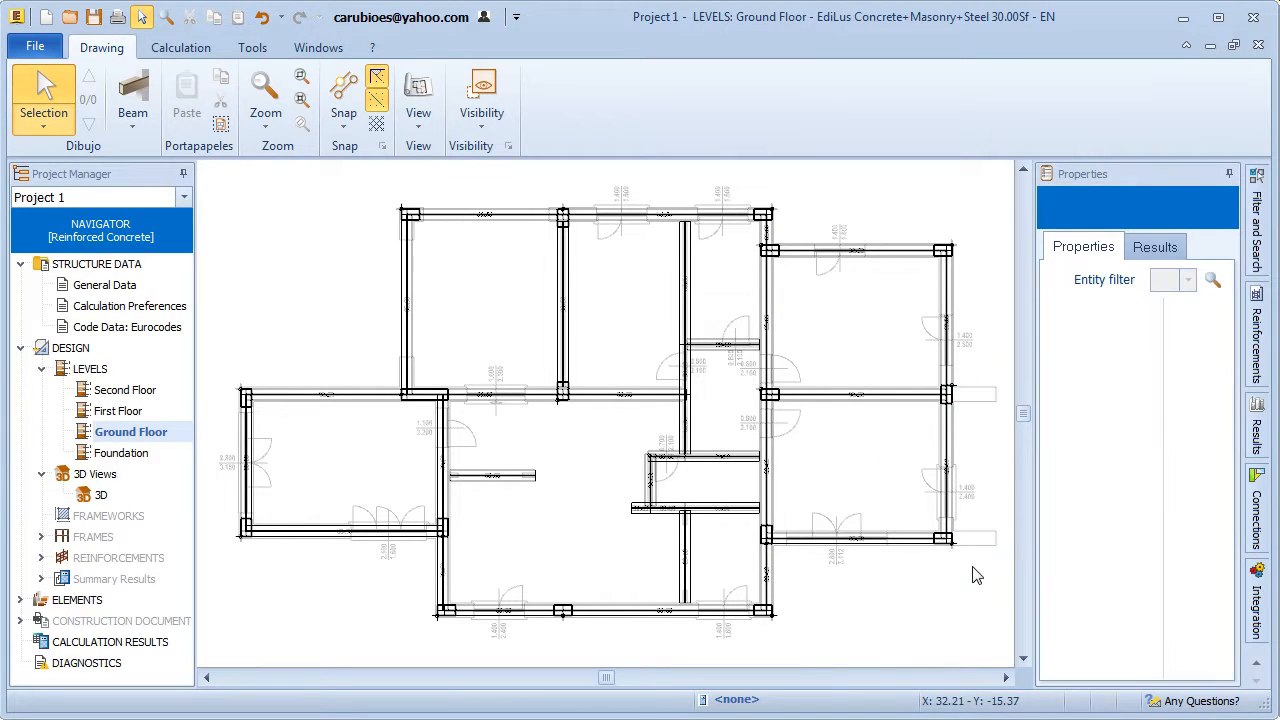
pyautogui.moveTo(724, 444)
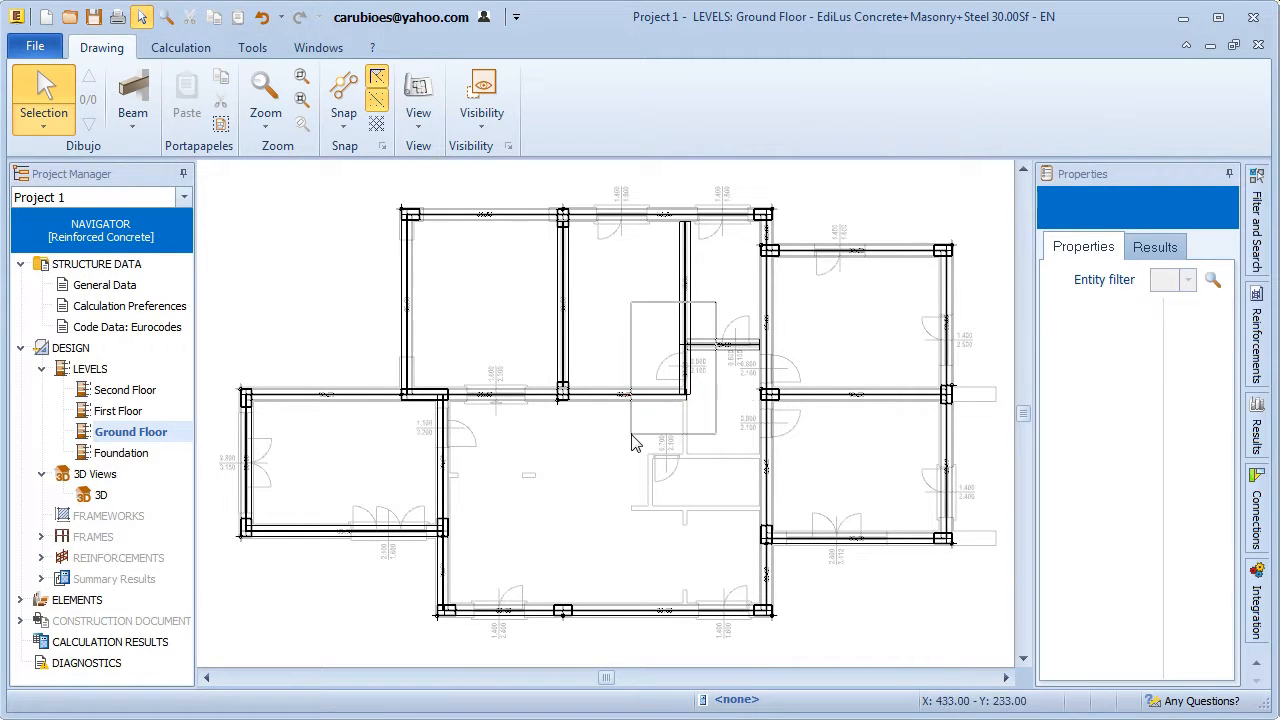
# Reposition the 4.60 m beam and tile the plan beside the 3D Editor
pyautogui.click(564, 300)
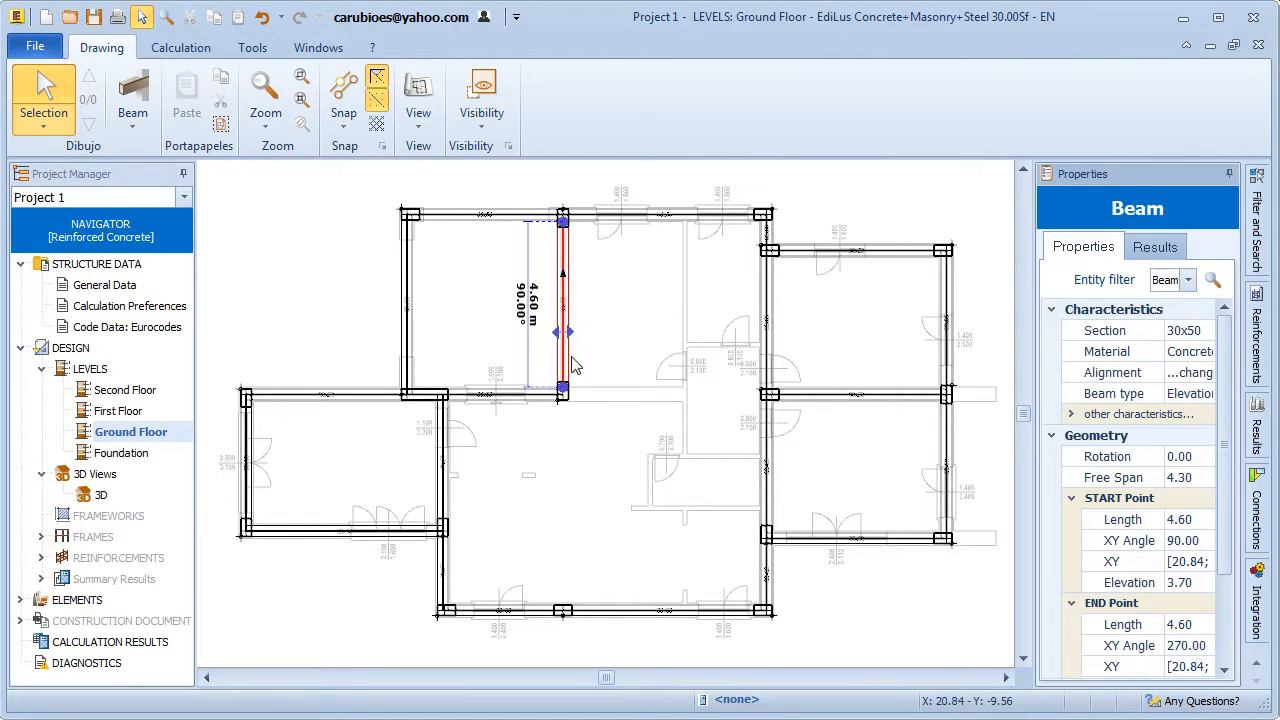
pyautogui.moveTo(564, 390); pyautogui.dragTo(564, 584)
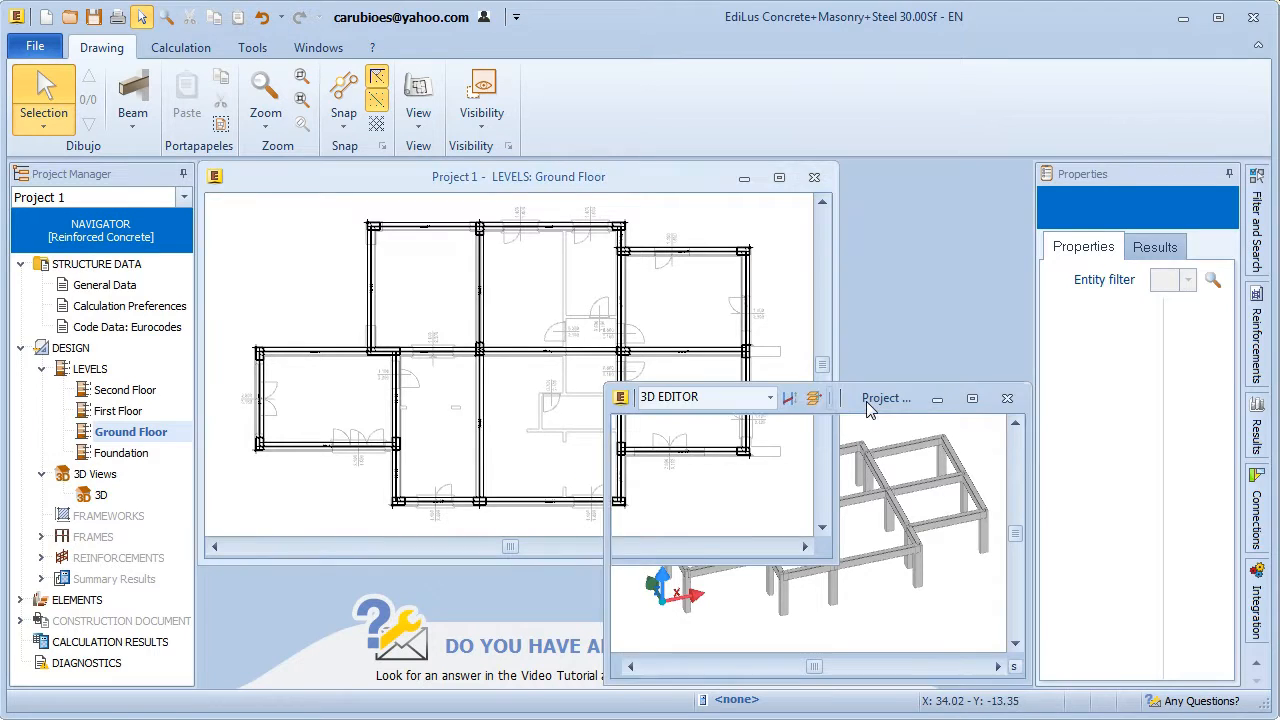
pyautogui.click(972, 398)
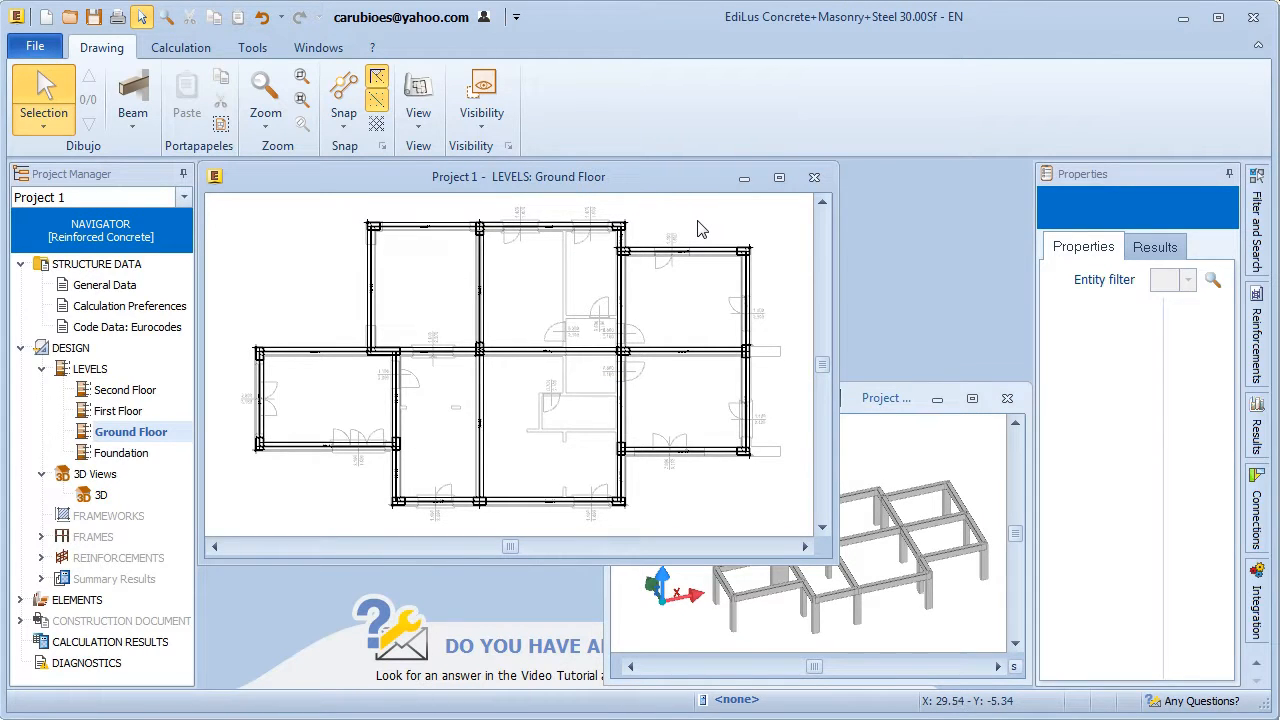
pyautogui.moveTo(1112, 416)
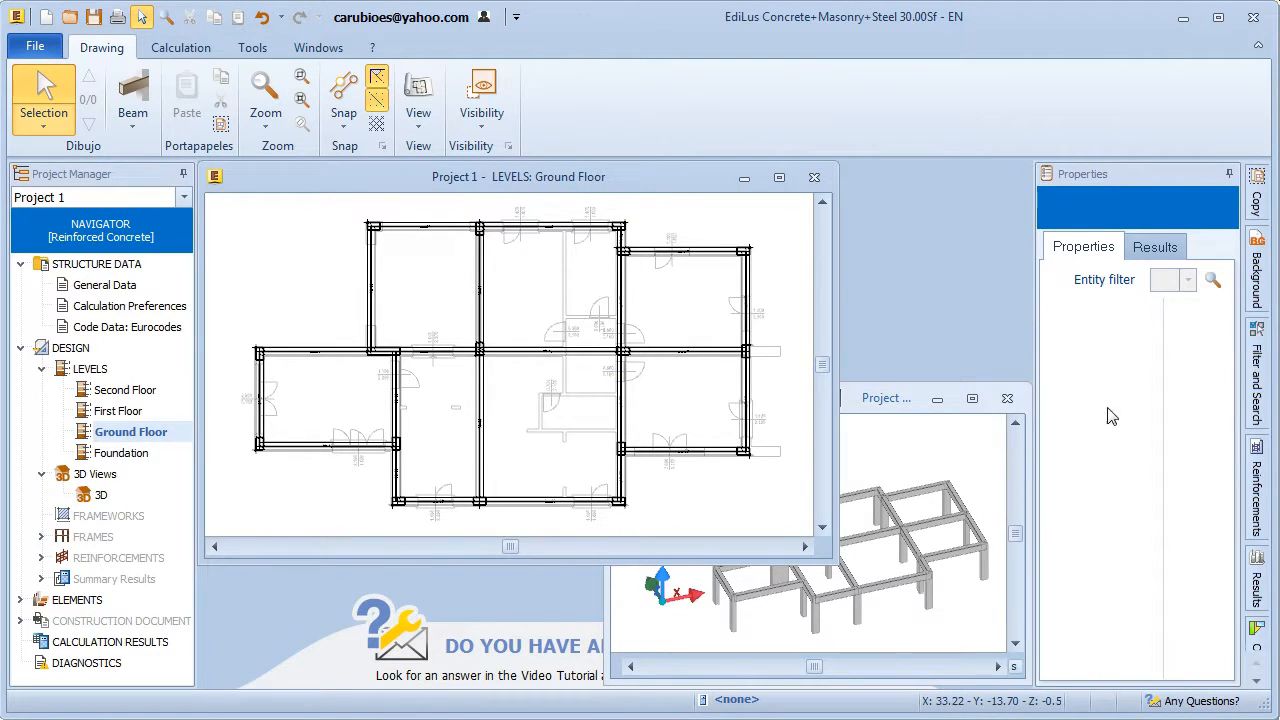
# Copy only the Beam entities from the Ground Floor to the Foundation level
pyautogui.click(1256, 190)
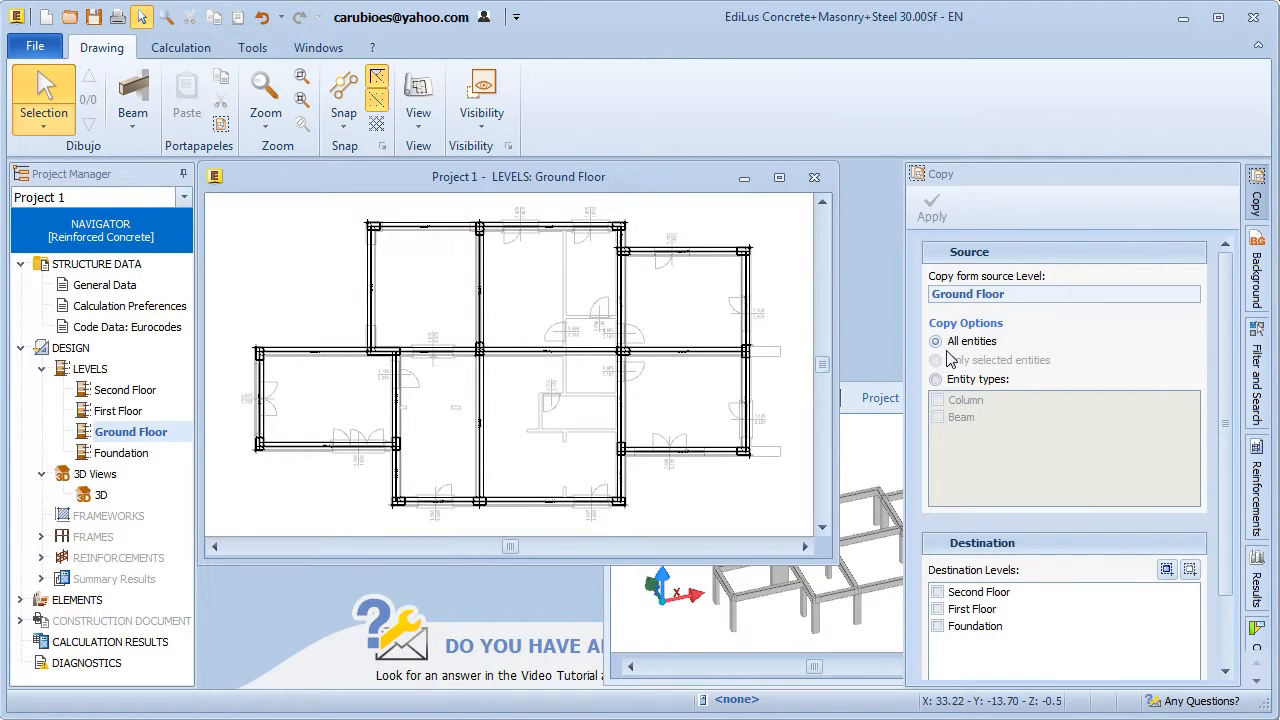
pyautogui.click(936, 380)
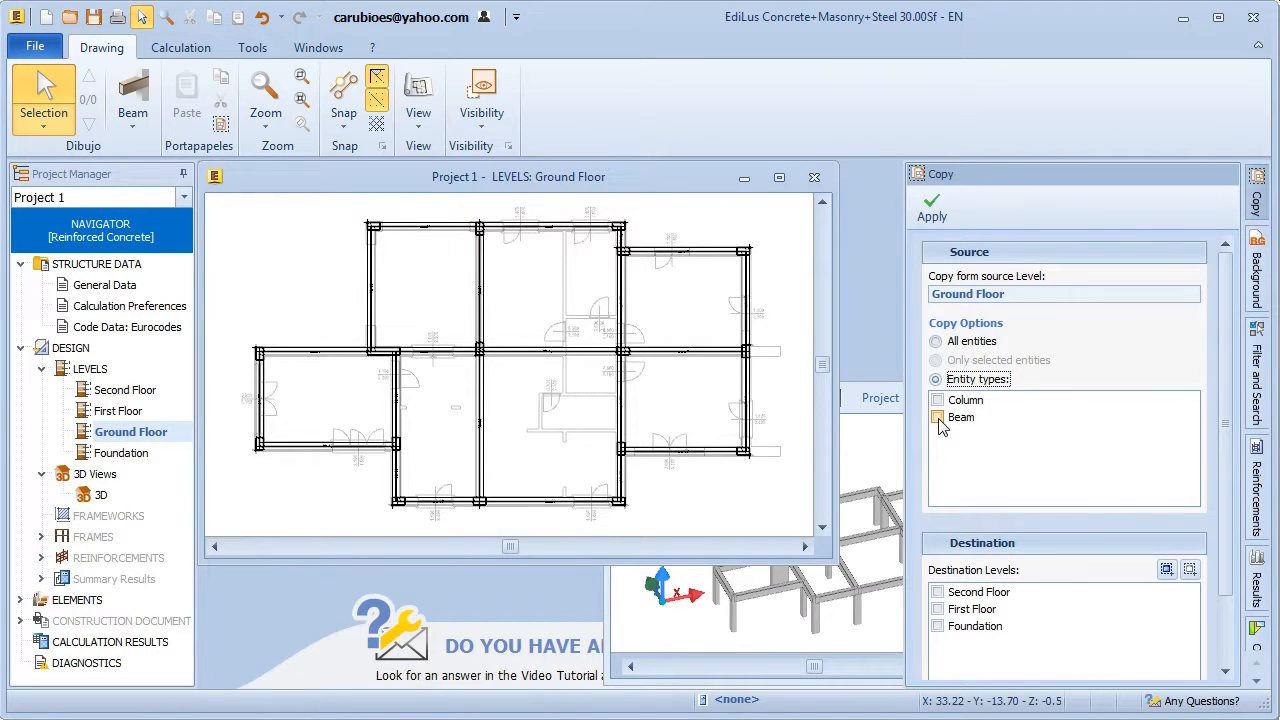
pyautogui.click(936, 418)
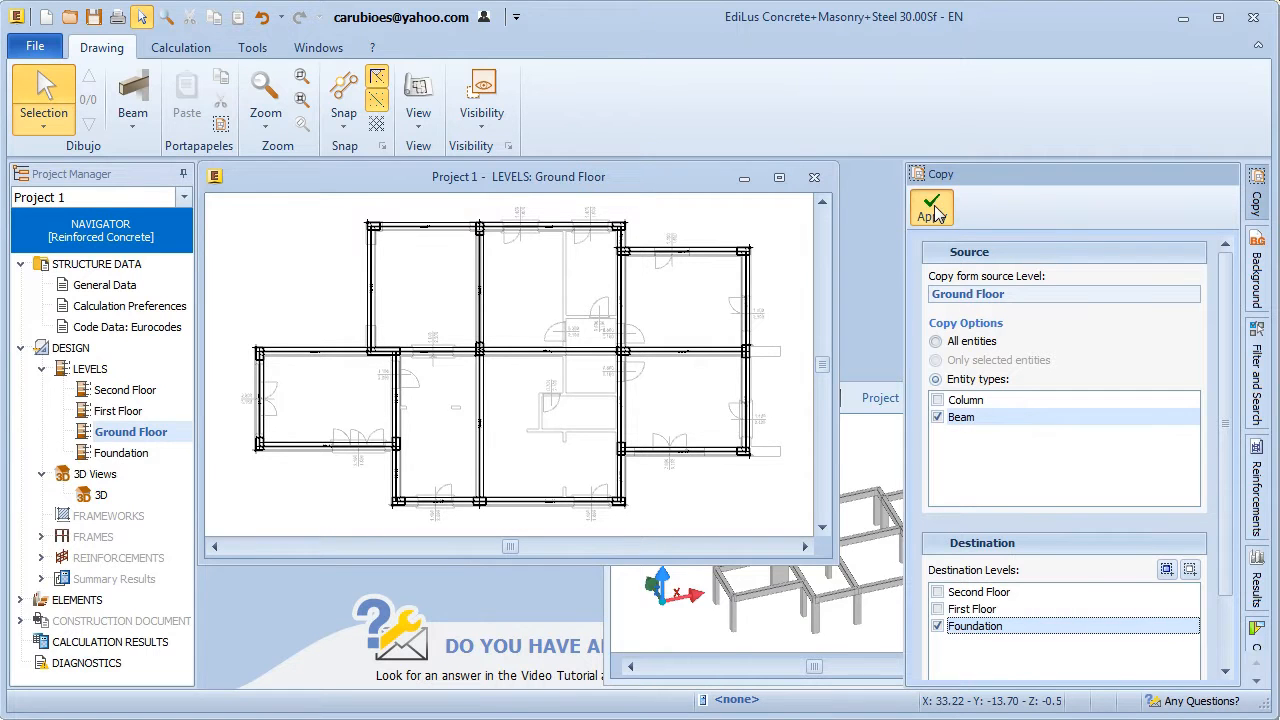
pyautogui.click(932, 206)
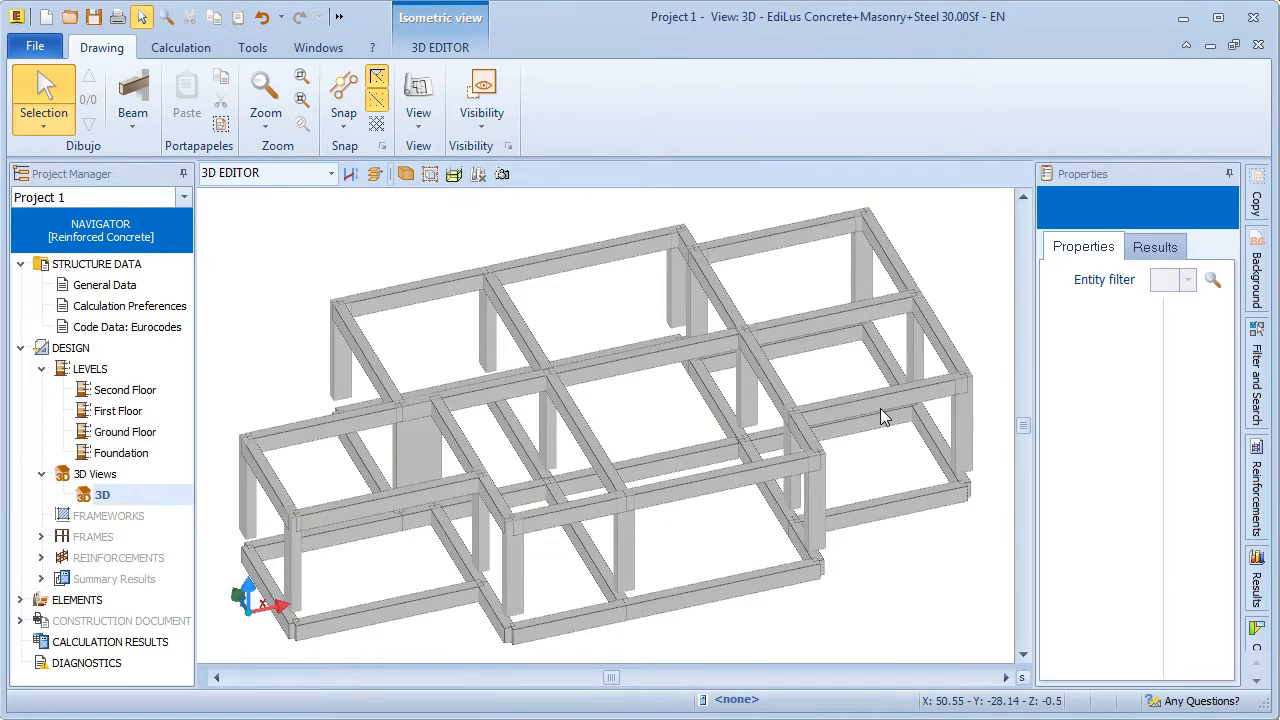
# Extend the ground-storey columns downward to a 3.70 m height, then select the lower storey
pyautogui.moveTo(880, 414); pyautogui.dragTo(788, 420)
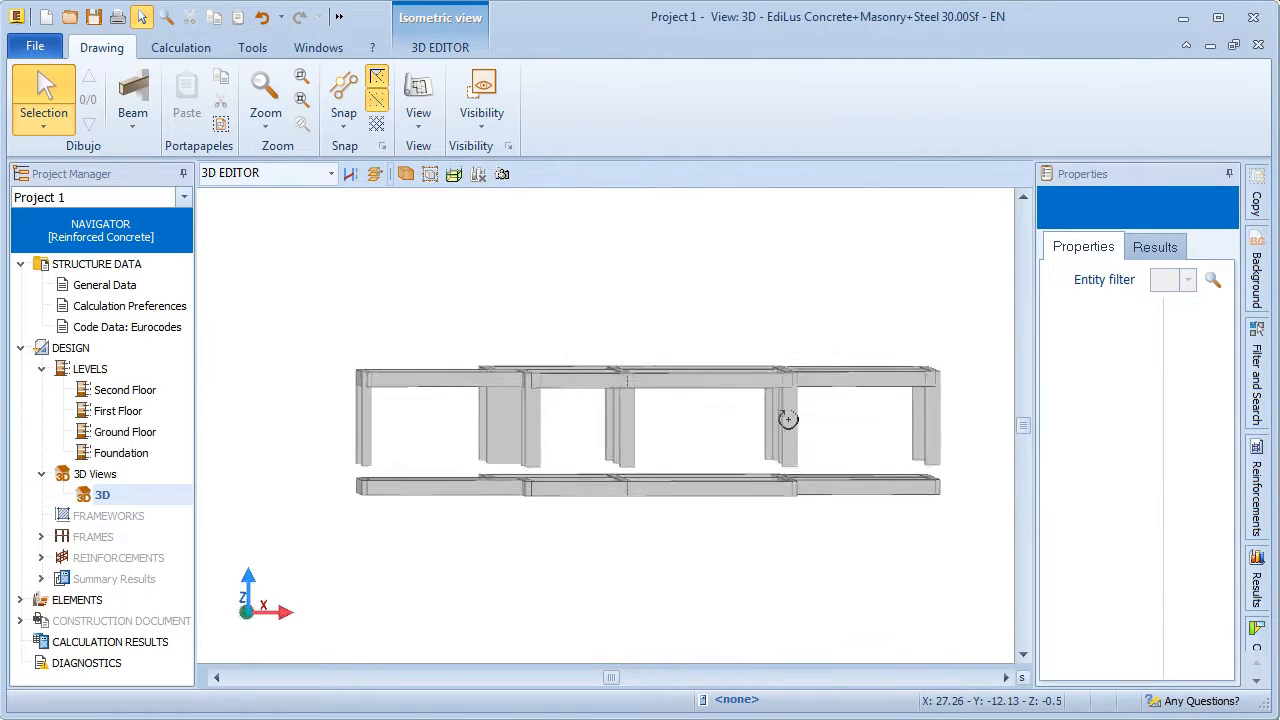
pyautogui.moveTo(788, 418); pyautogui.dragTo(968, 424)
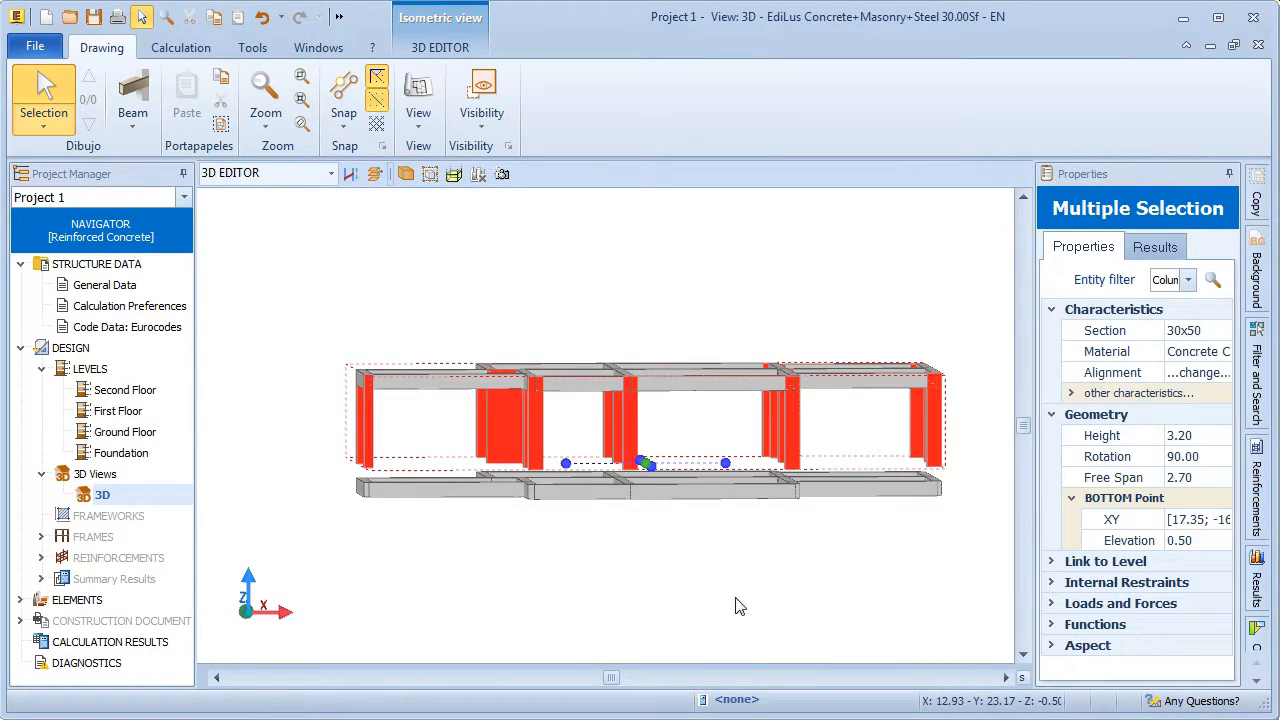
pyautogui.click(1196, 436)
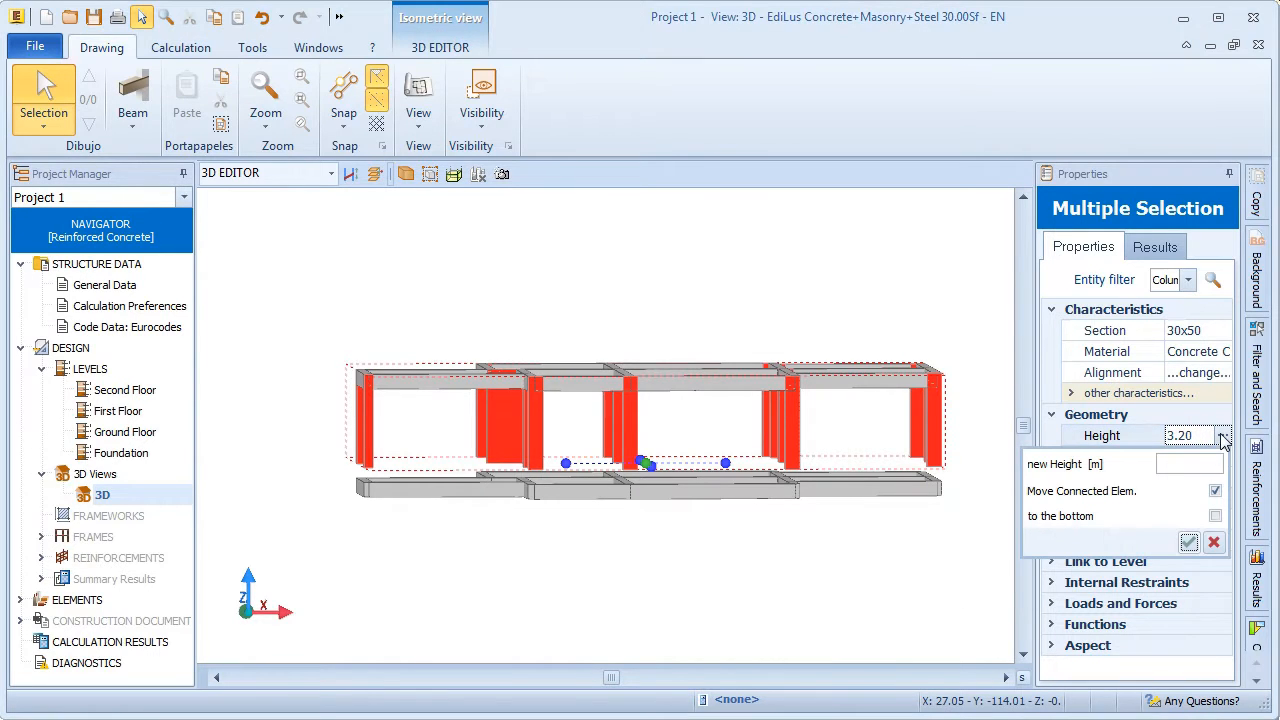
pyautogui.write('3.70')
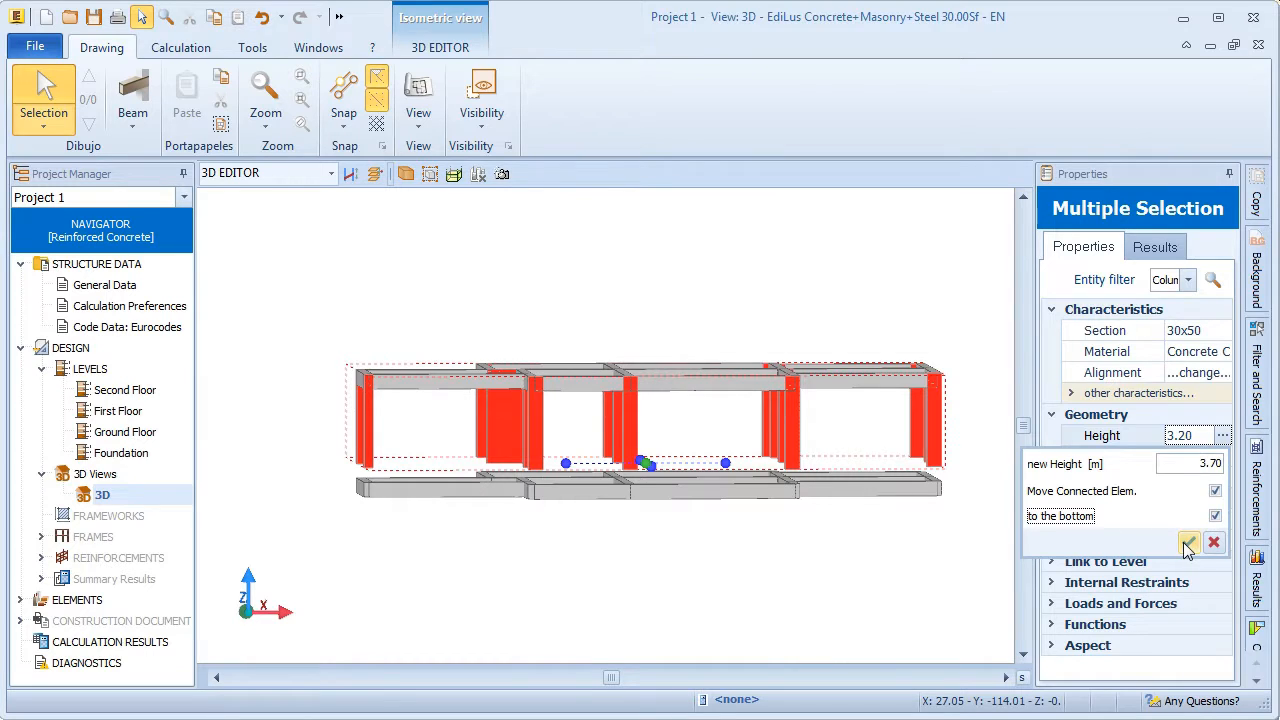
pyautogui.click(1188, 542)
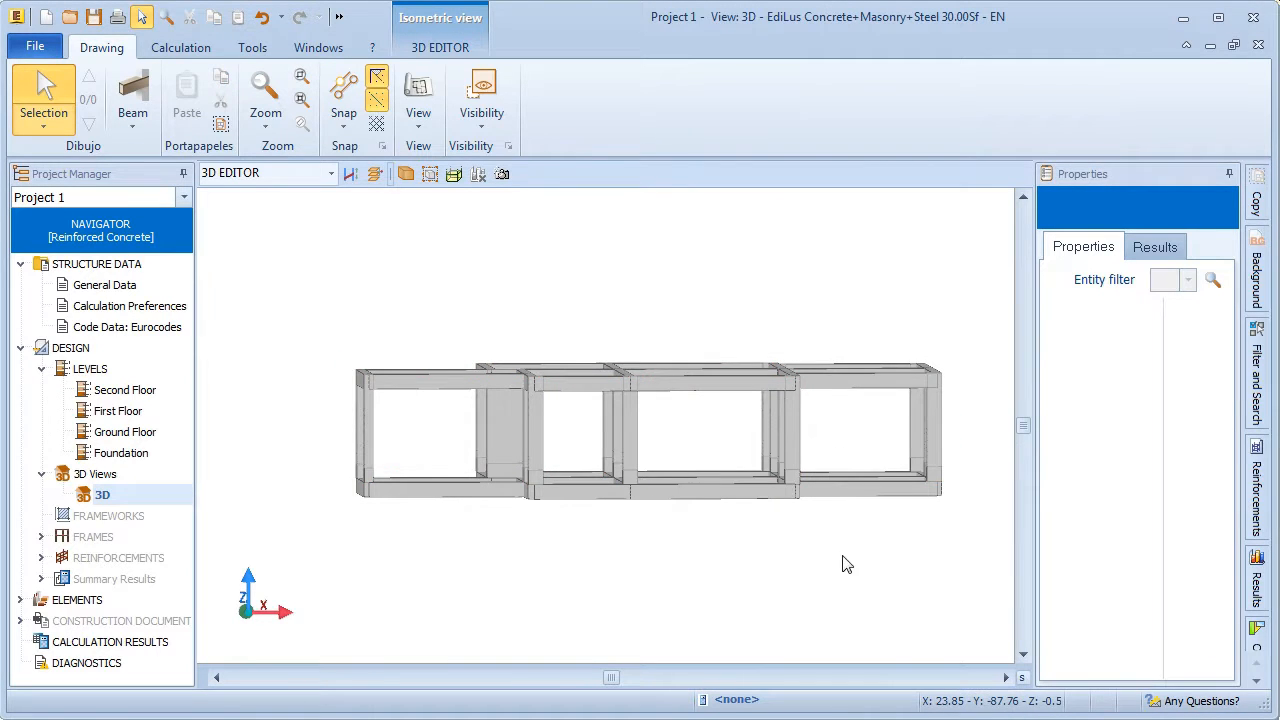
pyautogui.moveTo(848, 564); pyautogui.dragTo(810, 524)
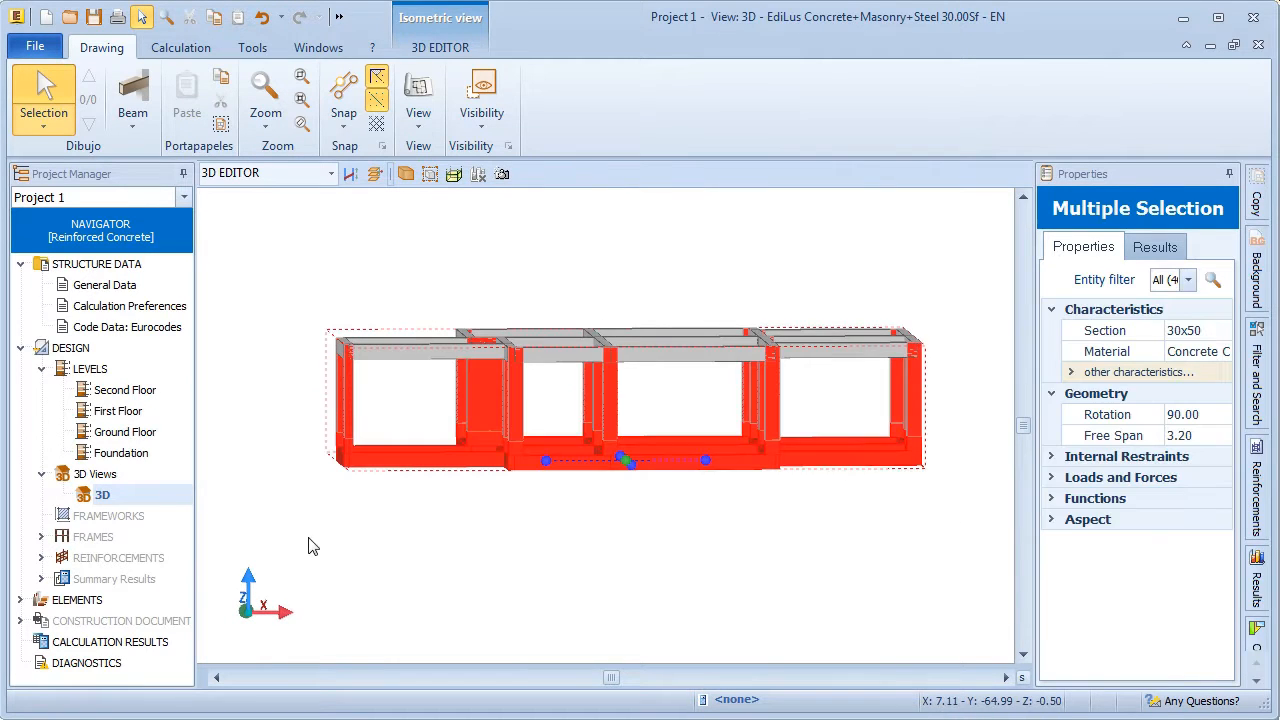
# Filter the selection to Beam and give the foundation beams an 80x25 section
pyautogui.click(1188, 280)
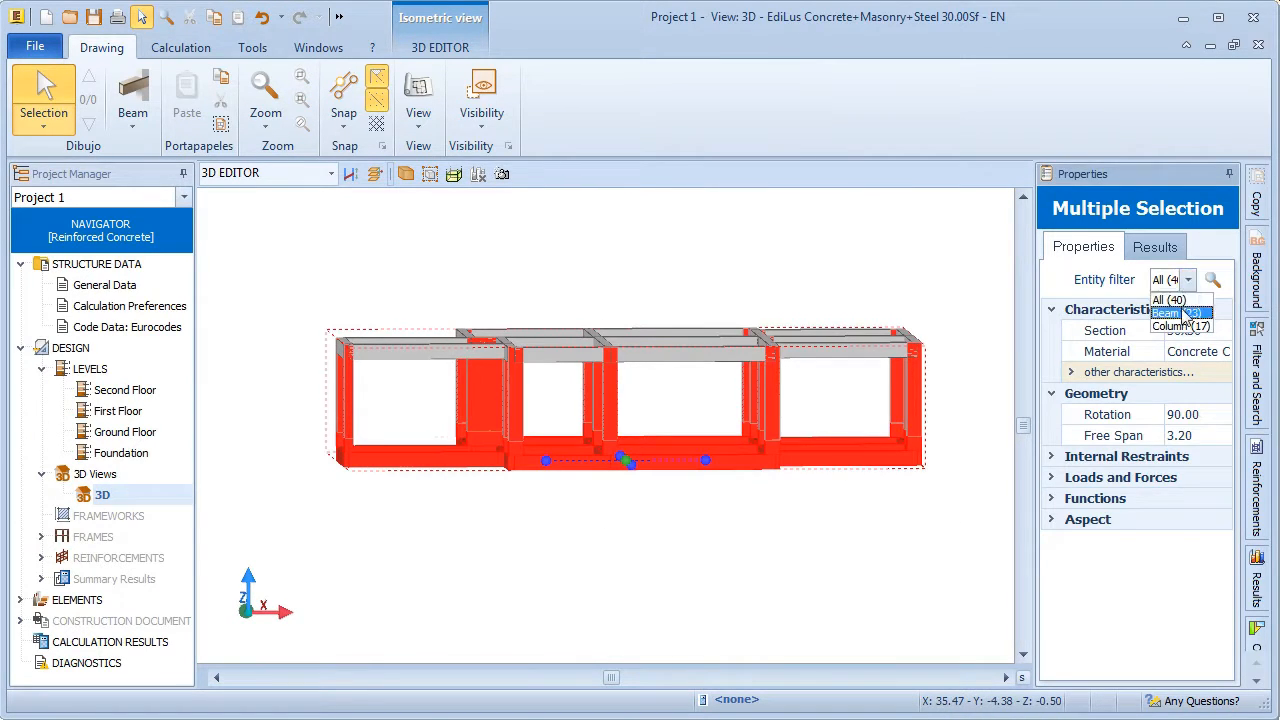
pyautogui.click(1166, 312)
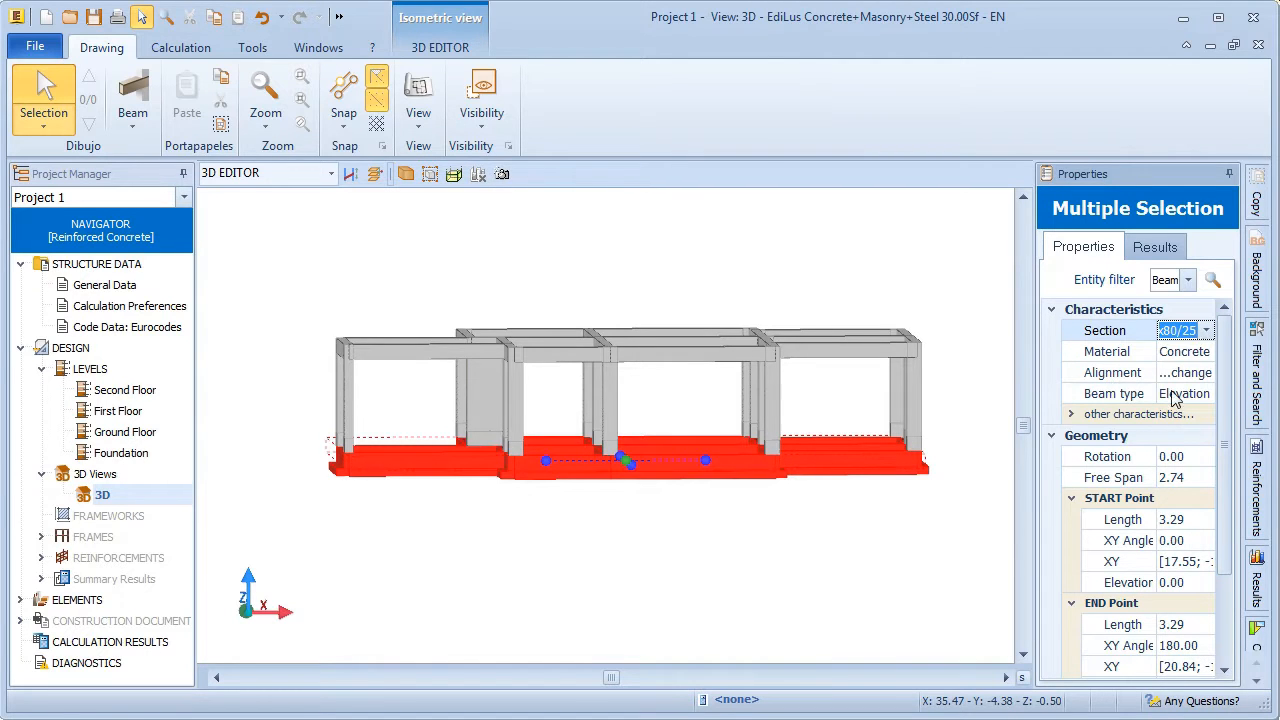
pyautogui.click(918, 536)
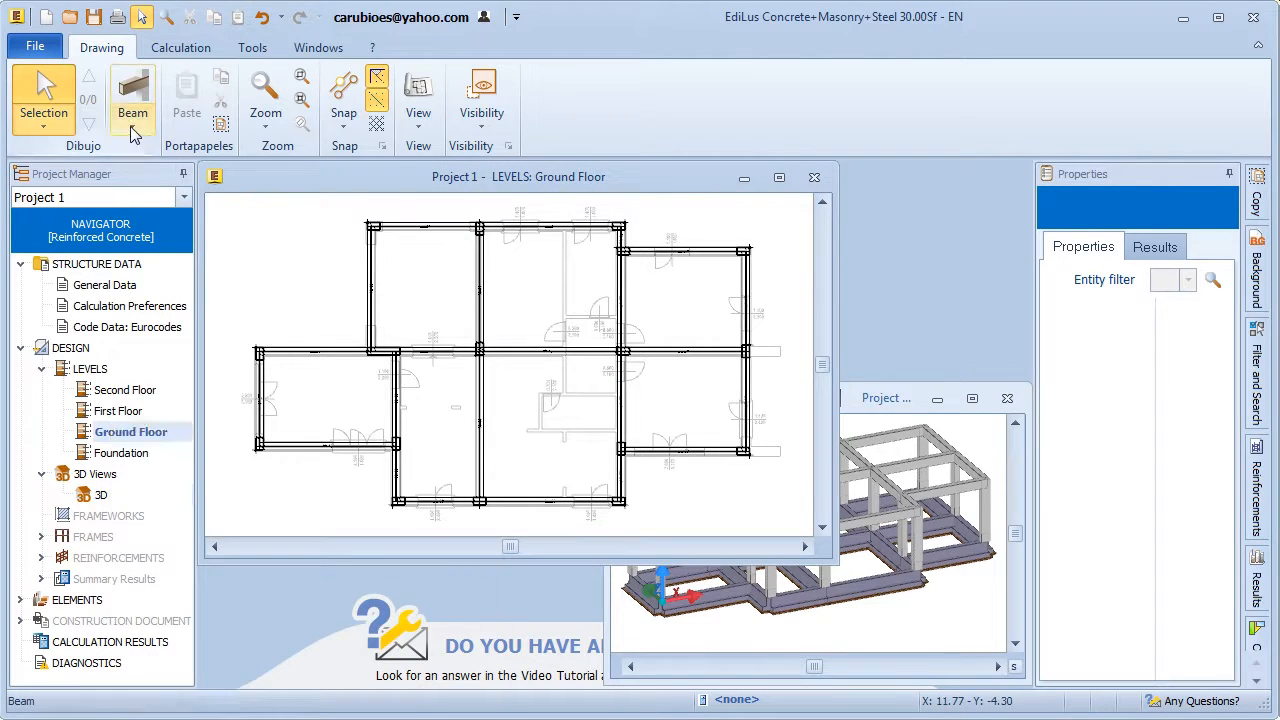
# Insert reinforced concrete floor slabs into the Ground Floor bays
pyautogui.click(160, 96)
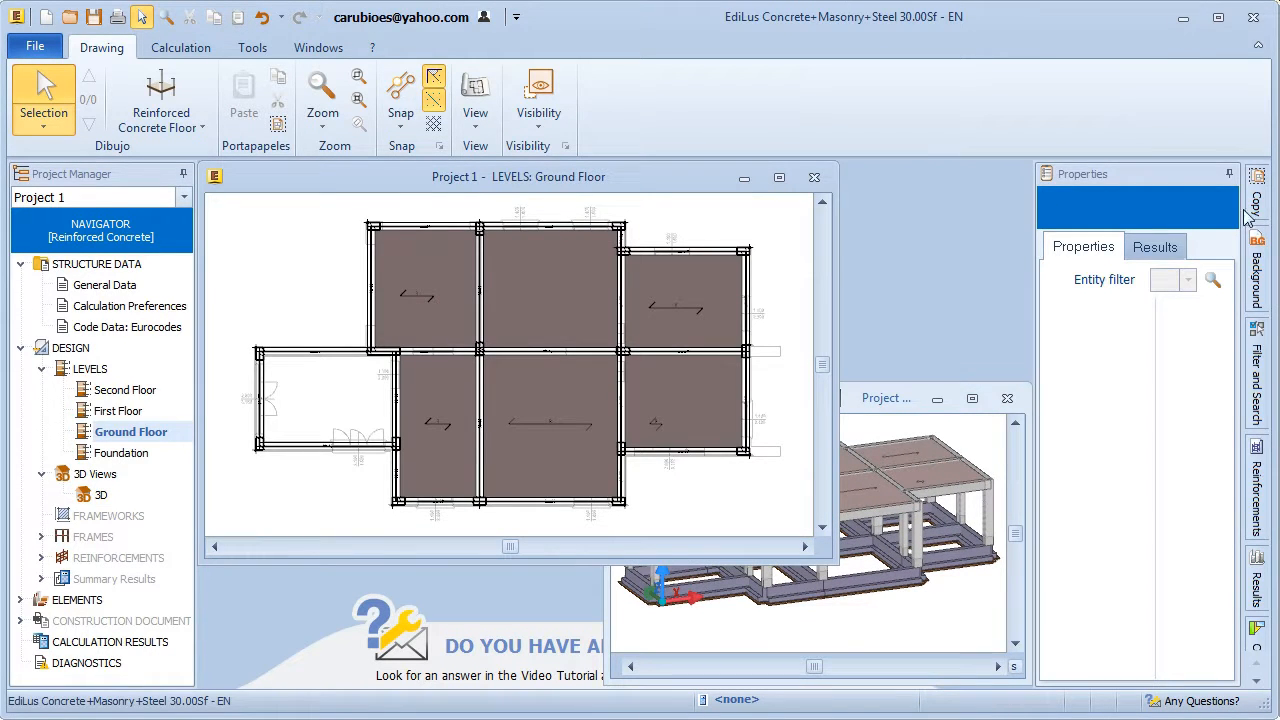
# Copy all Ground Floor entities onto the First and Second Floor levels
pyautogui.click(1258, 200)
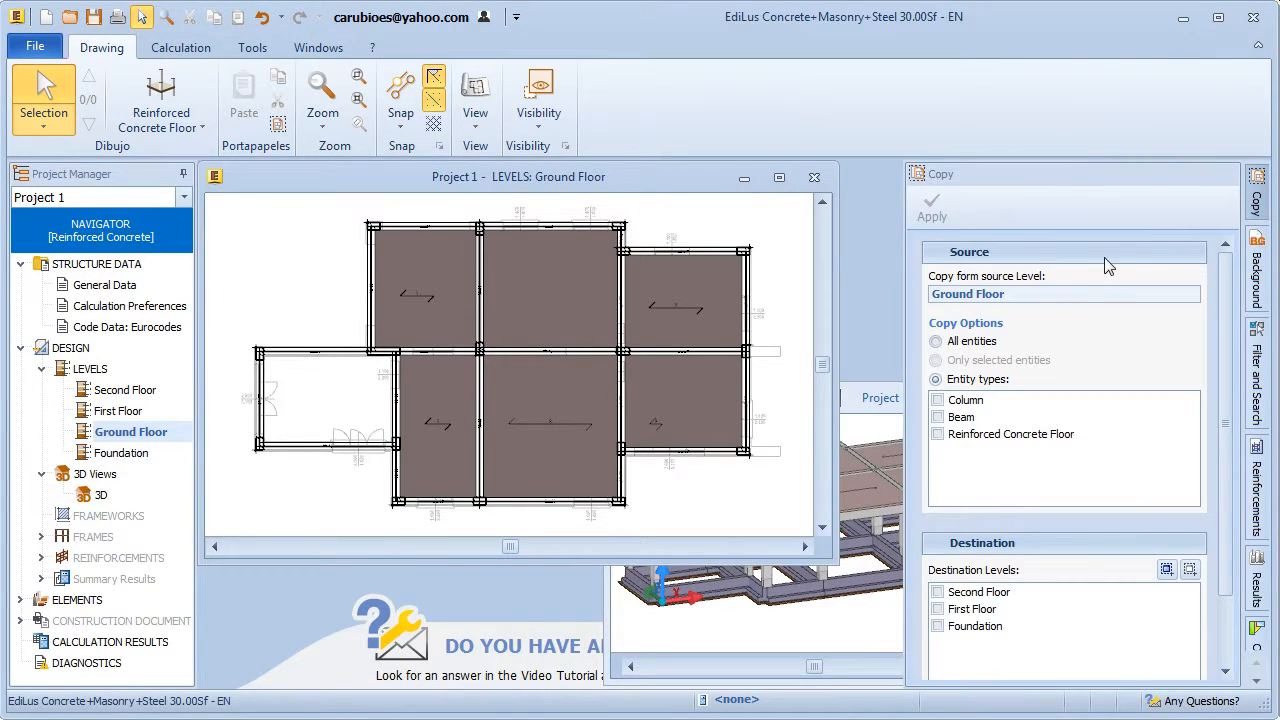
pyautogui.click(936, 340)
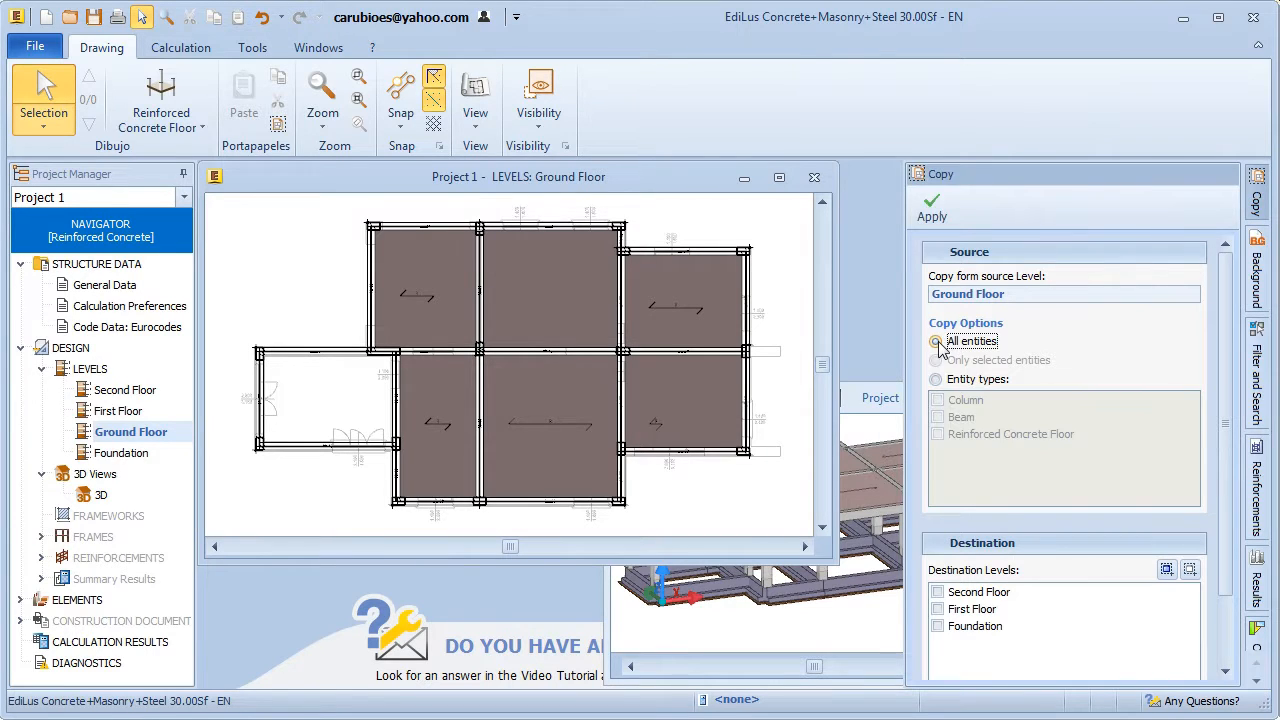
pyautogui.click(978, 592)
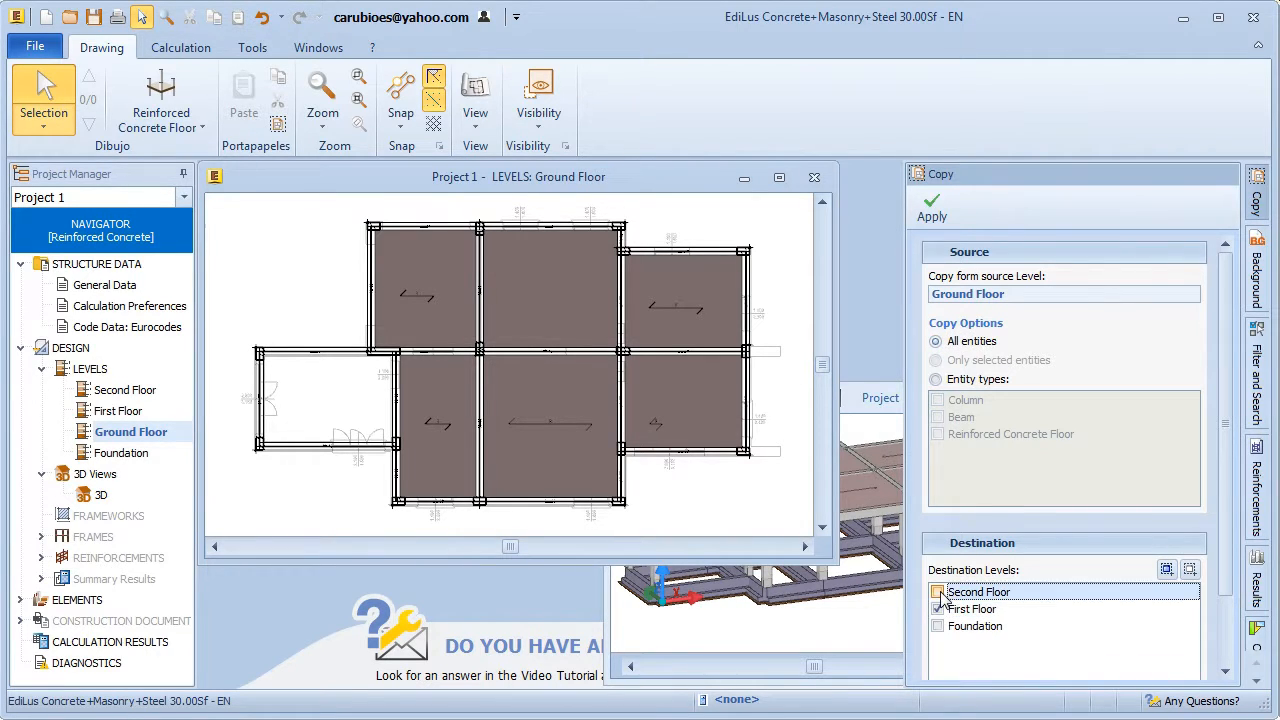
pyautogui.click(936, 592)
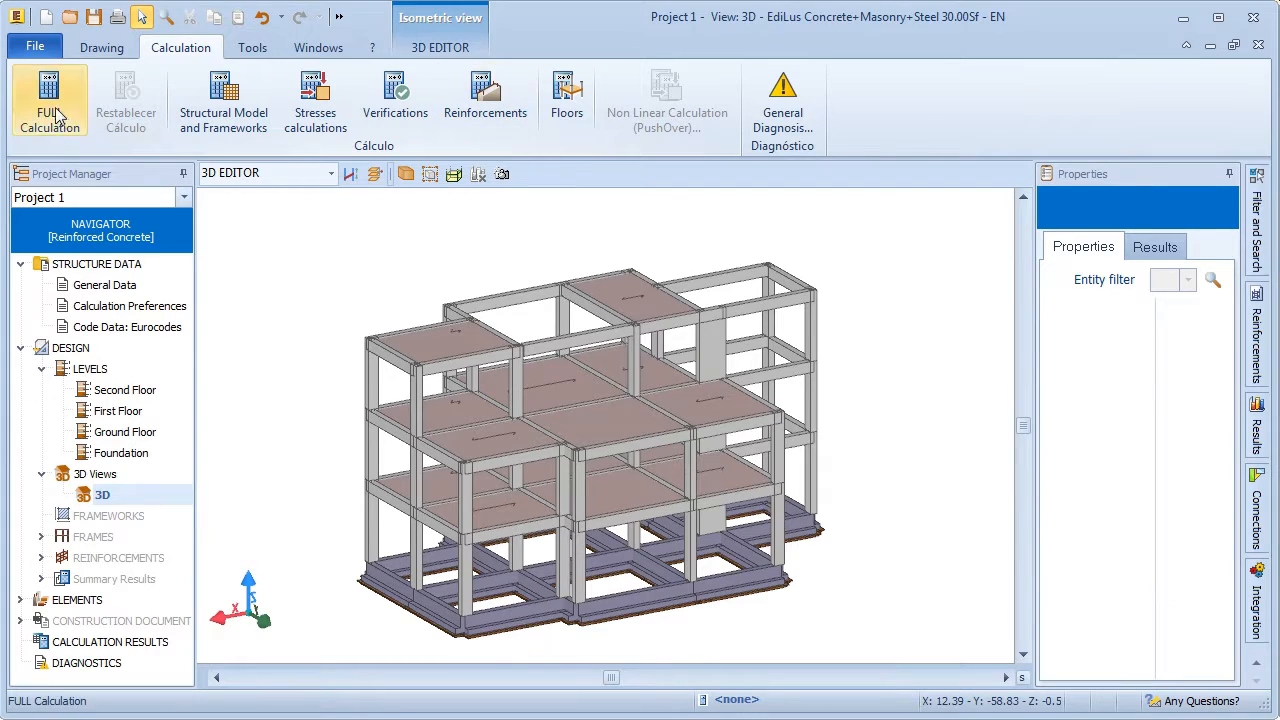
# Run the FULL Calculation, accepting warnings and declining to keep the structural model
pyautogui.click(48, 100)
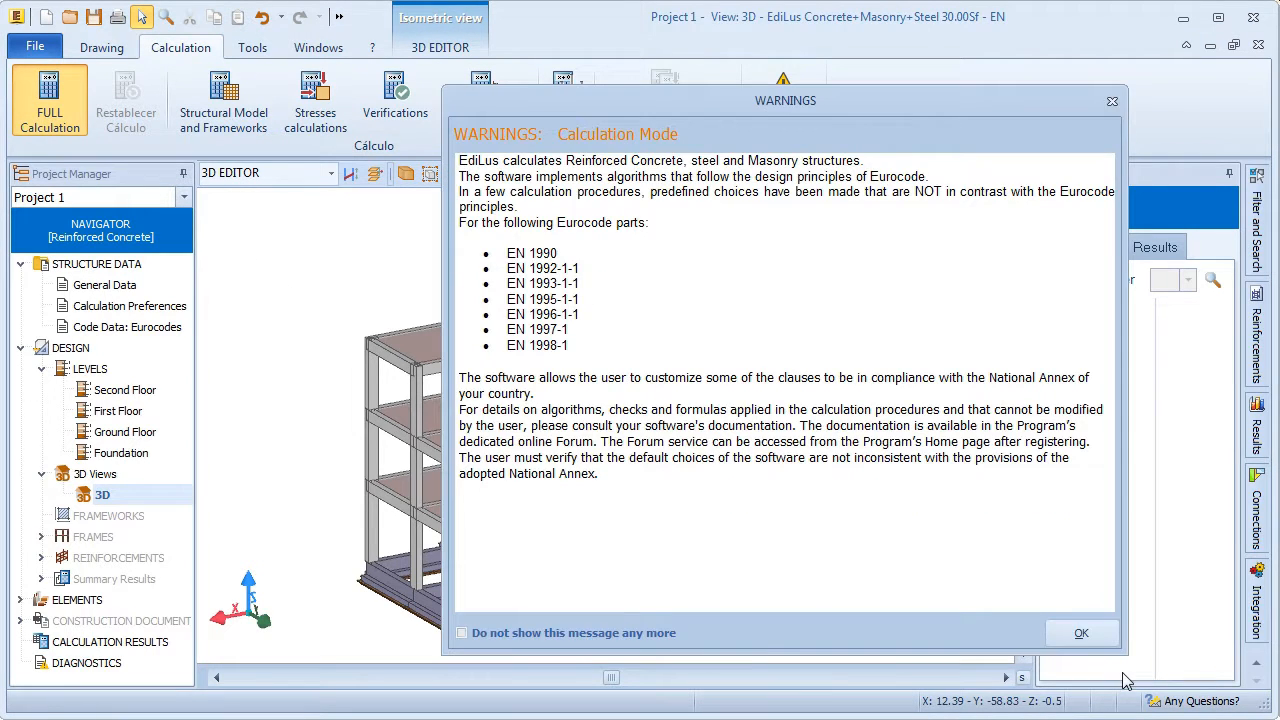
pyautogui.click(1080, 632)
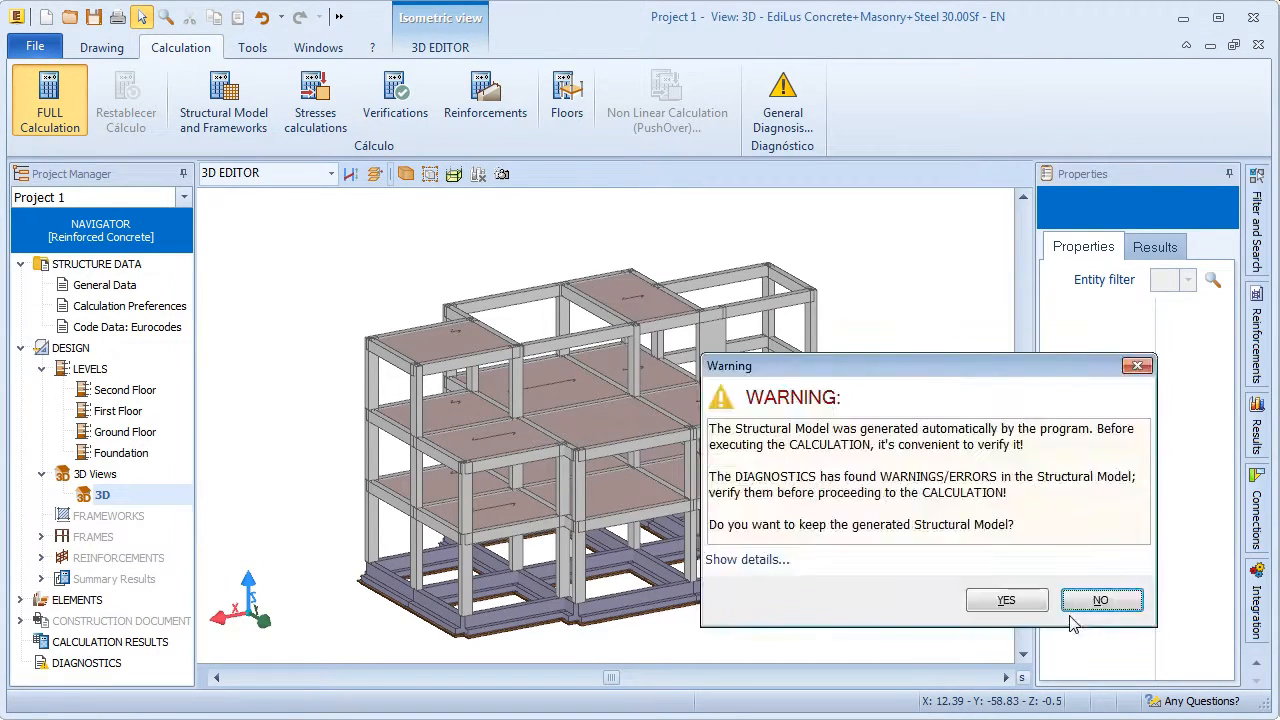
pyautogui.click(1100, 600)
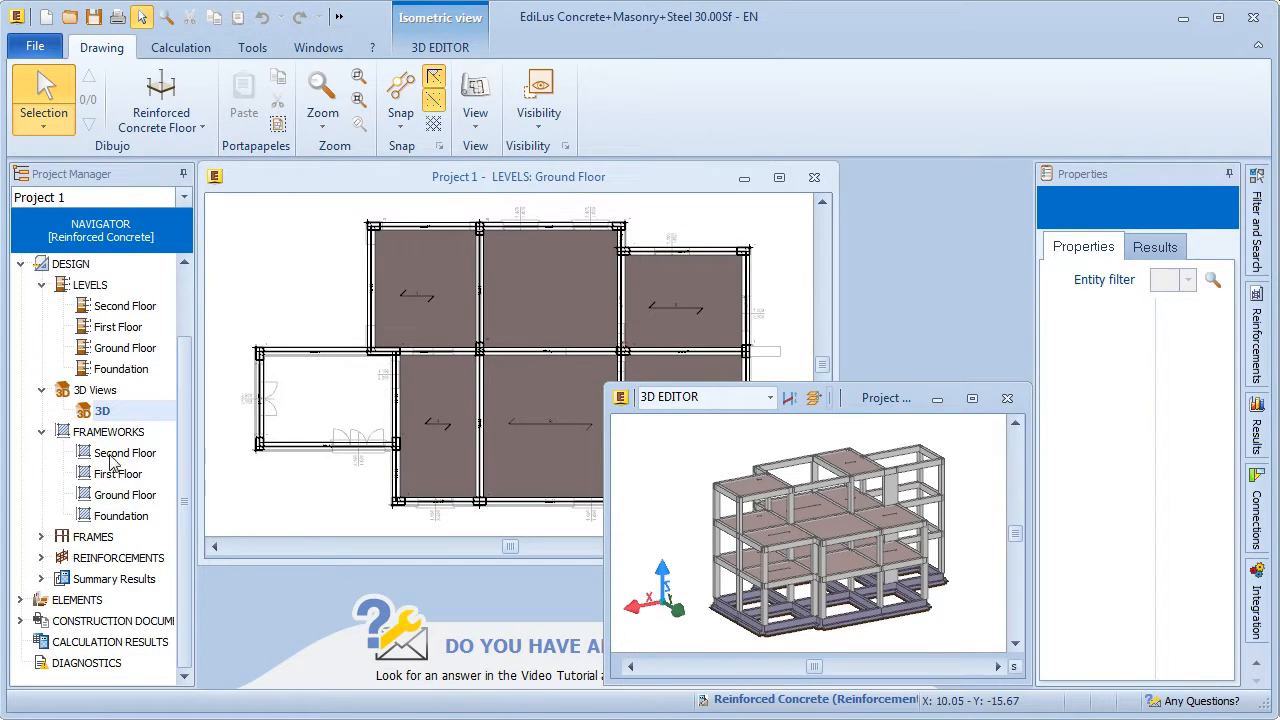
# Review the Ground Floor framework drawing and the Column grid 9 reinforcement
pyautogui.doubleClick(124, 494)
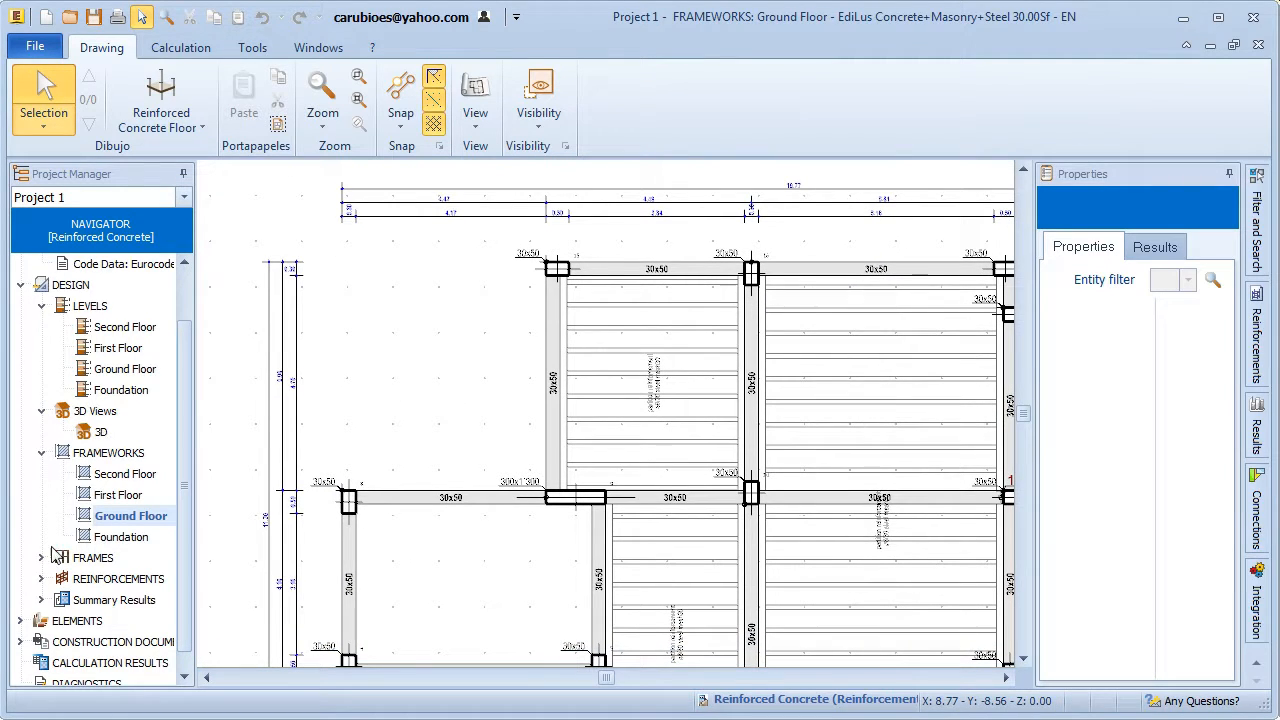
pyautogui.click(40, 578)
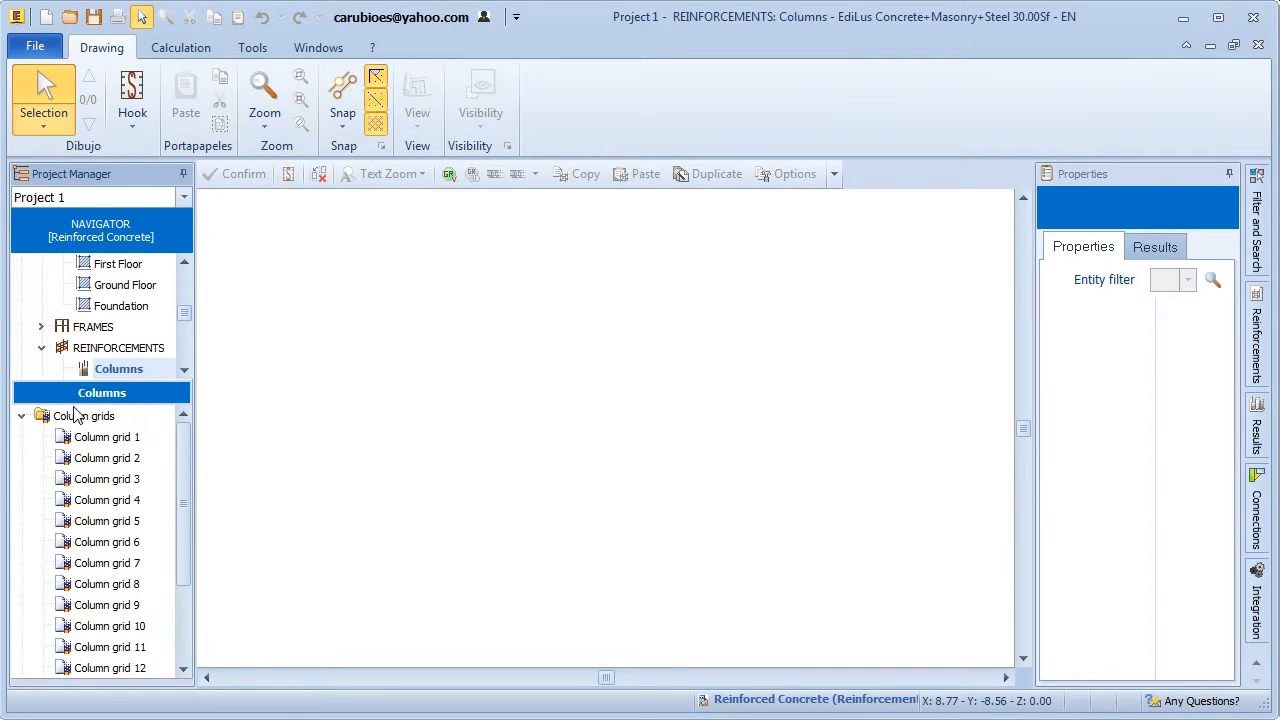
pyautogui.click(108, 604)
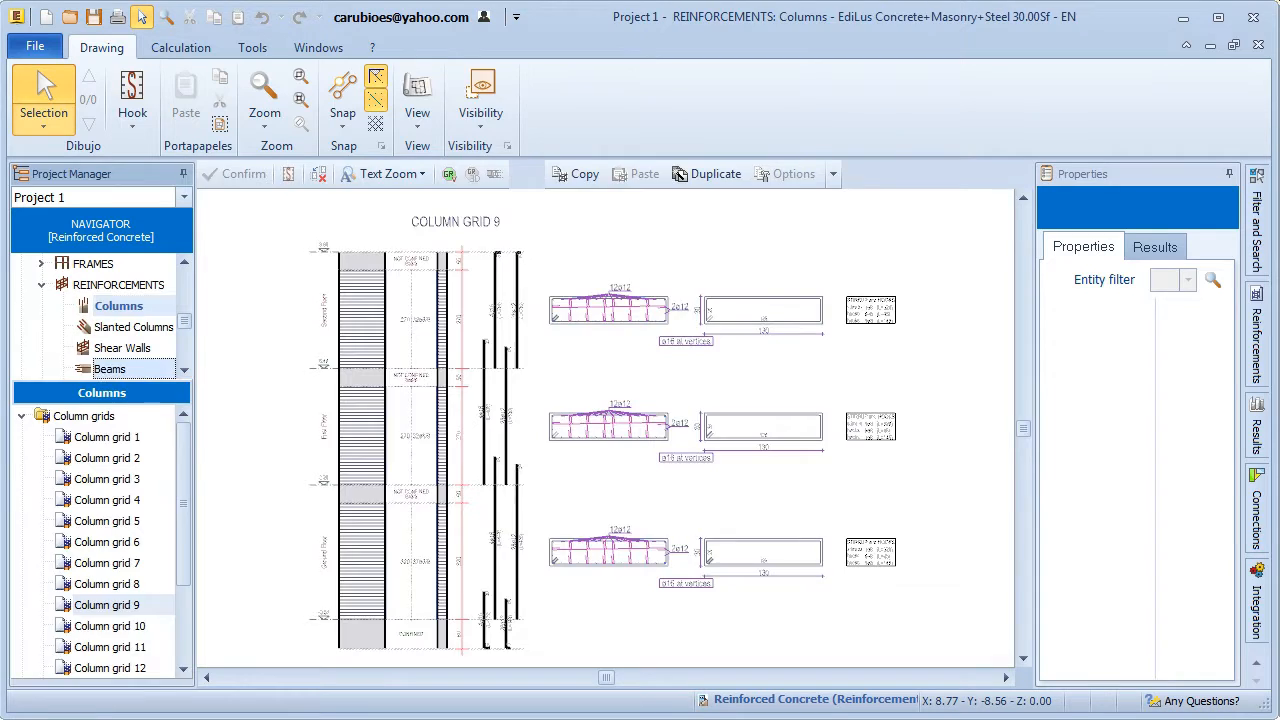
# Review the reinforcement drawing for Beam 8-9-10-1a
pyautogui.click(108, 368)
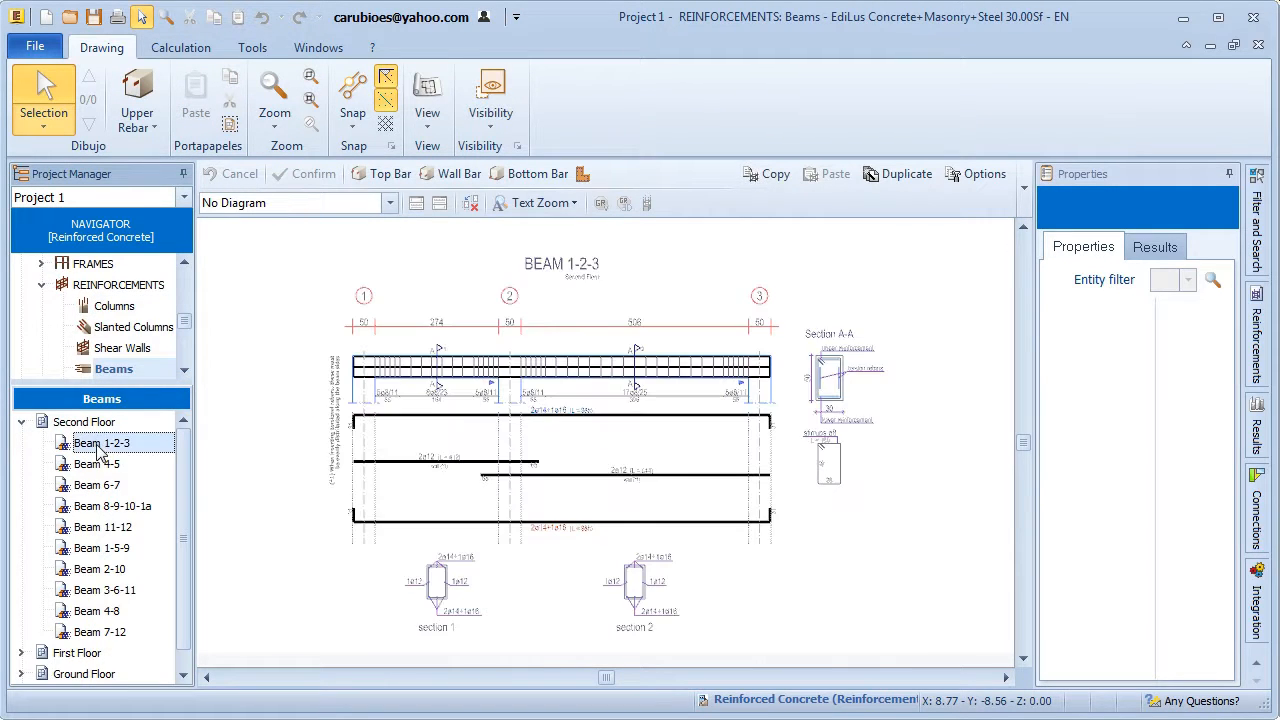
pyautogui.click(112, 504)
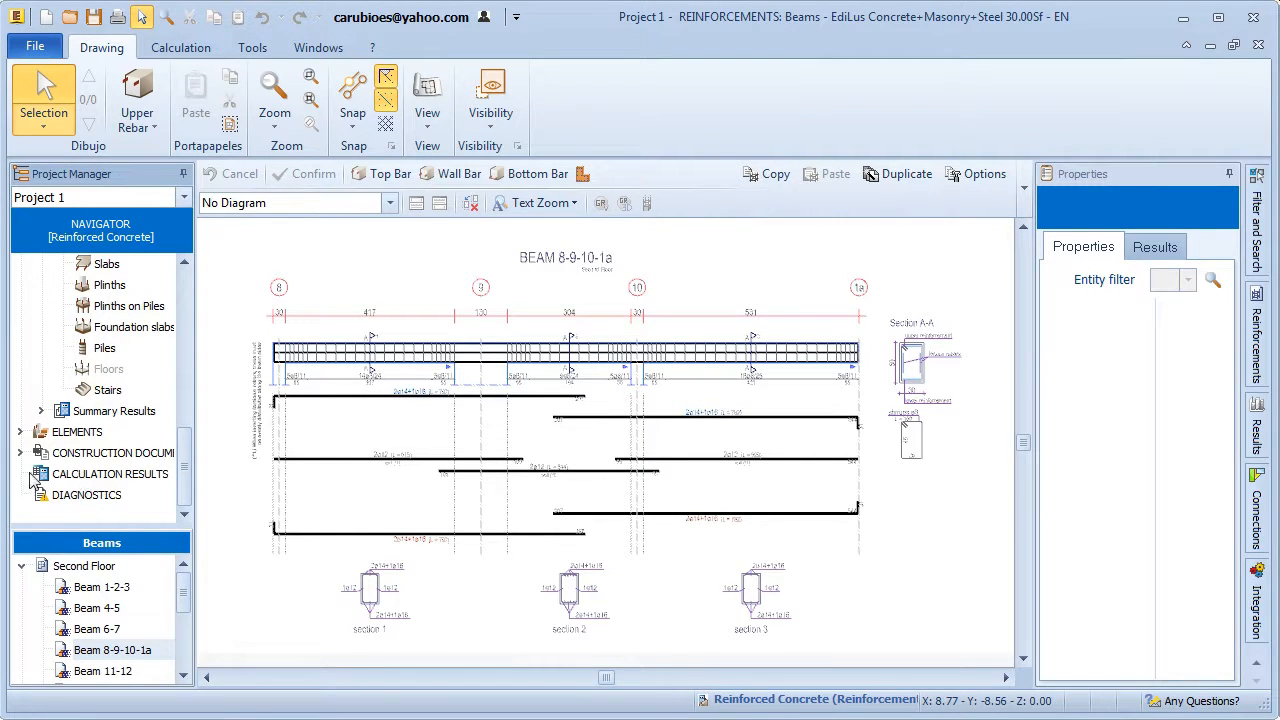
pyautogui.click(20, 452)
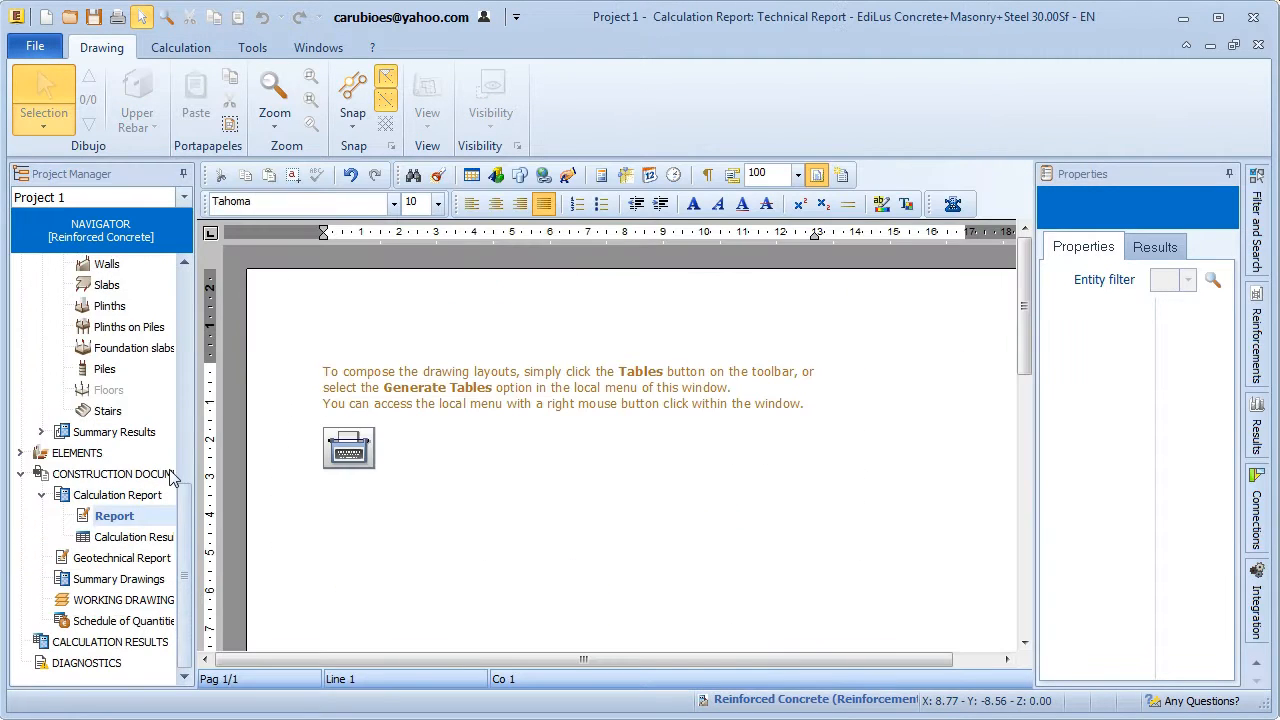
# Browse the calculation report pages, then show the Schedule of Quantities, acknowledging its warning
pyautogui.click(348, 448)
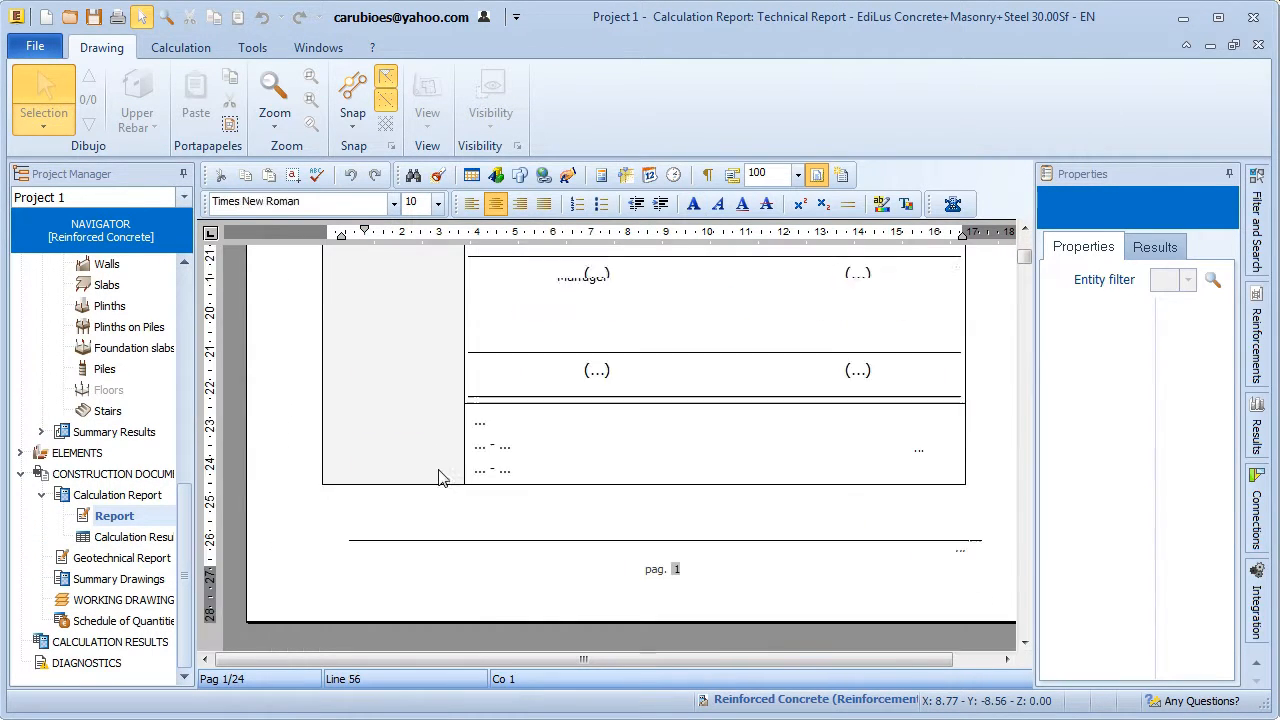
pyautogui.scroll(-3)
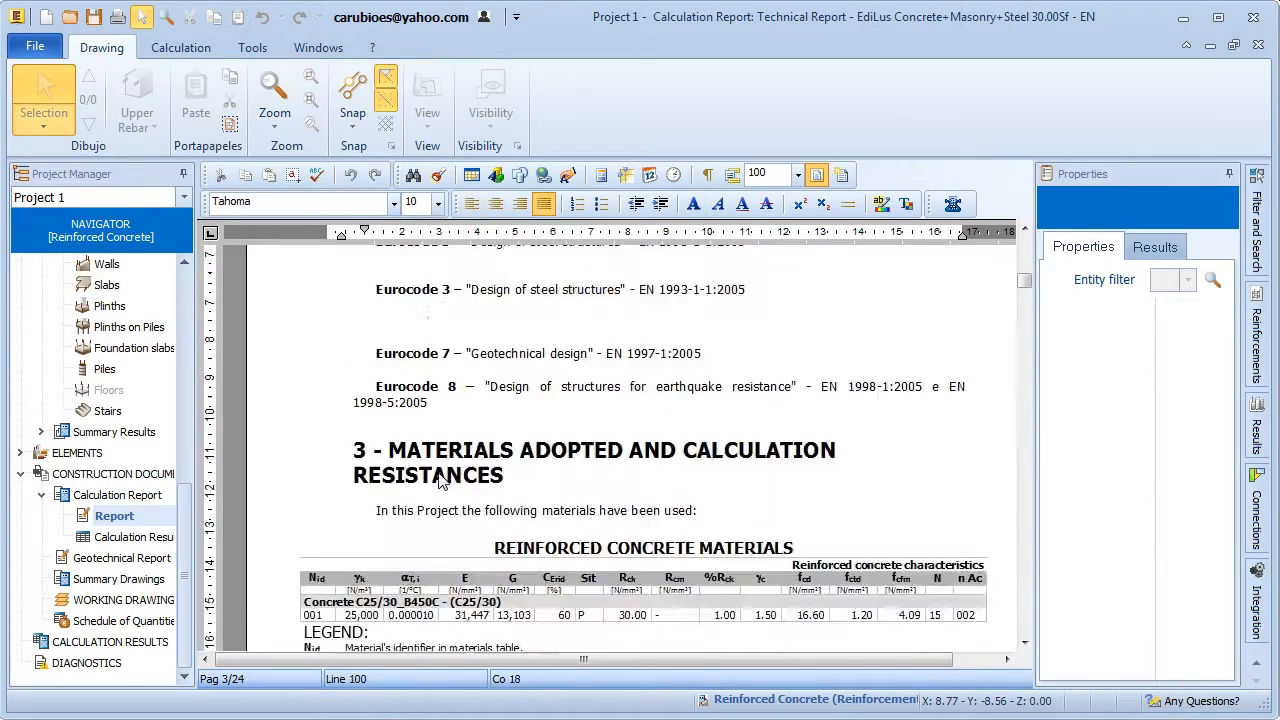
pyautogui.scroll(-3)
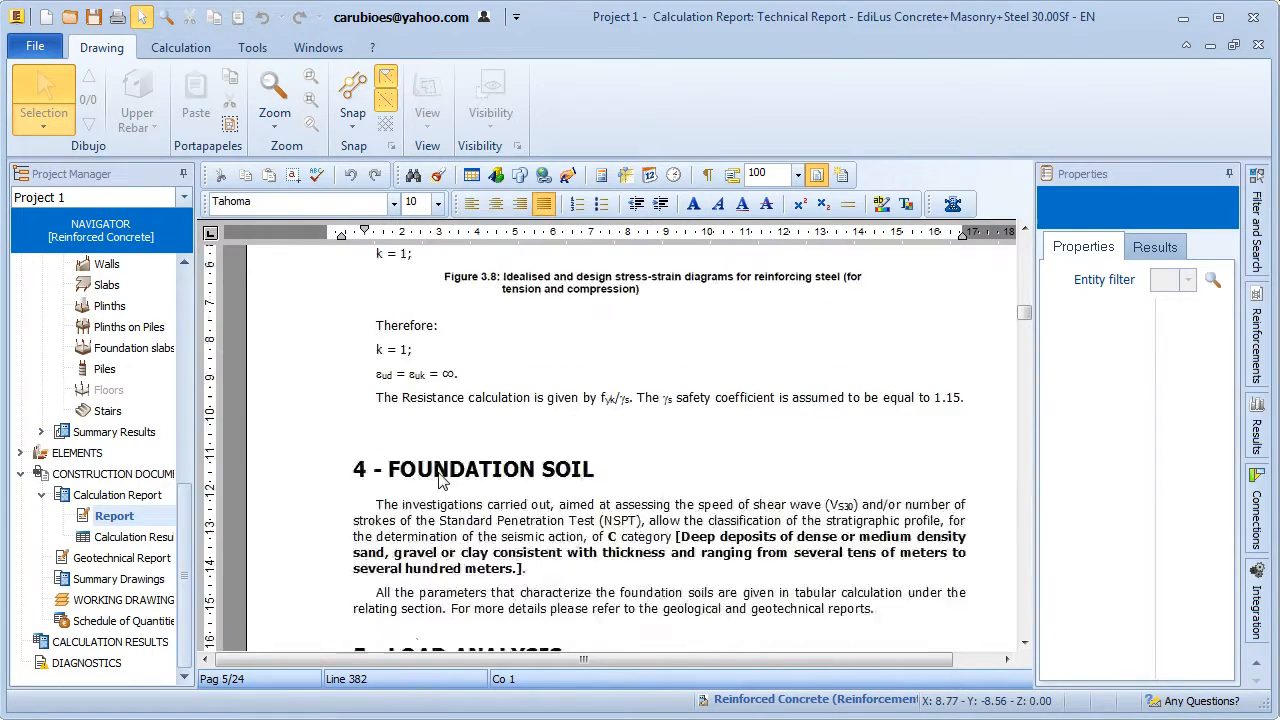
pyautogui.scroll(-3)
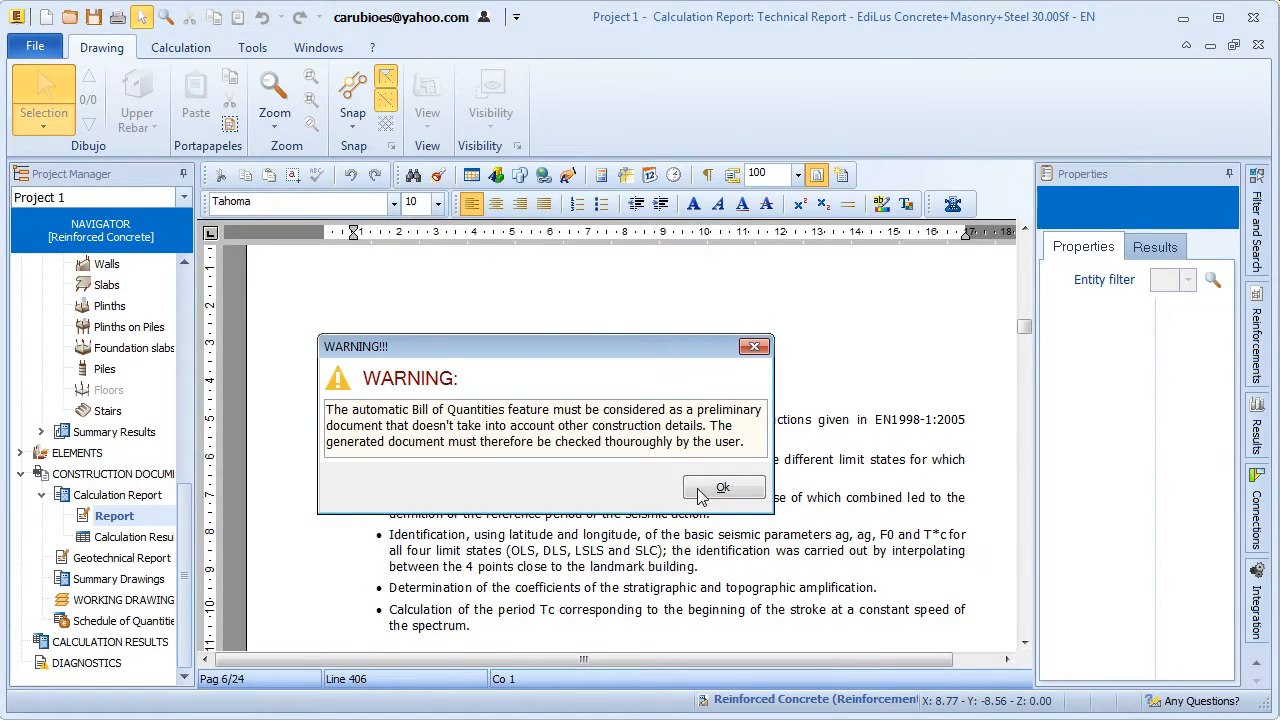
pyautogui.click(724, 488)
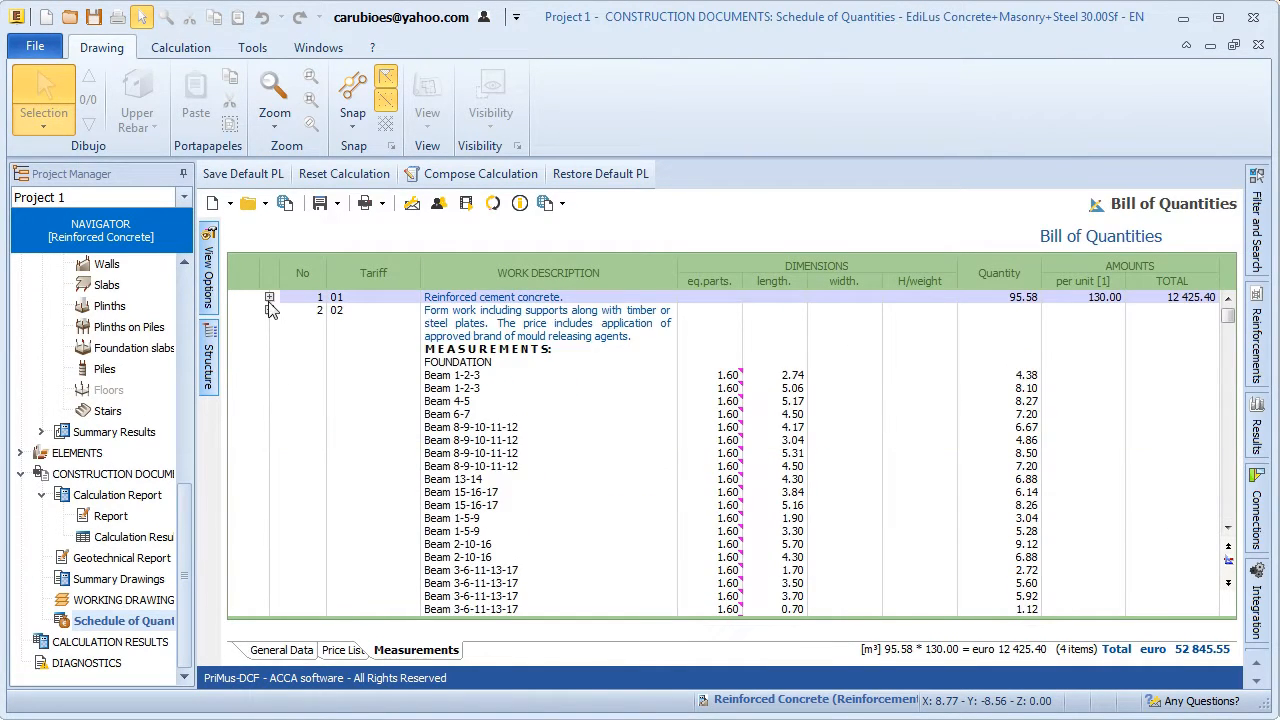
# Switch from the bill of quantities to the 3D view of the concrete structure
pyautogui.click(268, 296)
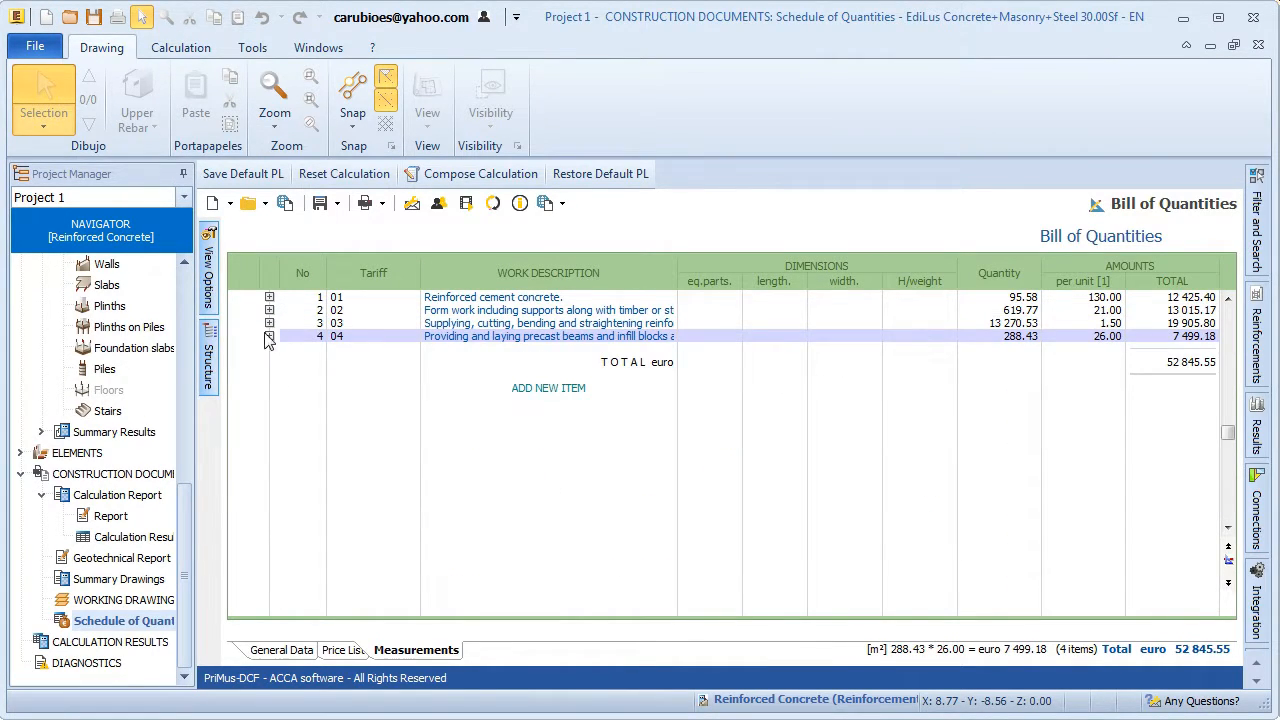
pyautogui.click(268, 310)
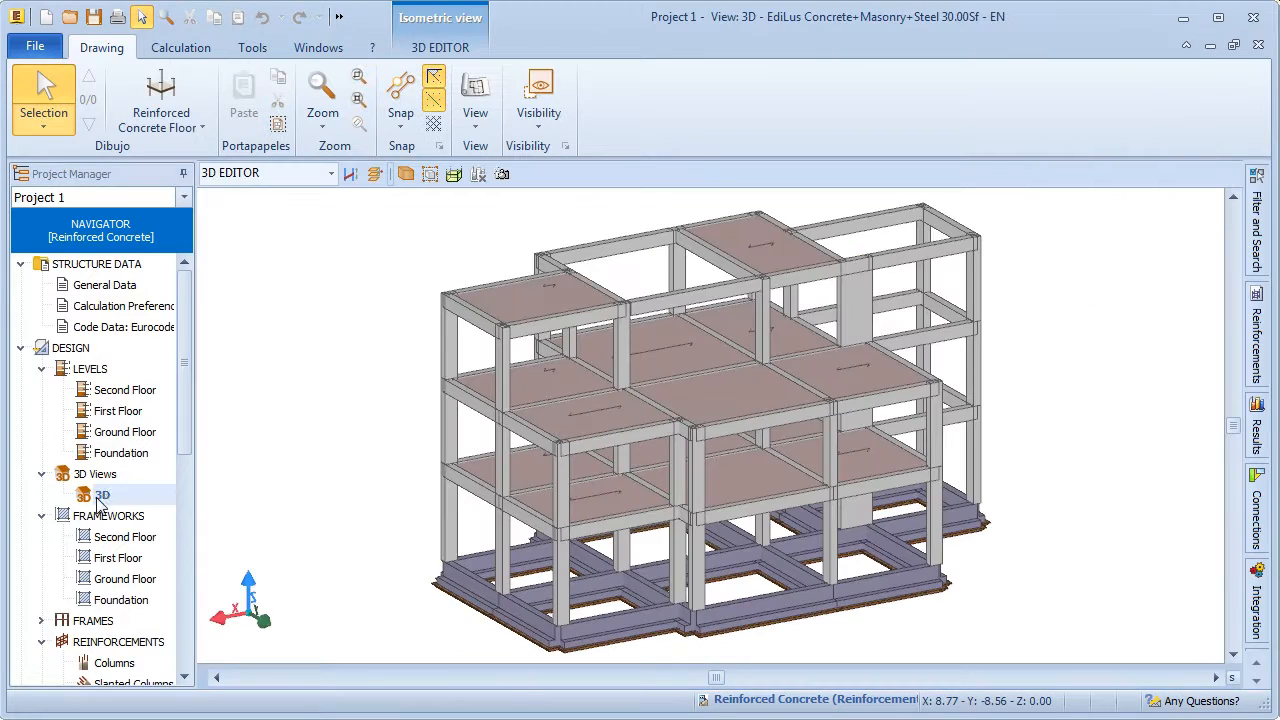
# Send the structural model to Edificius via BIM Integration
pyautogui.click(1256, 596)
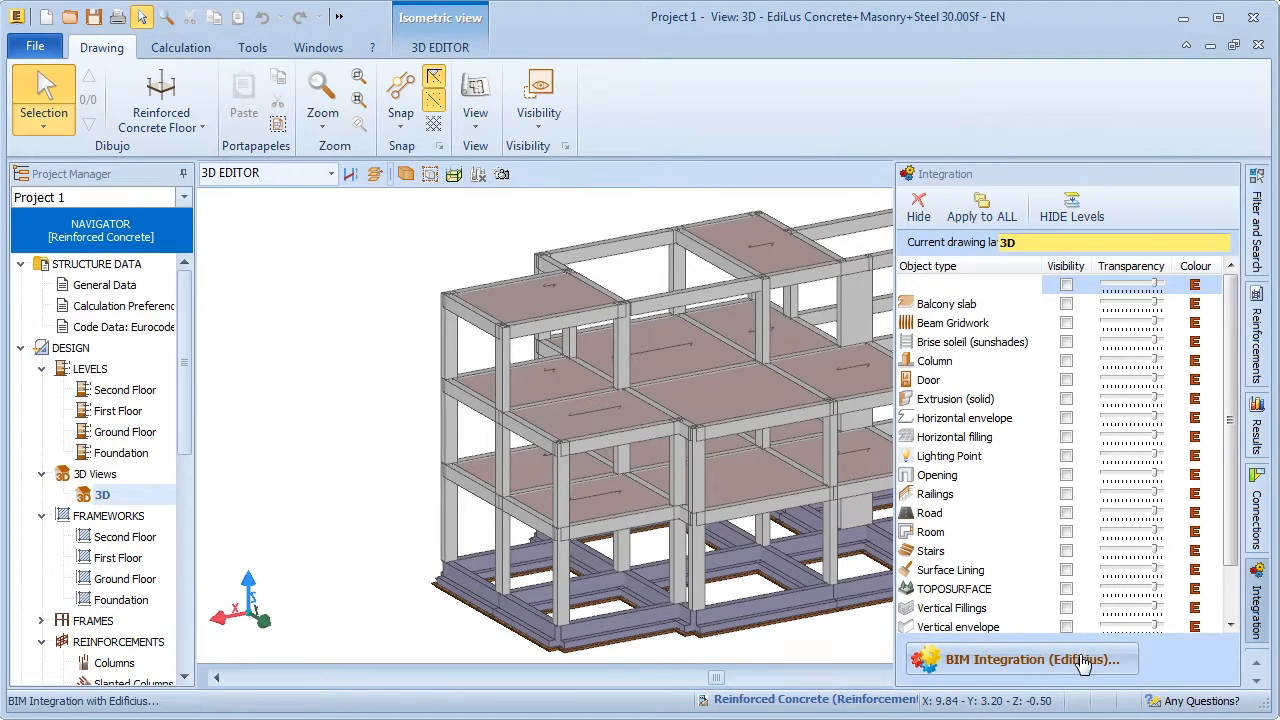
pyautogui.click(1020, 658)
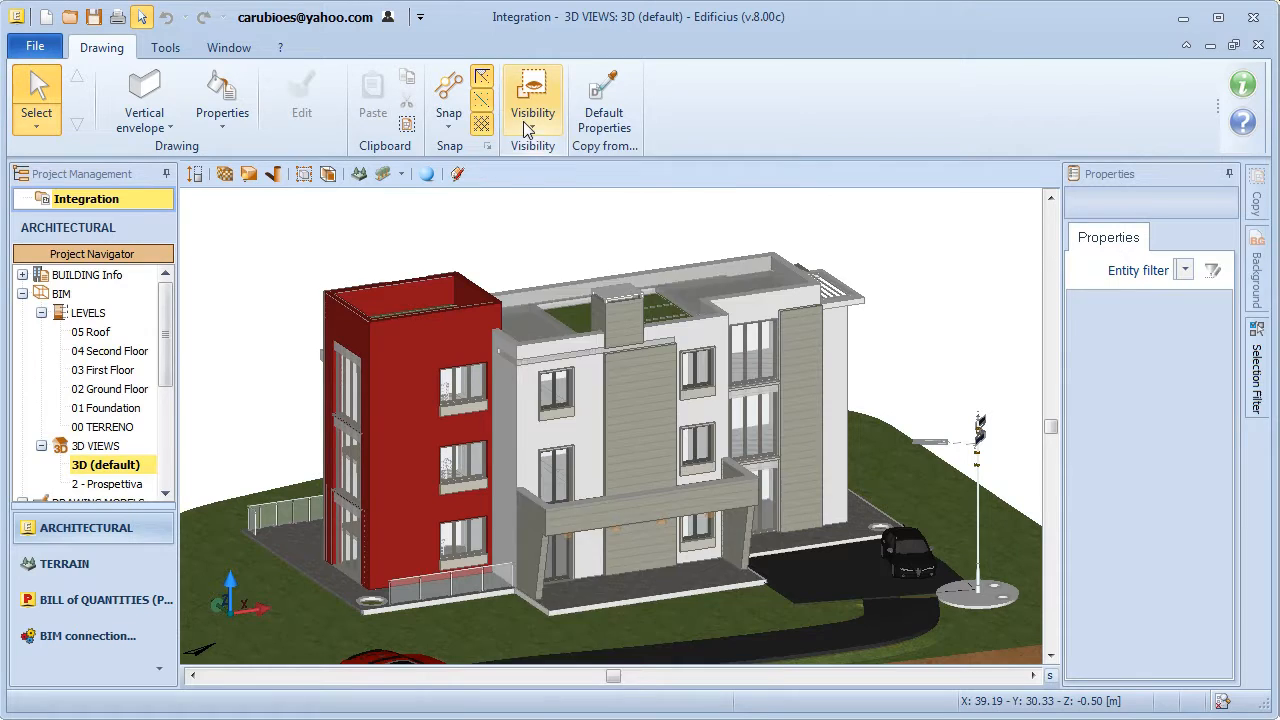
pyautogui.click(532, 96)
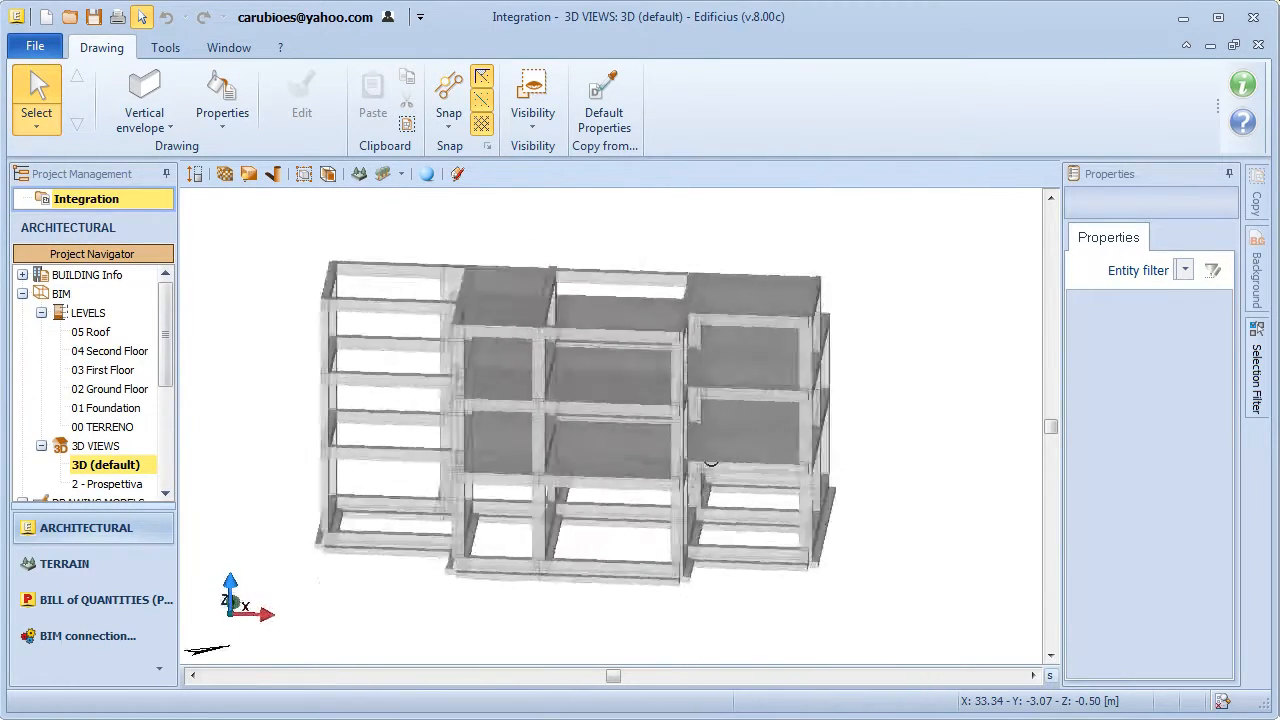
pyautogui.click(532, 96)
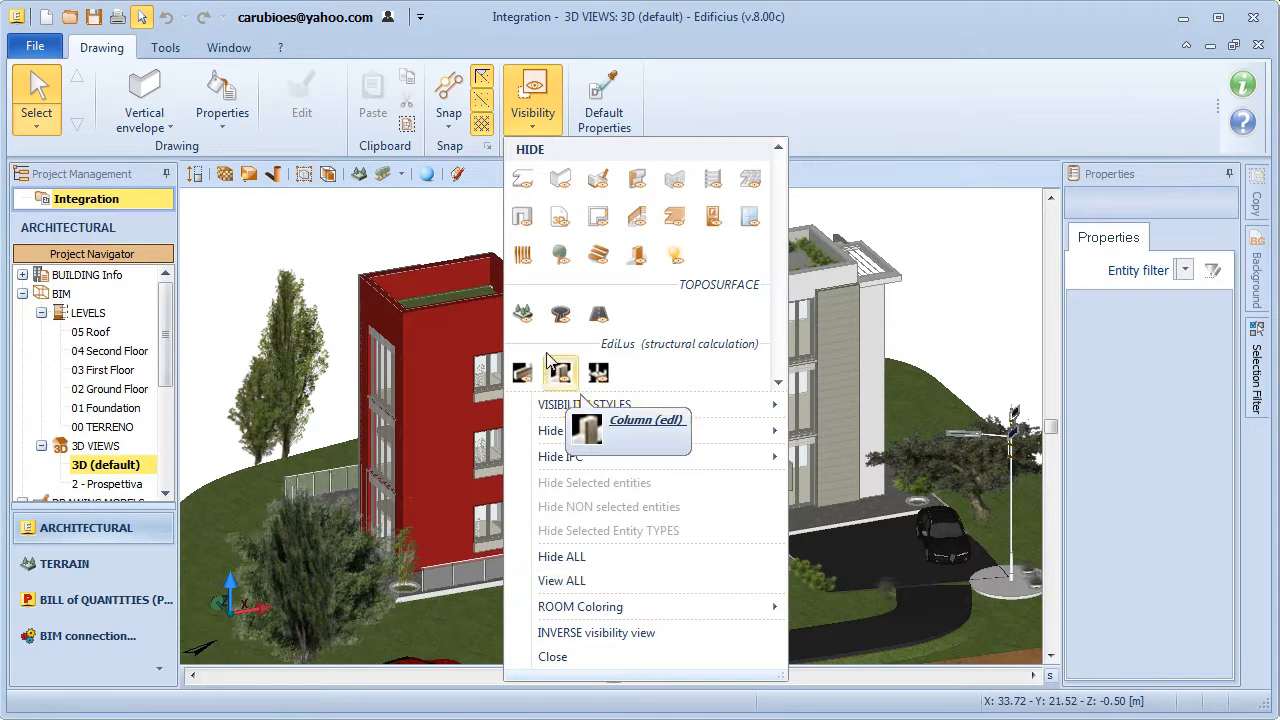
pyautogui.click(560, 178)
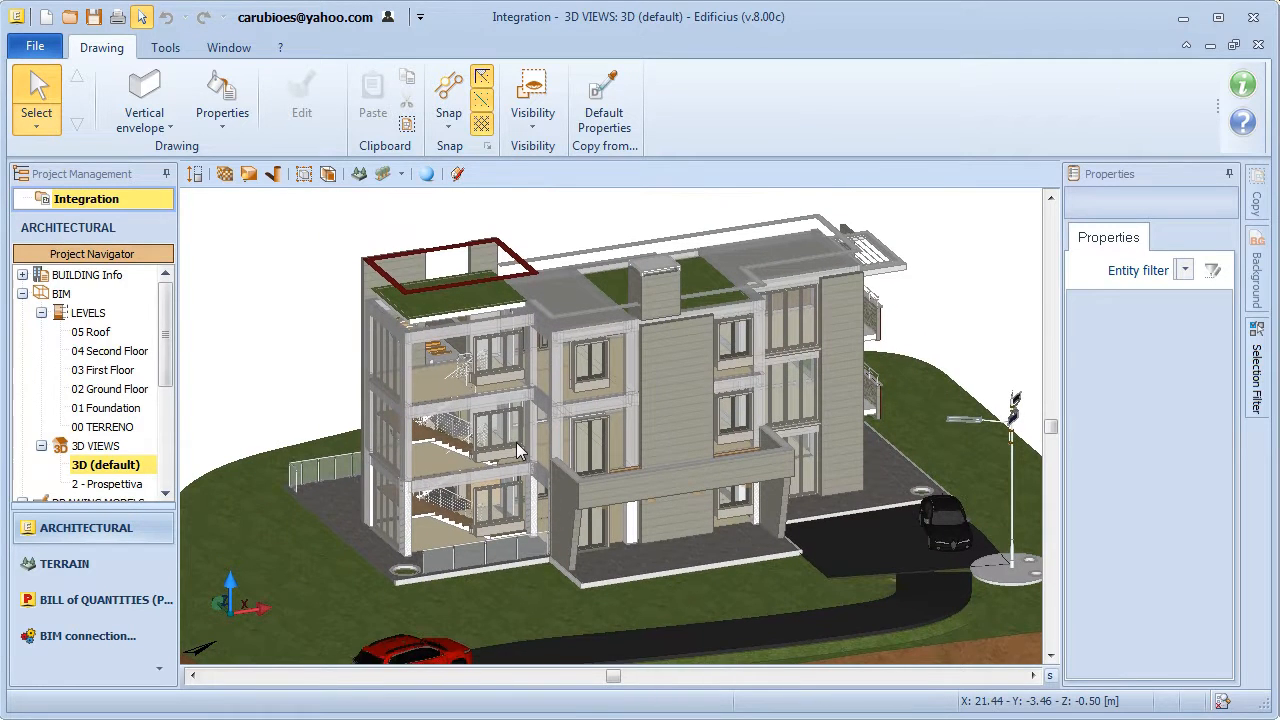
pyautogui.click(532, 90)
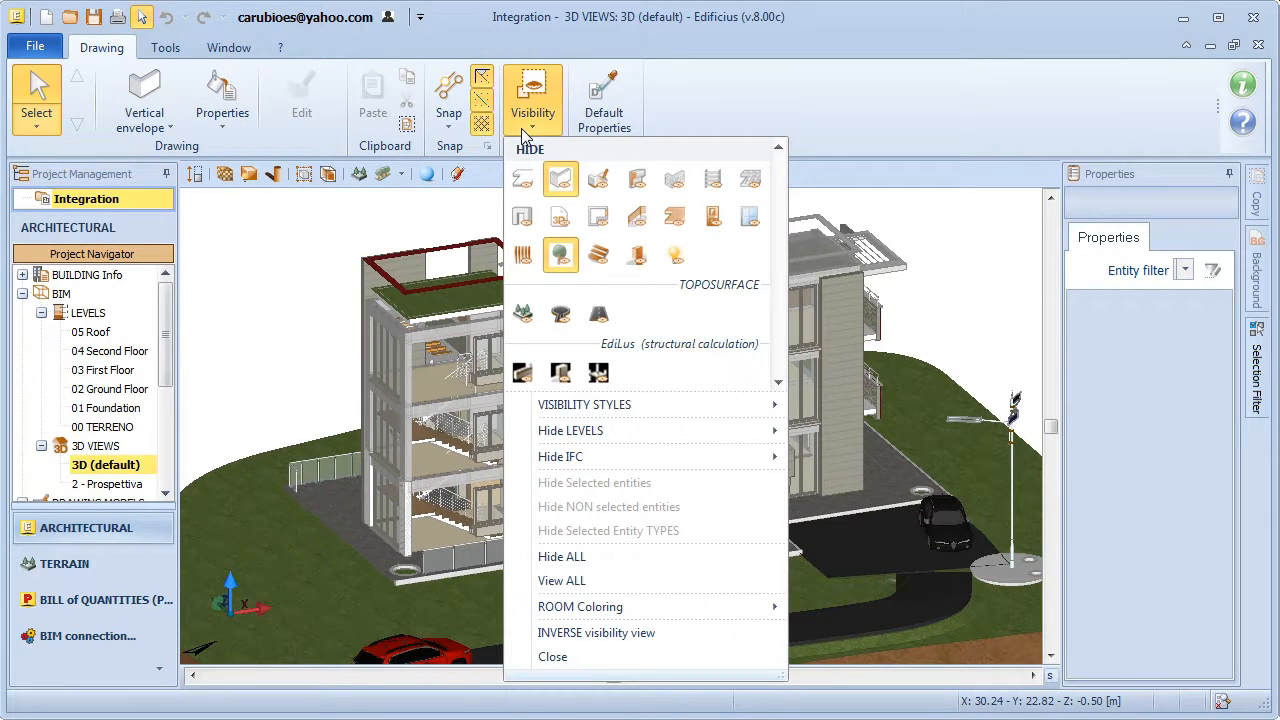
pyautogui.click(562, 580)
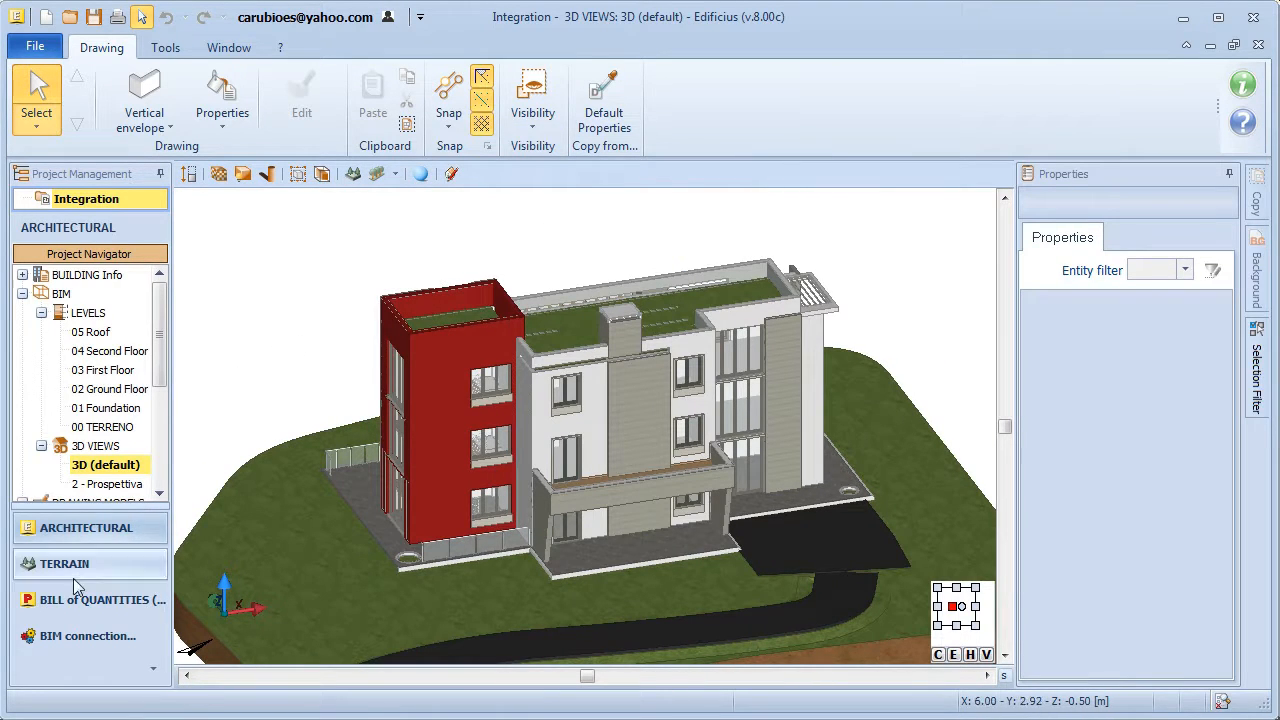
# Show the empty BILL of QUANTITIES beside the 3D model and ground floor plan
pyautogui.click(104, 600)
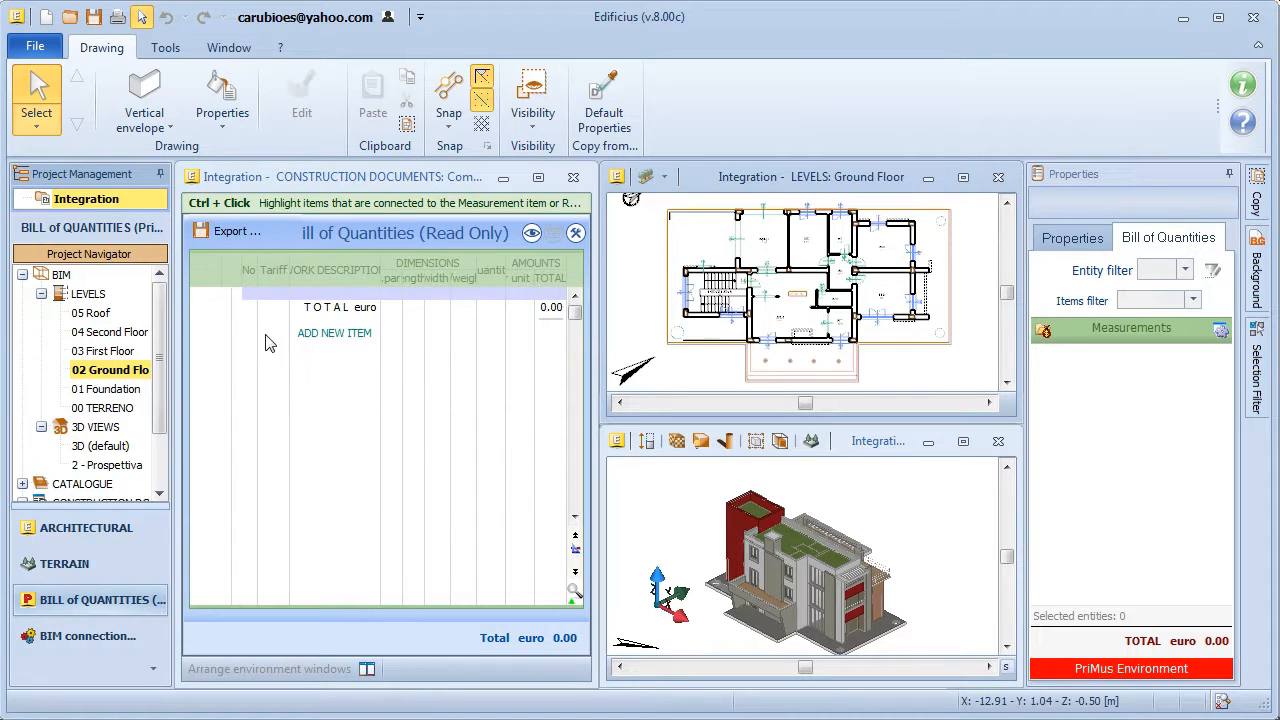
pyautogui.moveTo(504, 374)
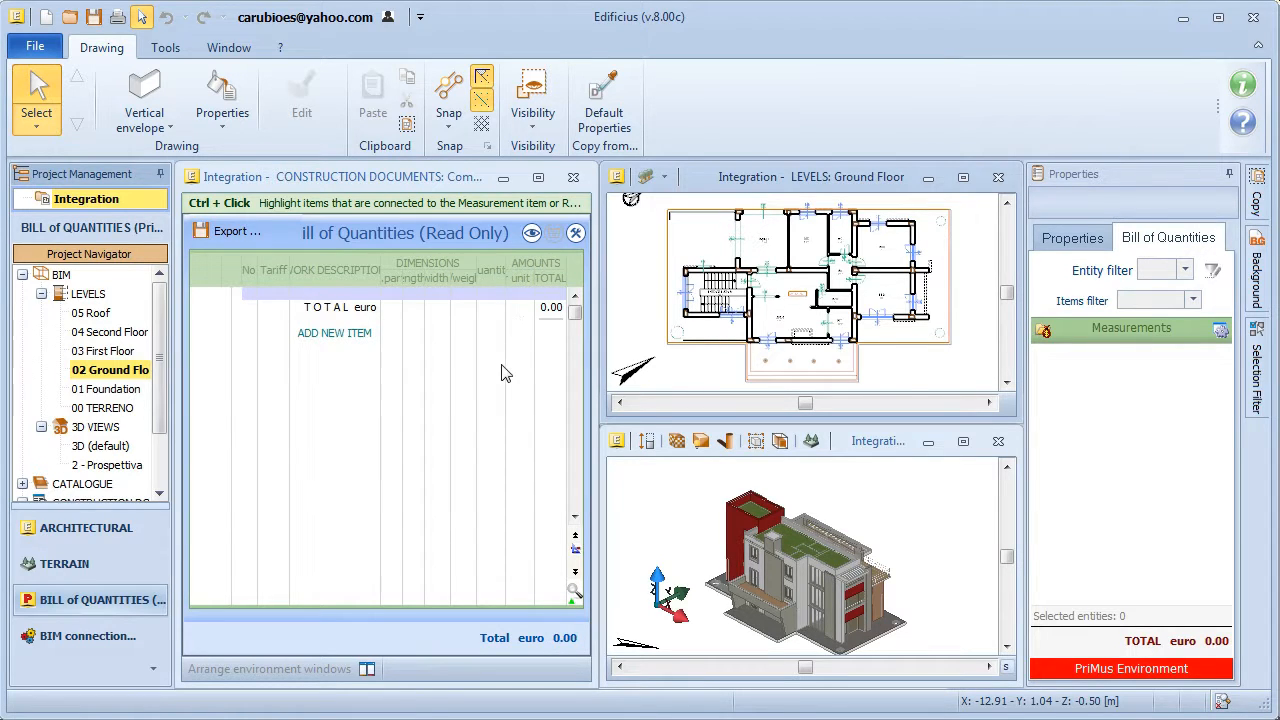
pyautogui.moveTo(730, 504)
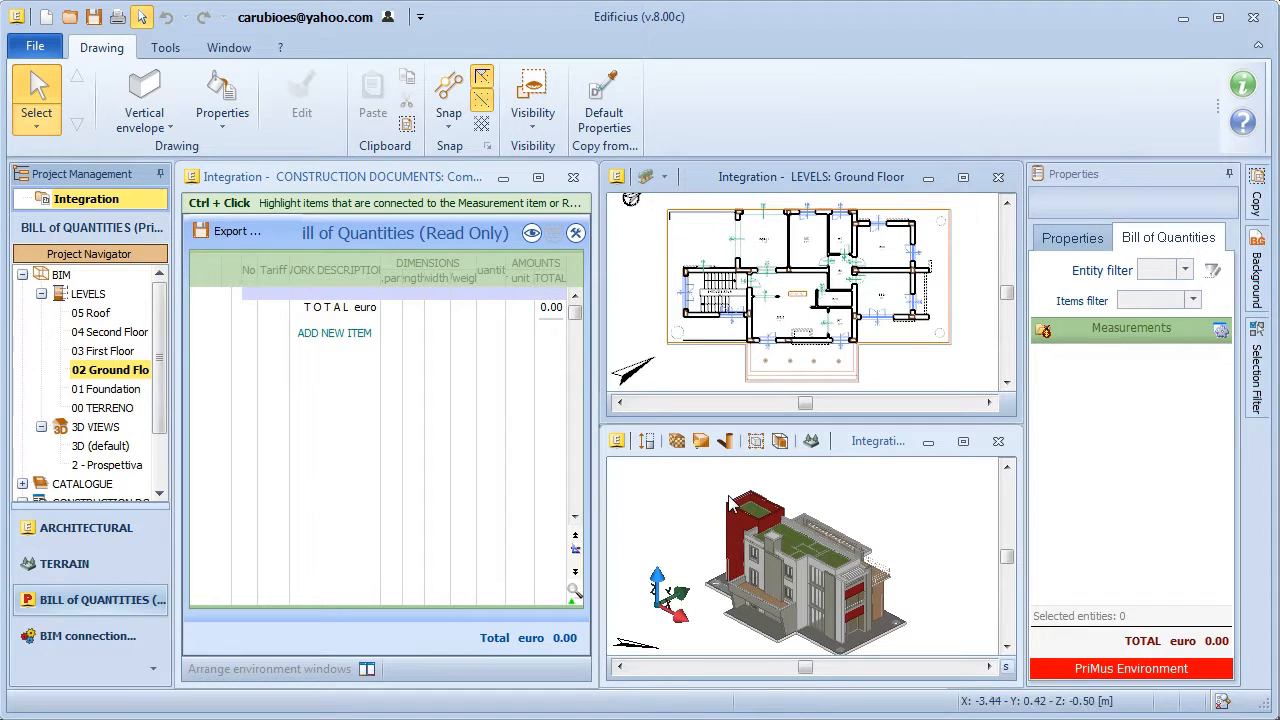
pyautogui.moveTo(700, 530)
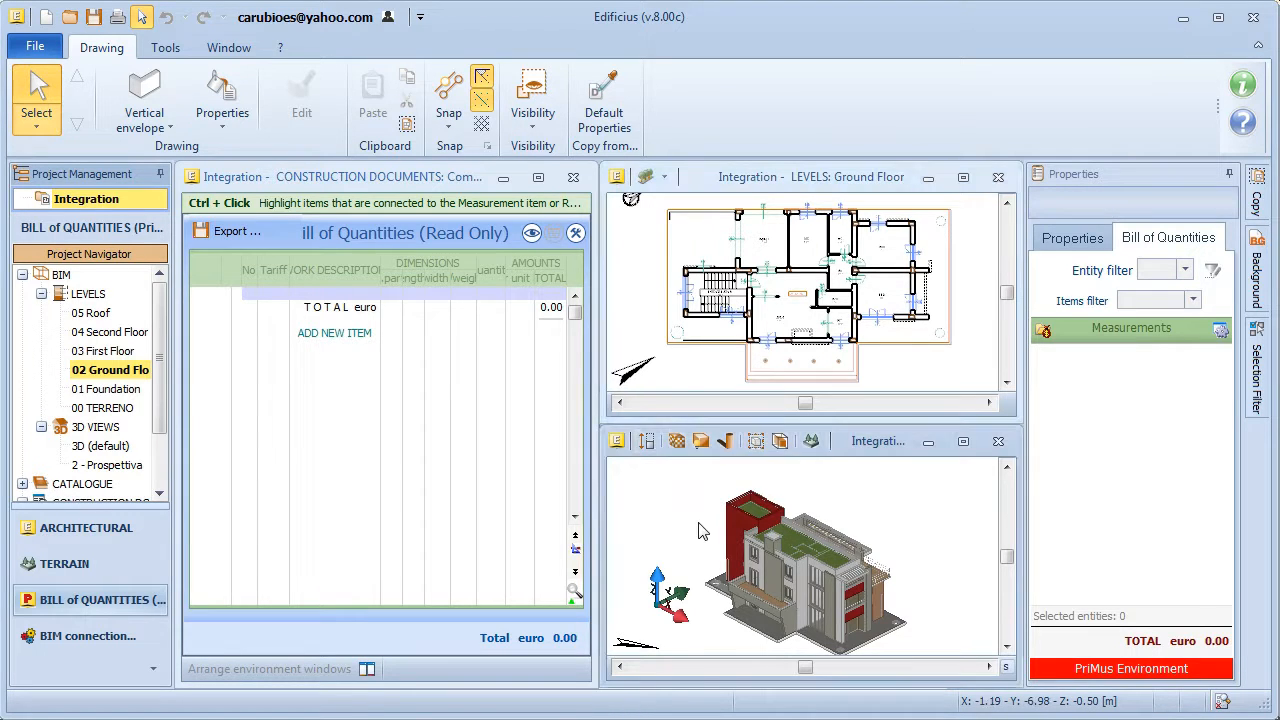
pyautogui.click(104, 444)
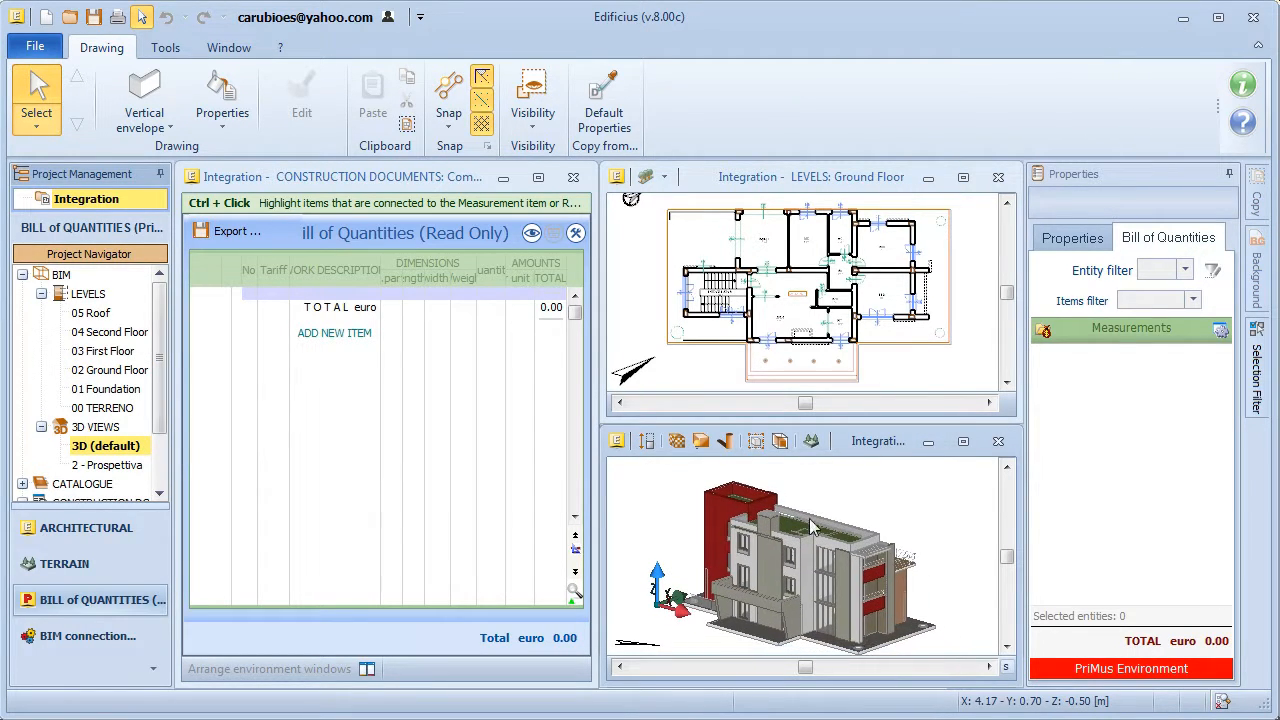
pyautogui.click(110, 368)
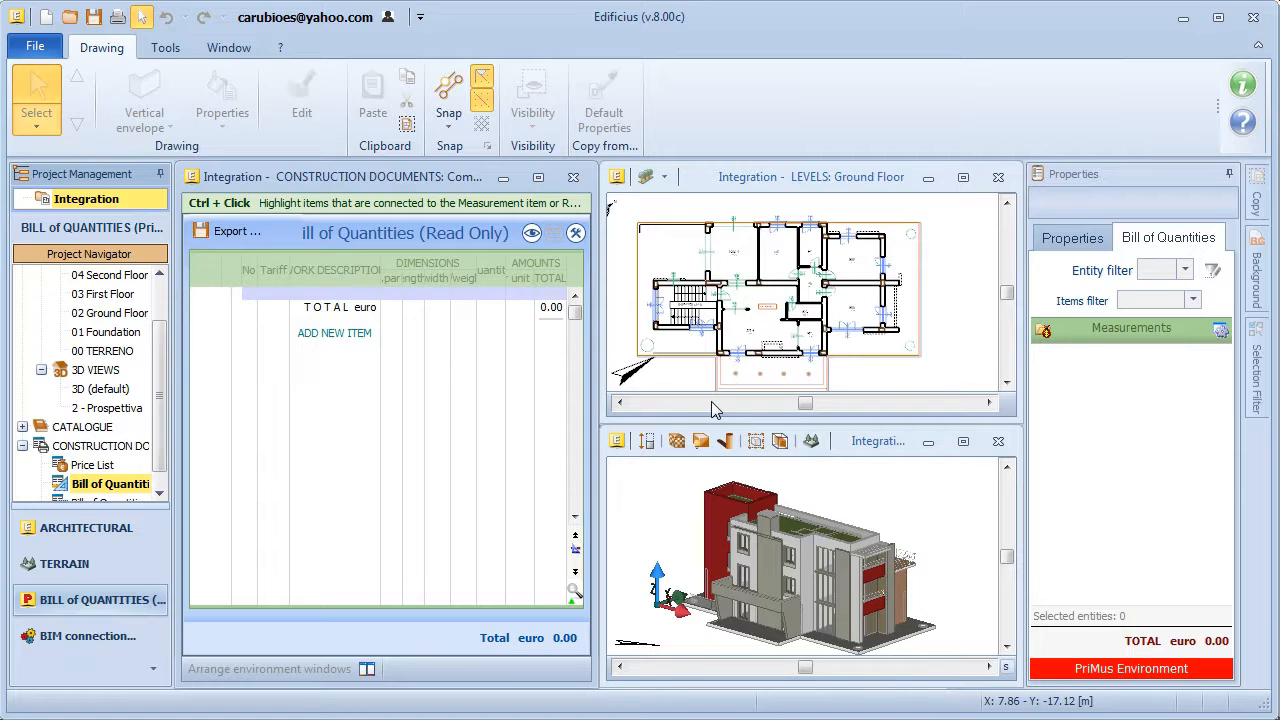
pyautogui.moveTo(780, 412)
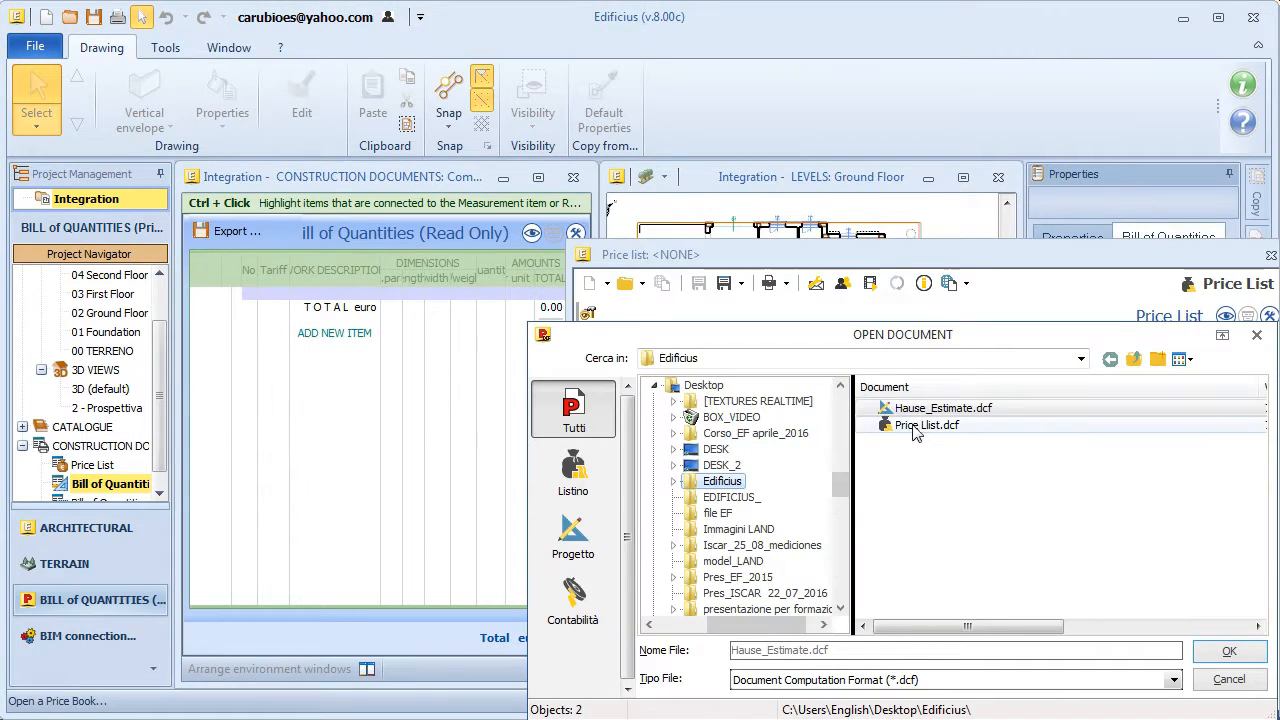
# Load Price List.dcf as the project price book
pyautogui.click(926, 424)
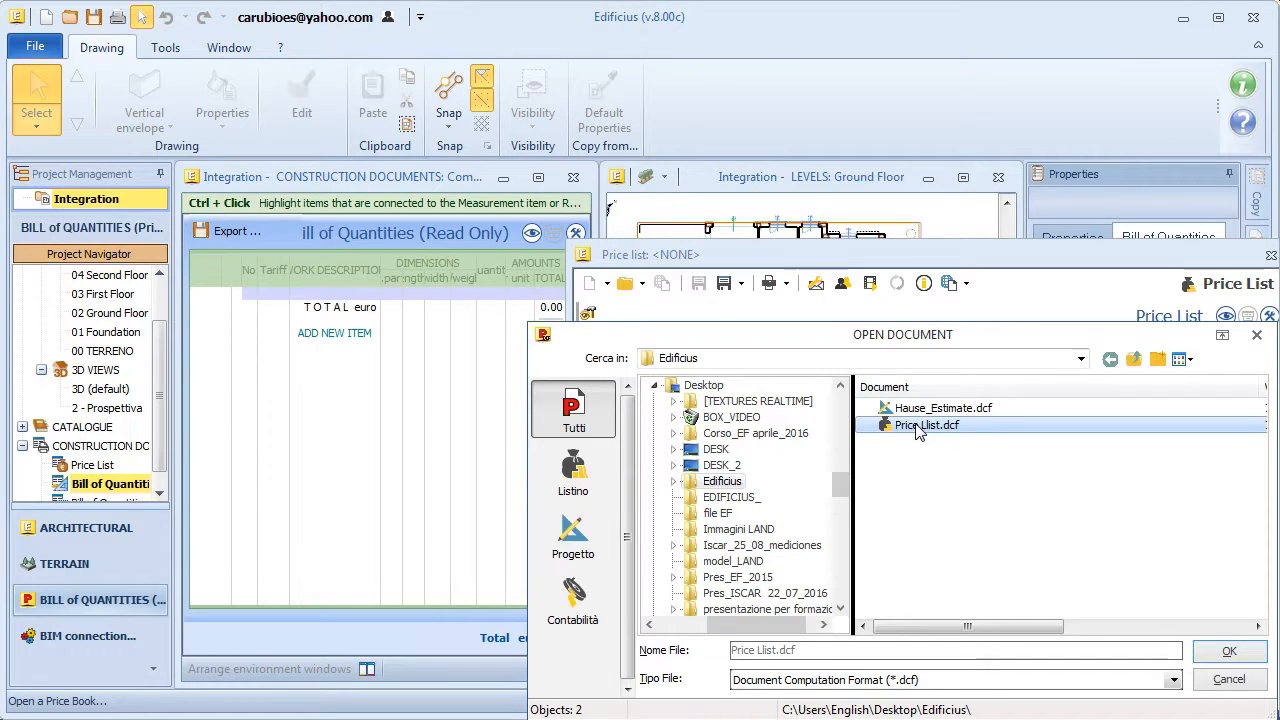
pyautogui.click(1228, 652)
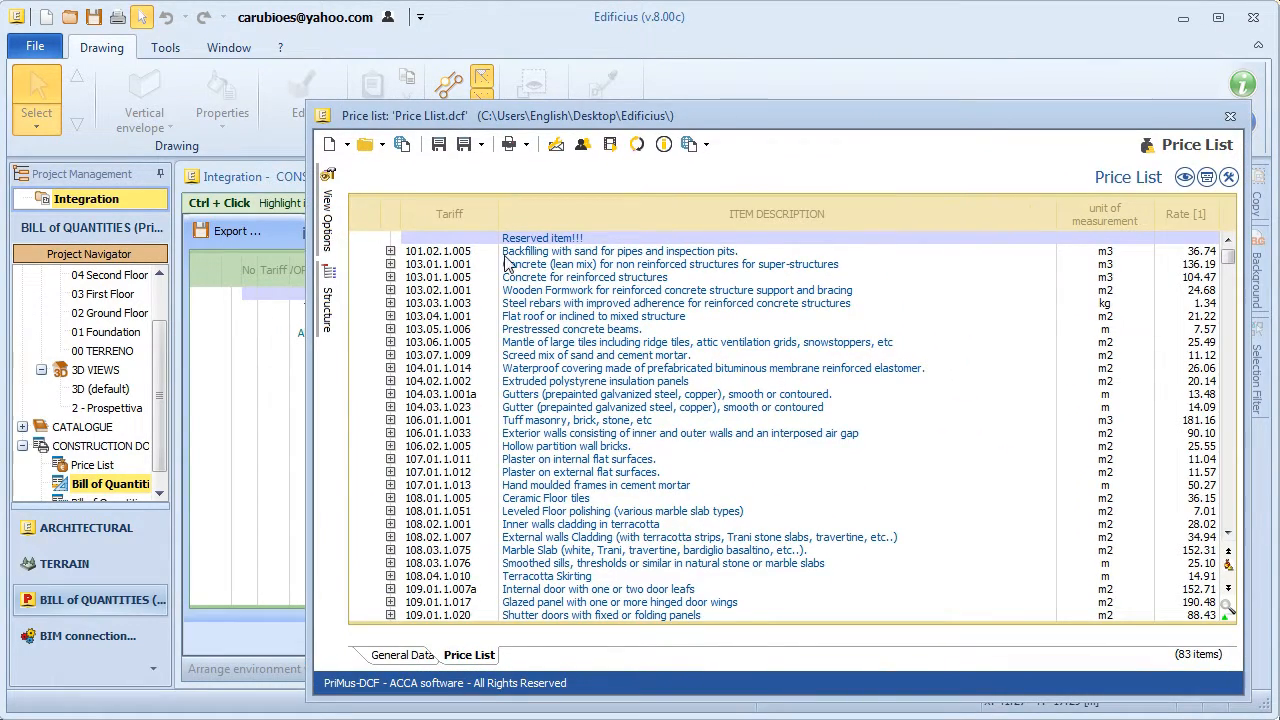
pyautogui.click(1228, 114)
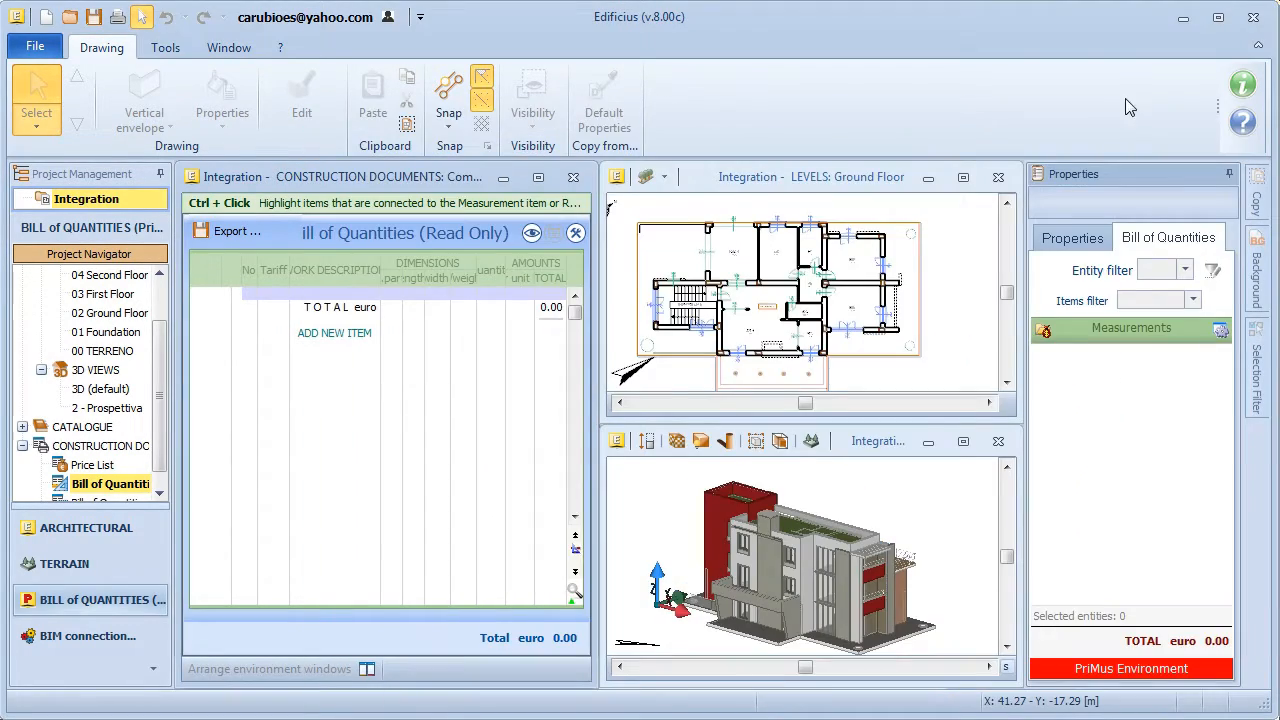
pyautogui.click(104, 388)
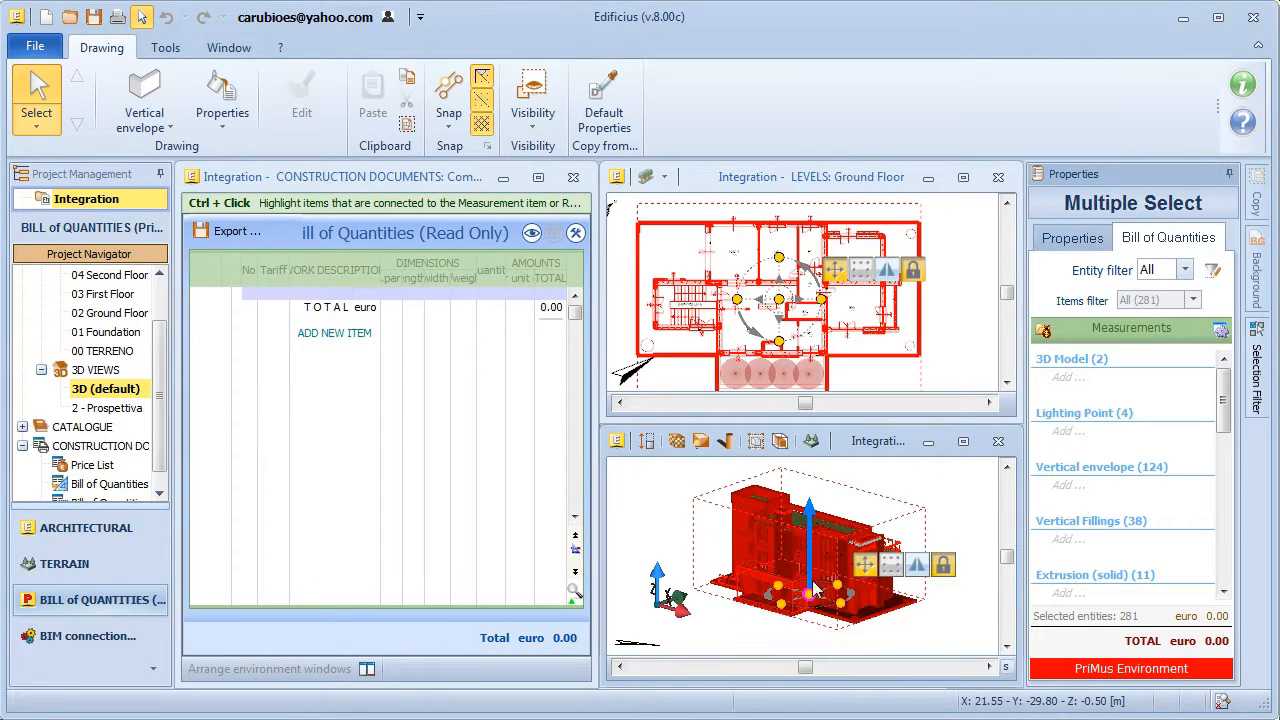
# Search the price list for 'wall' items
pyautogui.click(1192, 270)
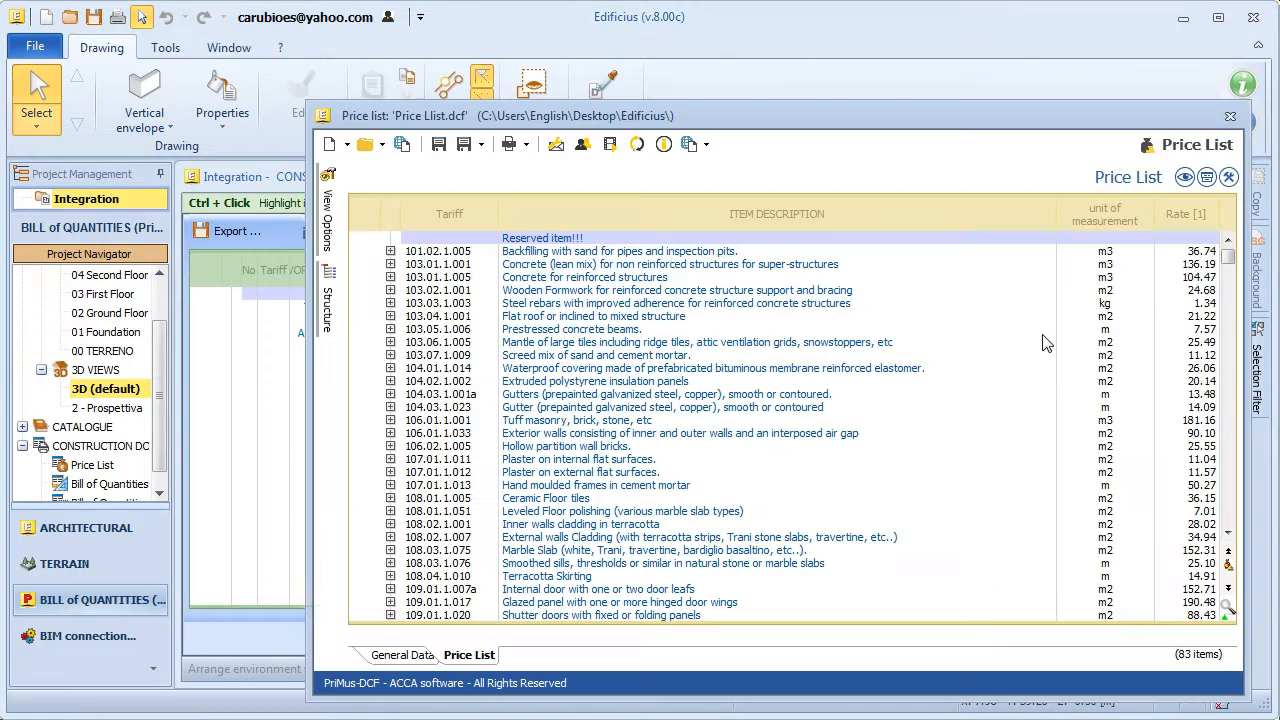
pyautogui.click(1228, 610)
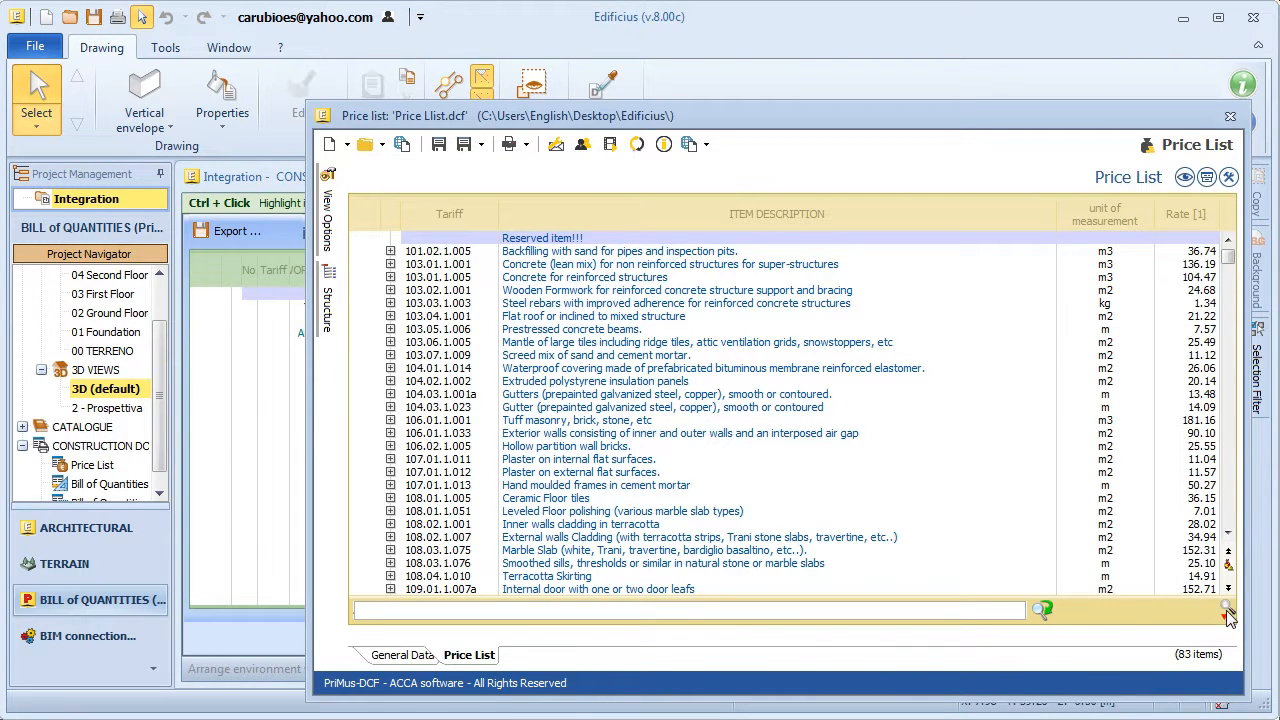
pyautogui.write('wall')
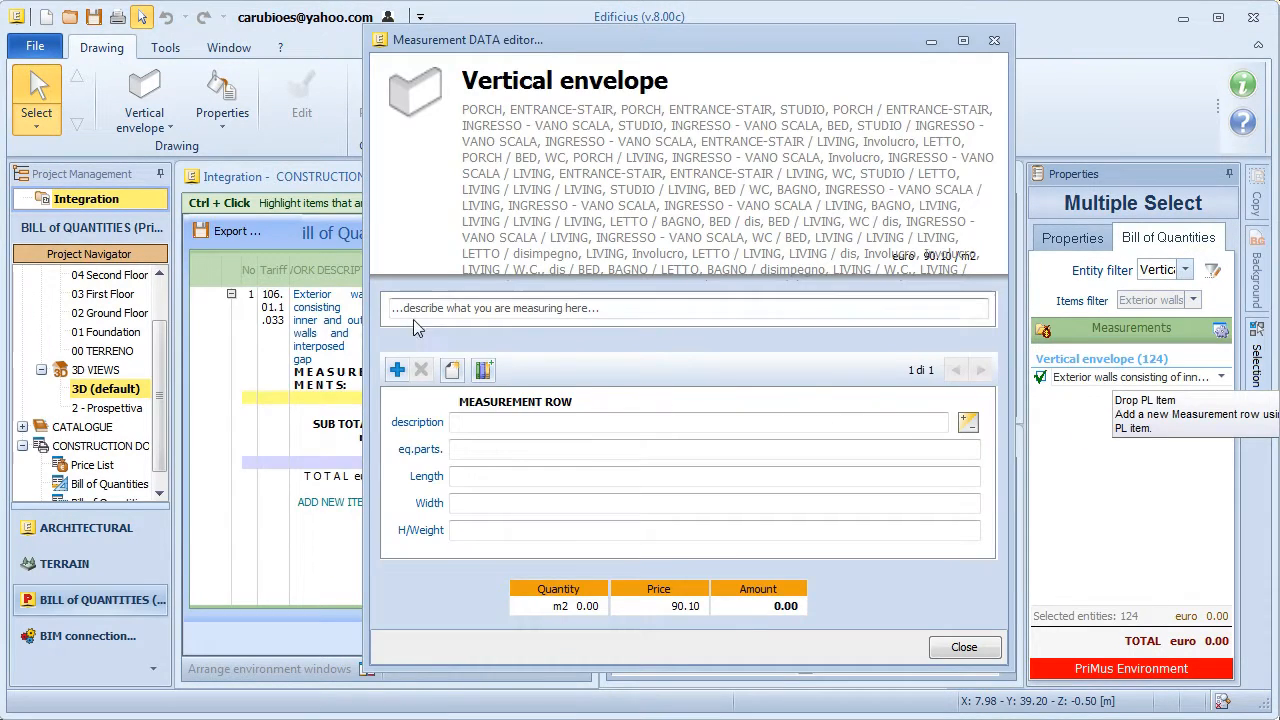
# Name the measurement EXTERIOR WALL using the 'Wall surface net of voids' model, totalling 807.25 m²
pyautogui.write('EXTER')
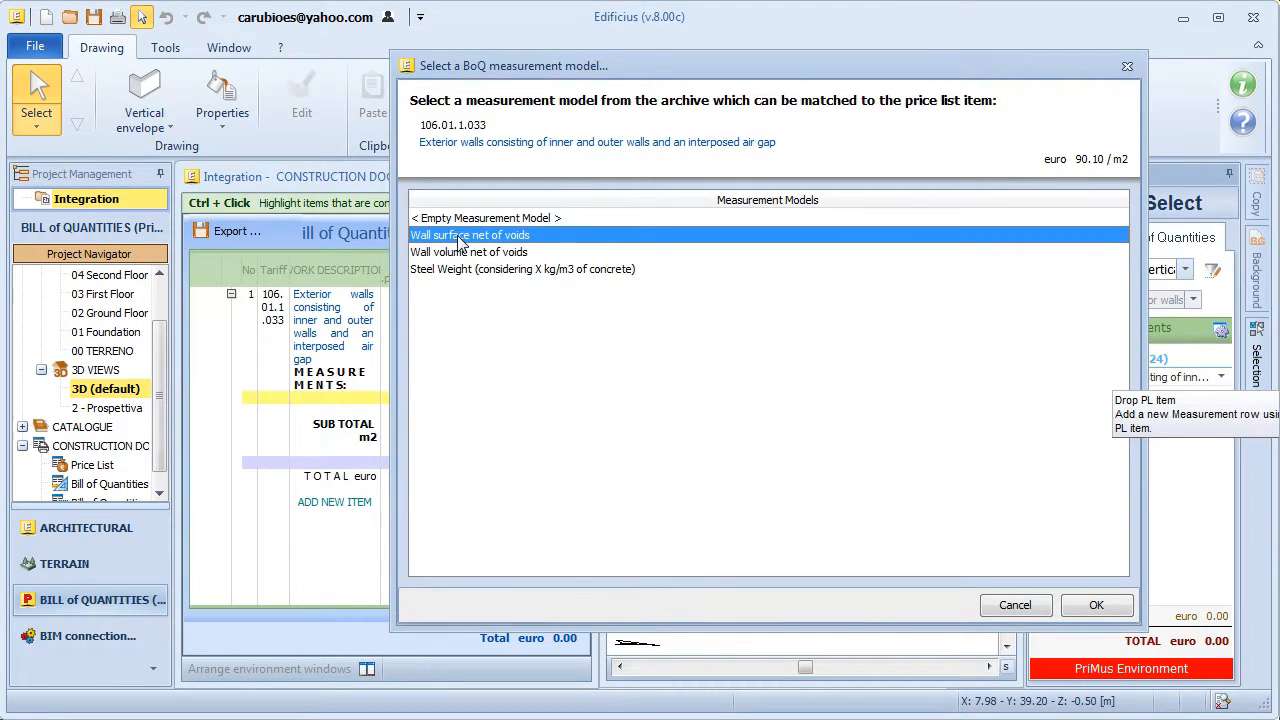
pyautogui.click(1096, 604)
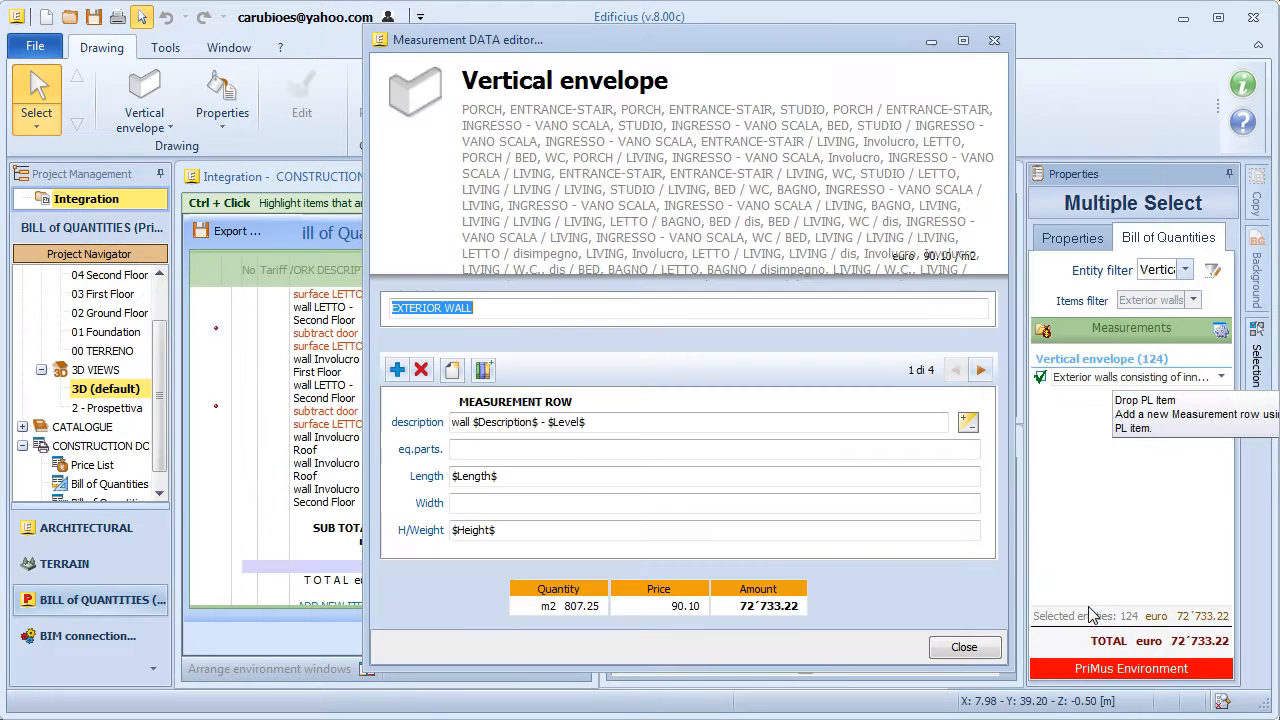
pyautogui.moveTo(452, 504)
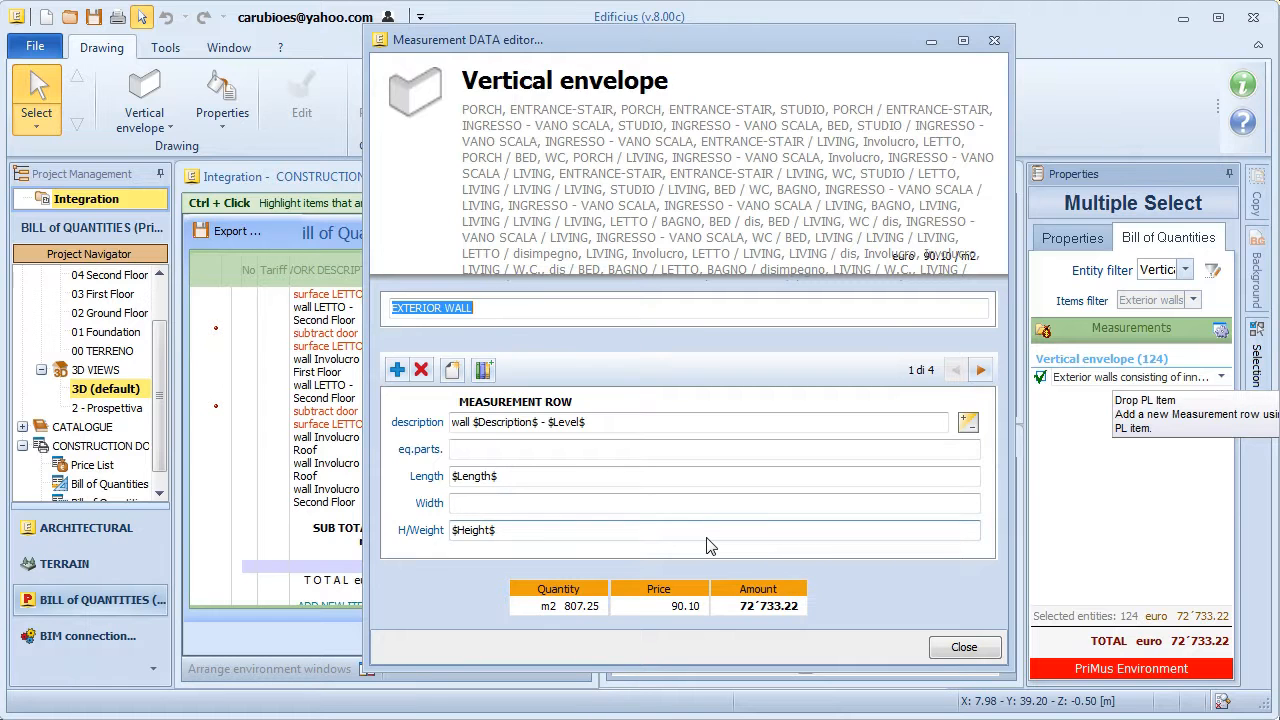
pyautogui.click(964, 646)
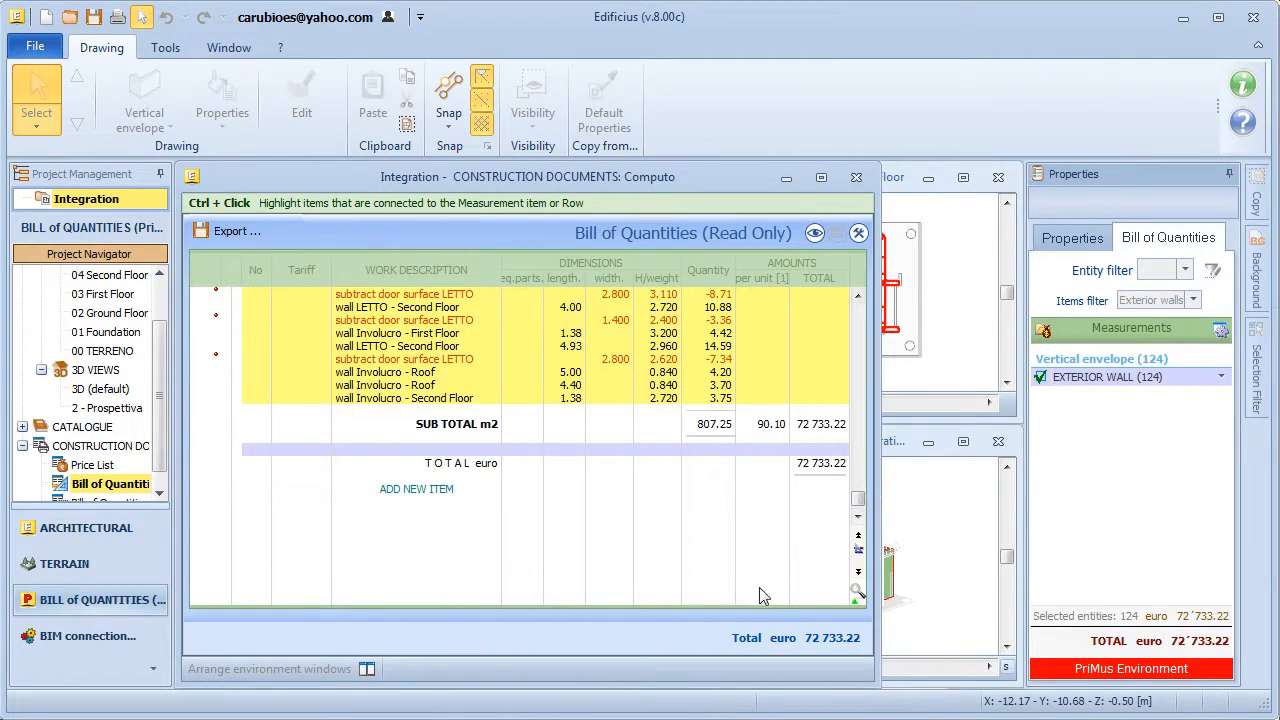
# Arrange the workspace windows side by side and select every entity in the model
pyautogui.scroll(3)
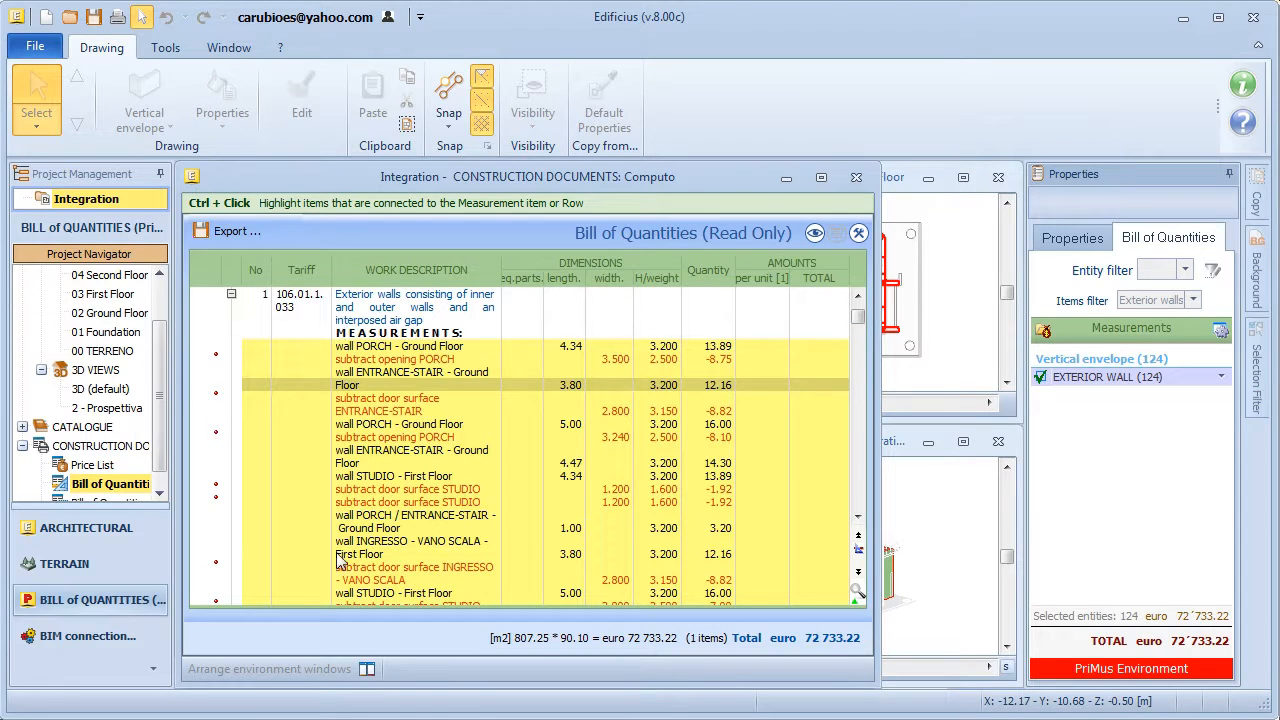
pyautogui.click(368, 668)
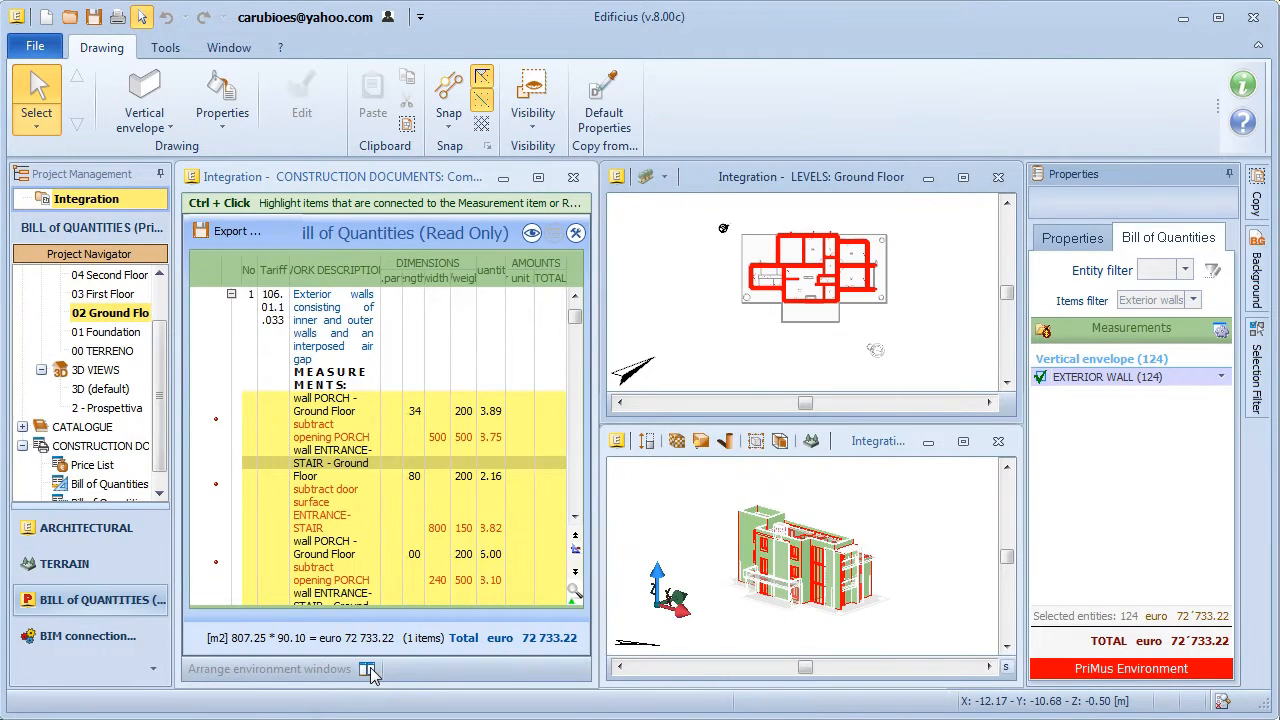
pyautogui.click(104, 388)
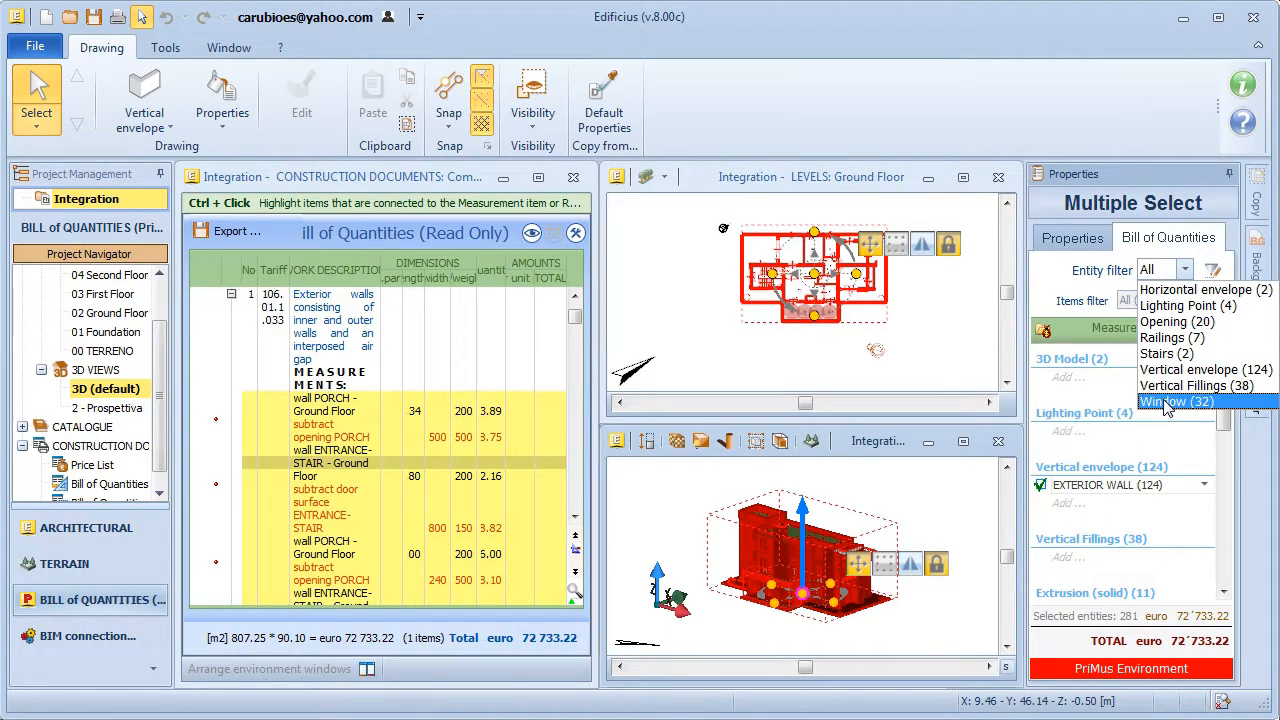
# Filter the selection to WINDOW entities and review their glazed panel measurement rows
pyautogui.click(1168, 400)
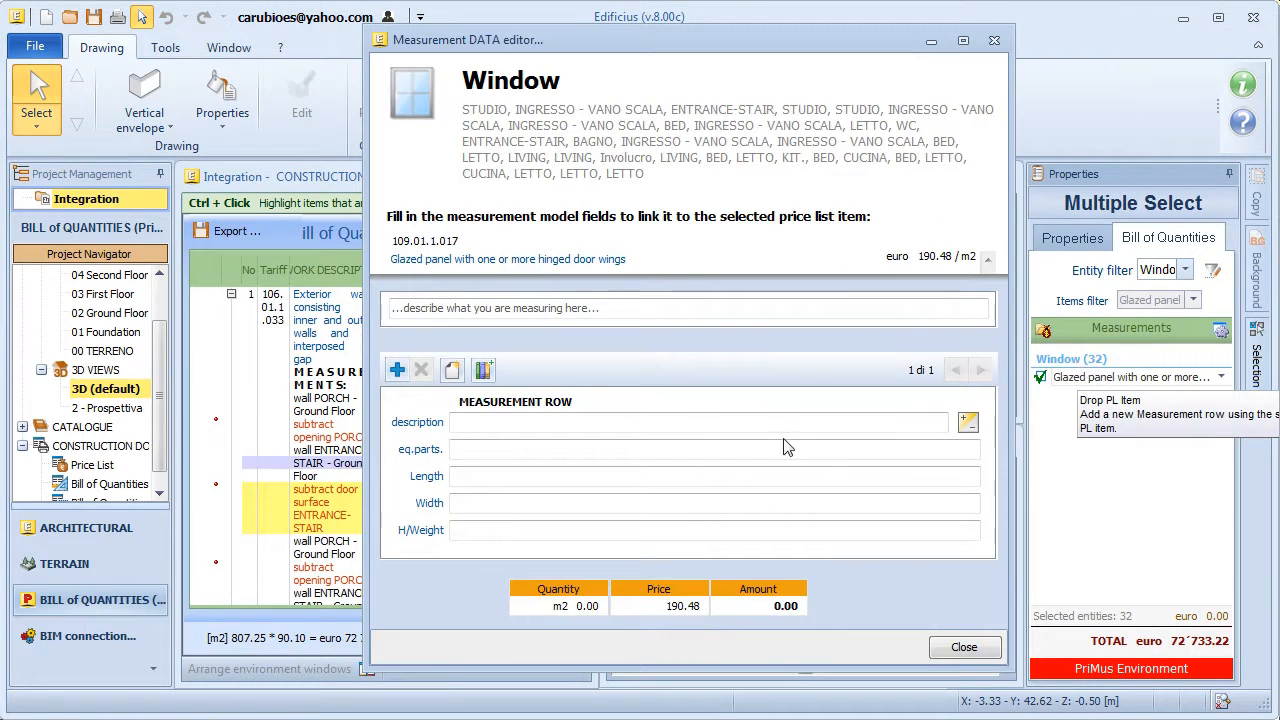
pyautogui.write('WINDOWS')
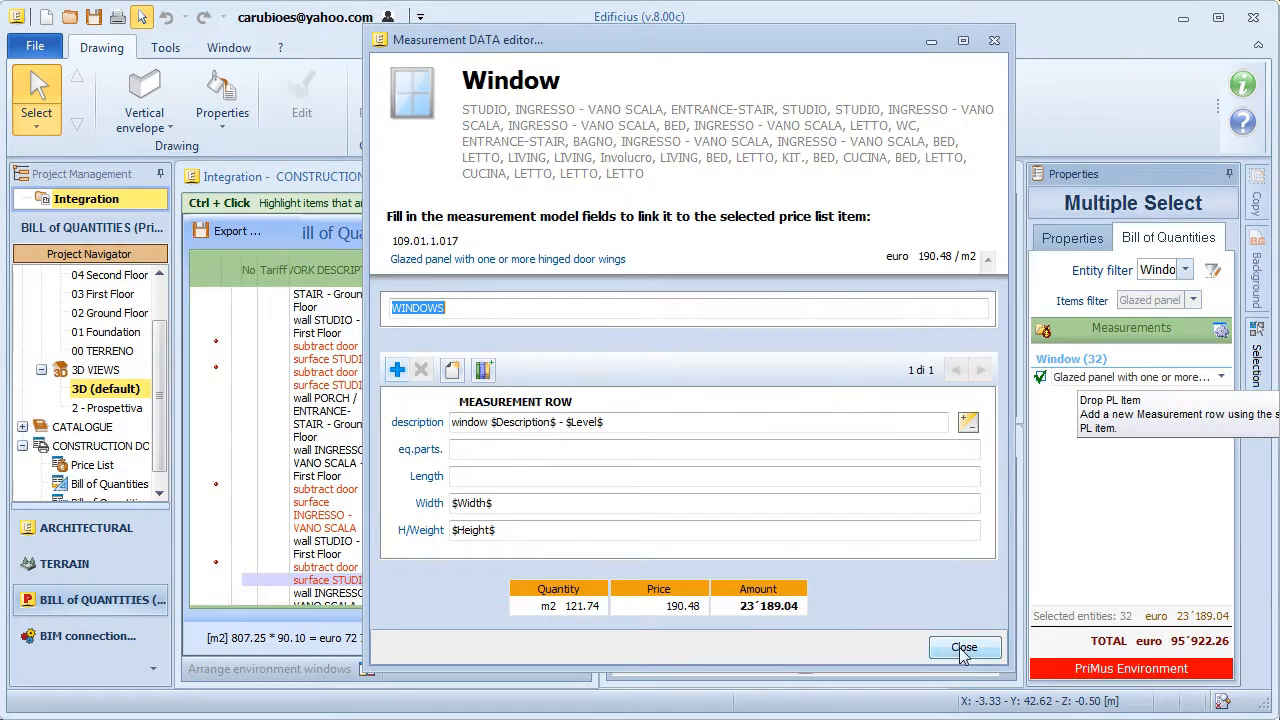
pyautogui.click(964, 648)
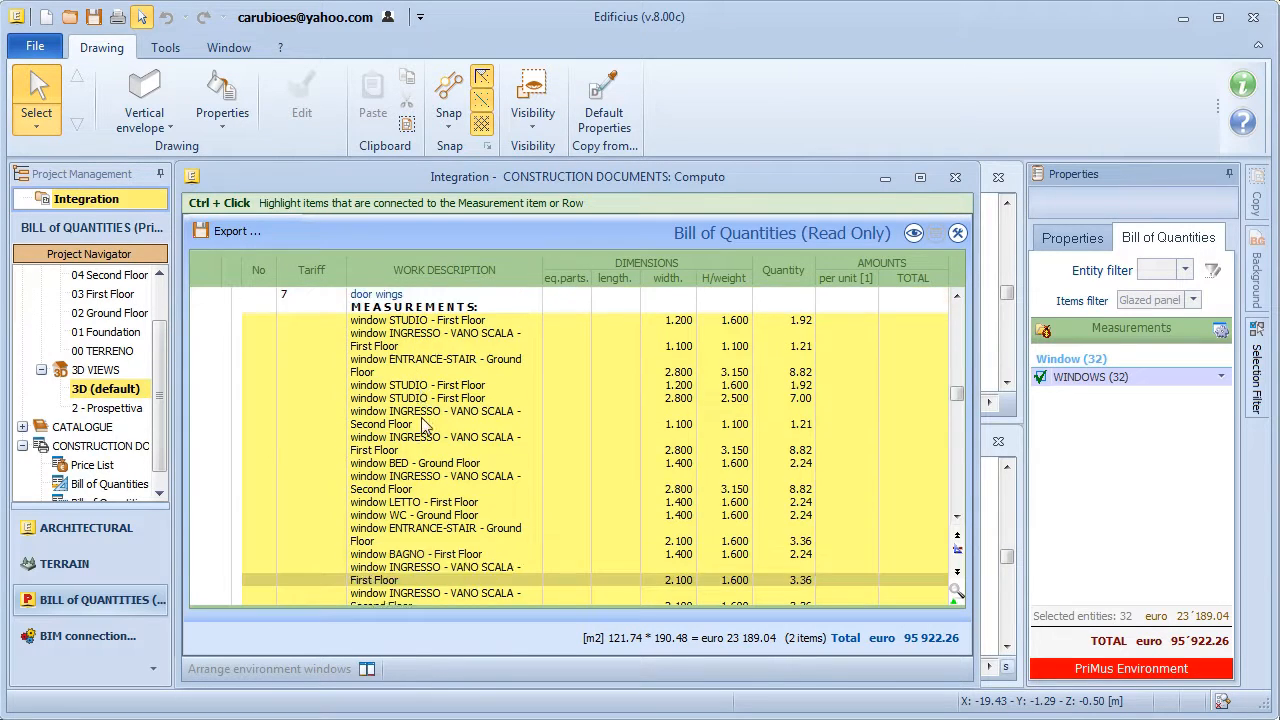
# Scroll through the wall and window measurement rows beside the plan and 3D views
pyautogui.scroll(-3)
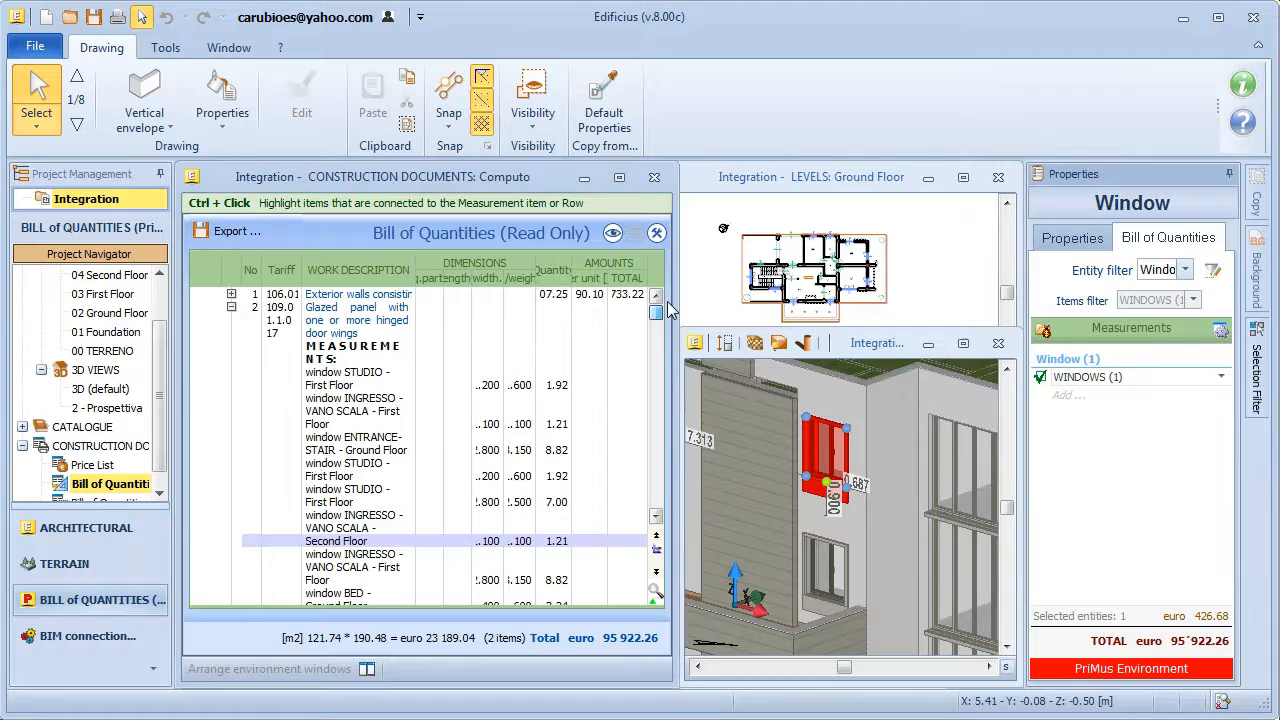
pyautogui.scroll(-3)
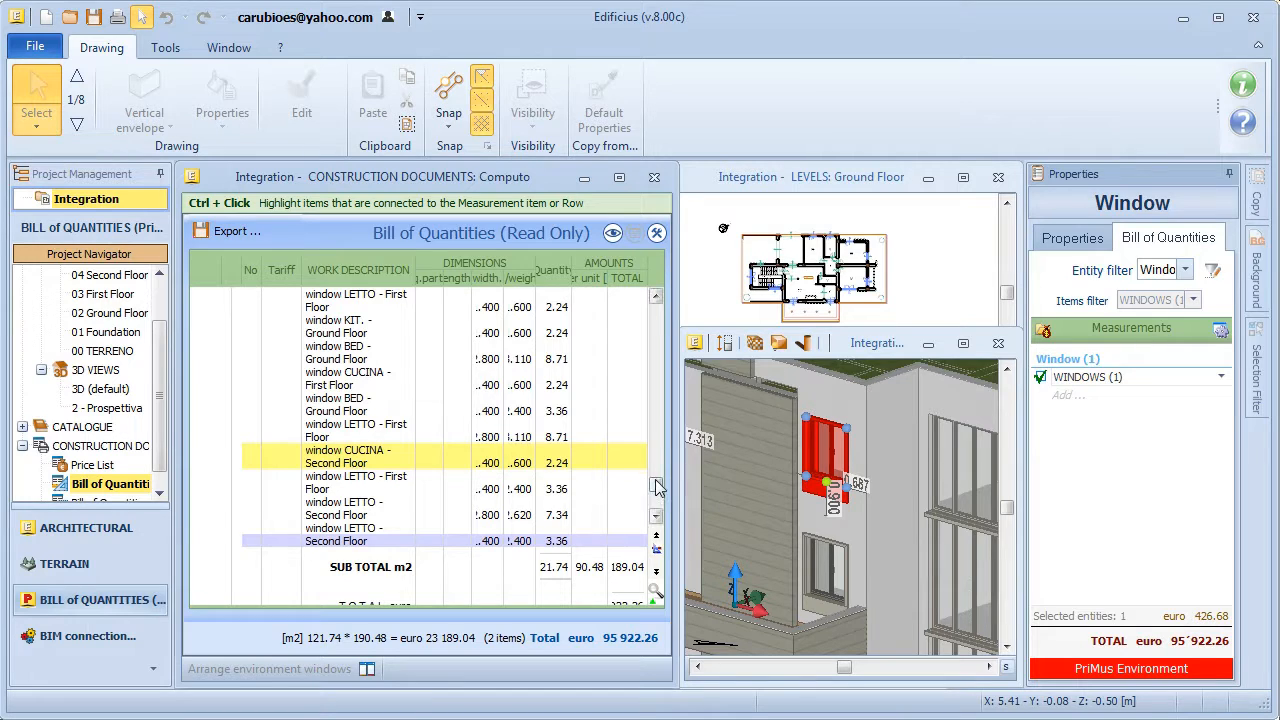
pyautogui.scroll(3)
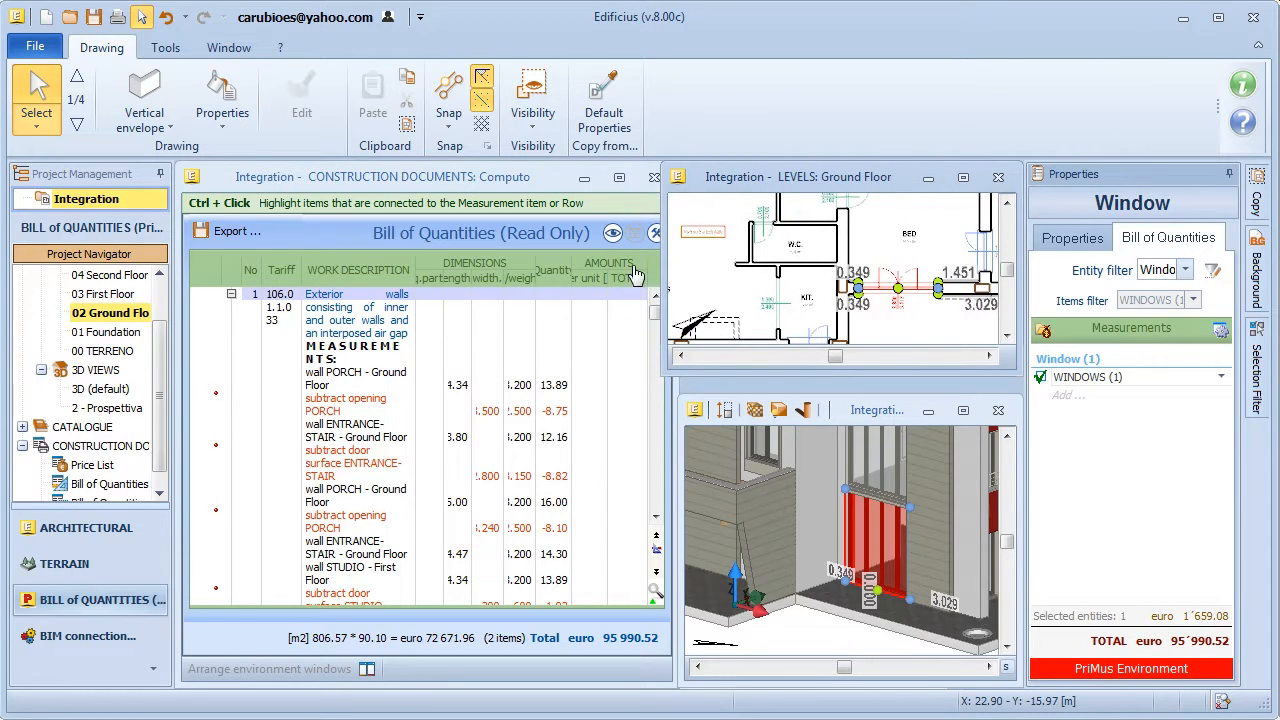
# Clear the selection and highlight every window linked to the glazed panel item in 3D
pyautogui.scroll(-3)
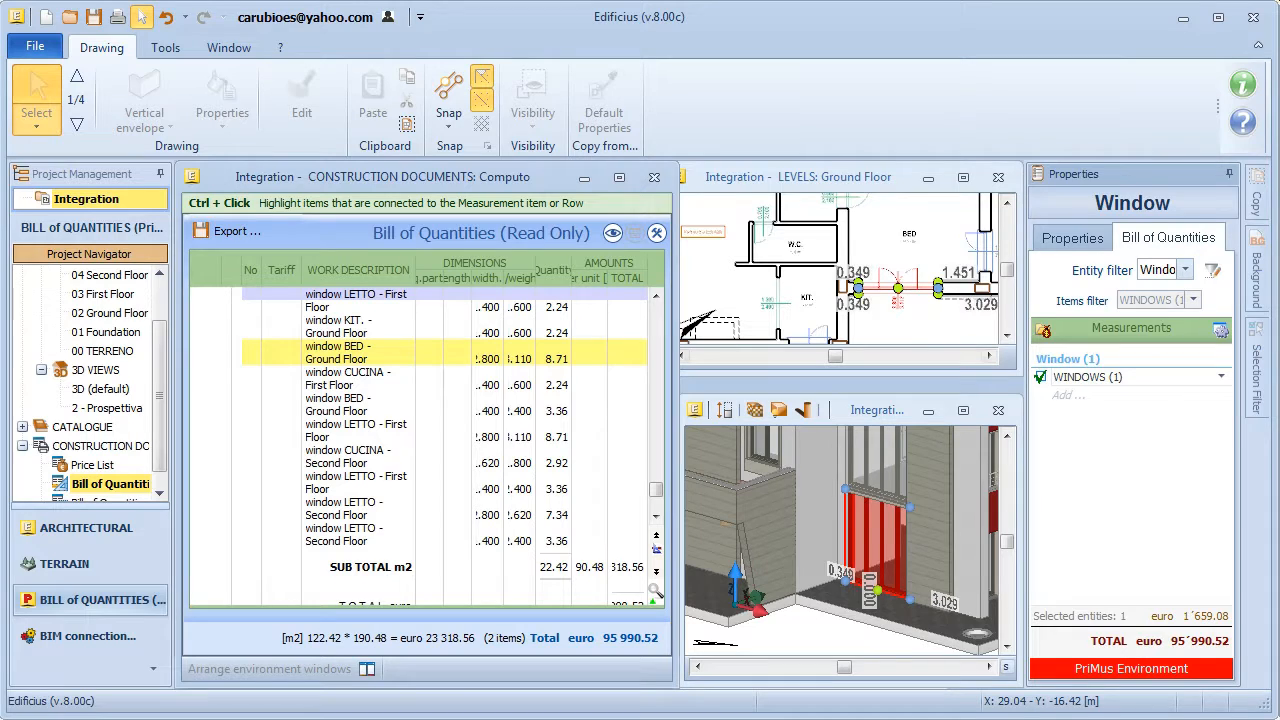
pyautogui.click(110, 312)
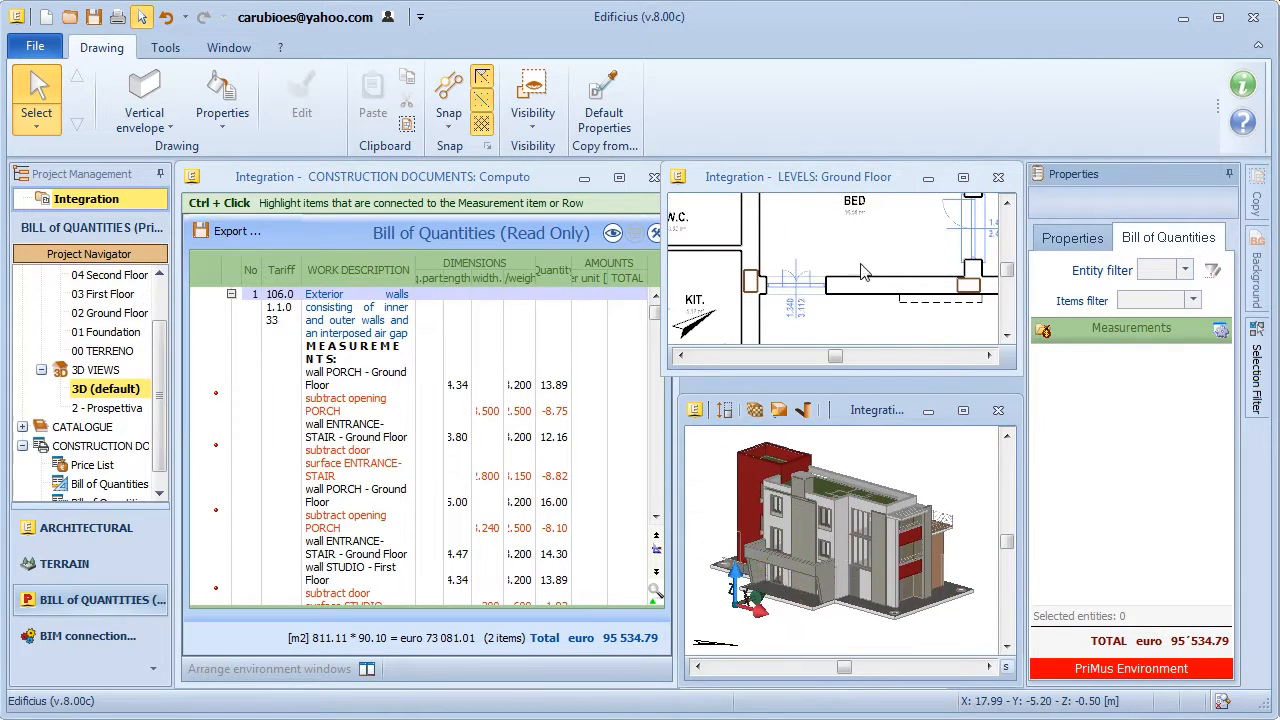
pyautogui.click(110, 312)
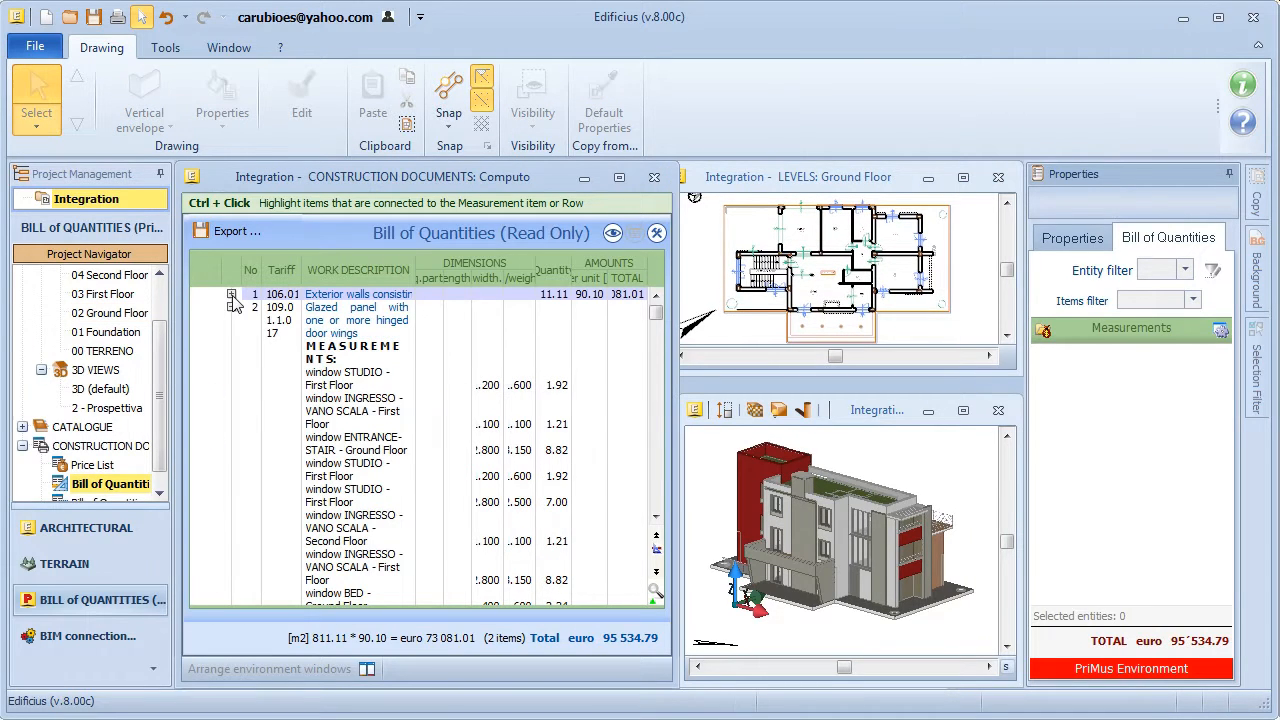
pyautogui.click(356, 444)
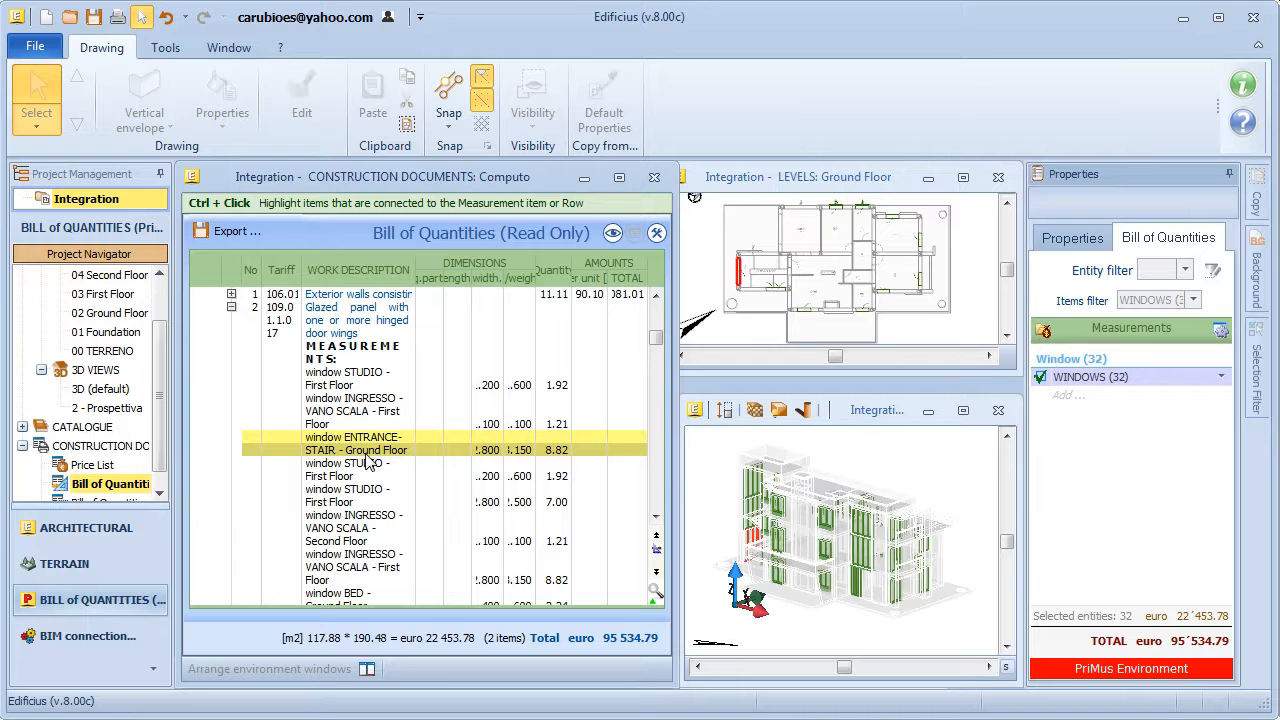
pyautogui.moveTo(704, 404)
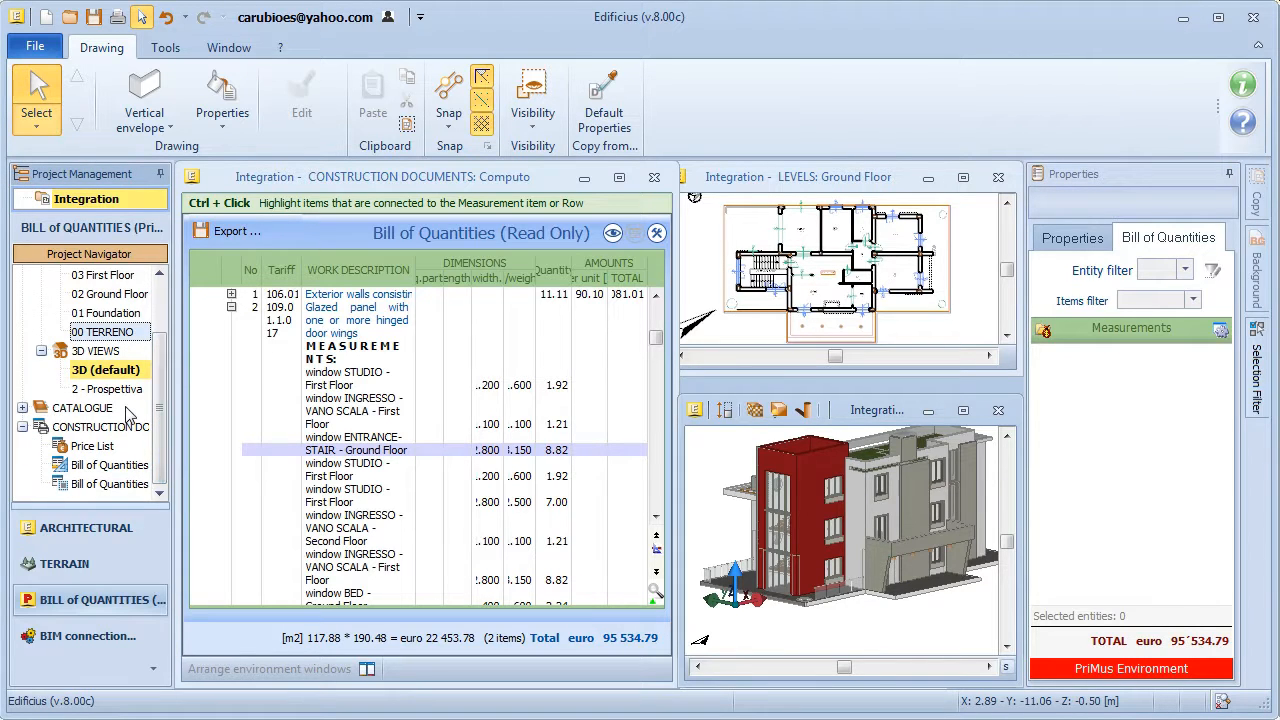
pyautogui.moveTo(170, 500)
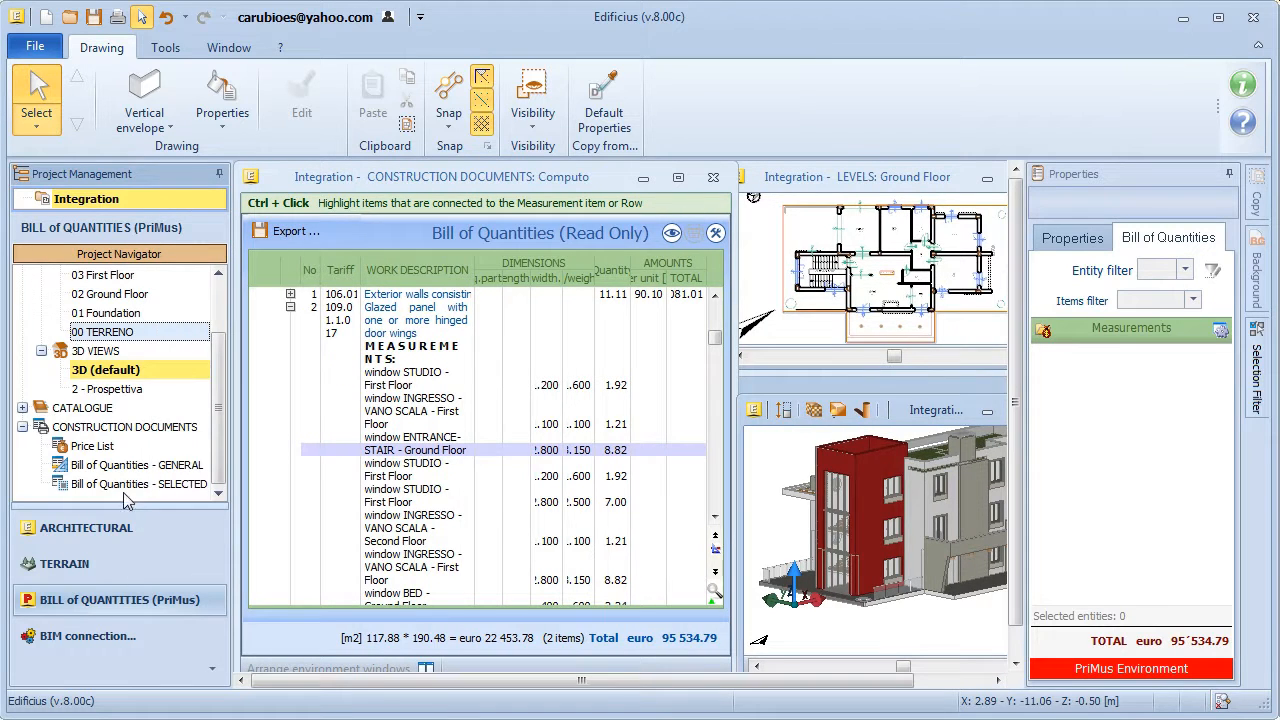
# Bring up the BIM connection window with EdiLus, TerMus and PriMus options
pyautogui.click(138, 484)
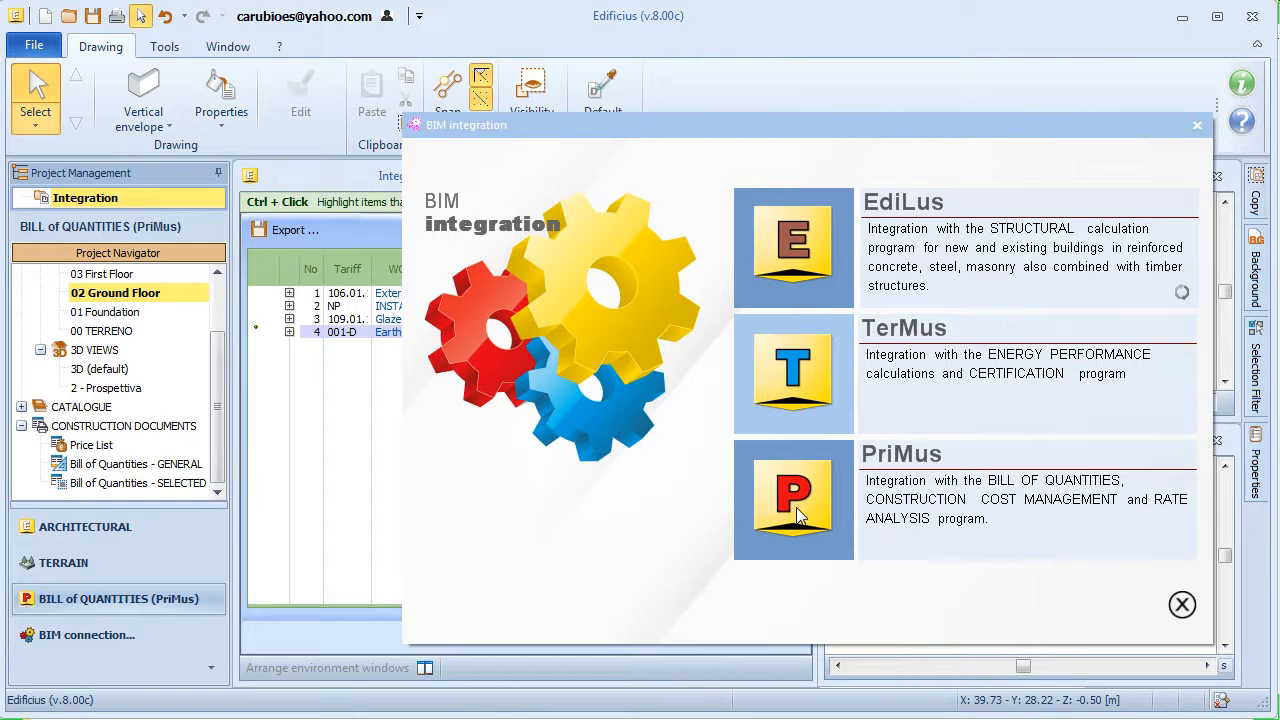
# Send the bill to PriMus, expand the glazed panel item and insert a new price item row
pyautogui.click(792, 500)
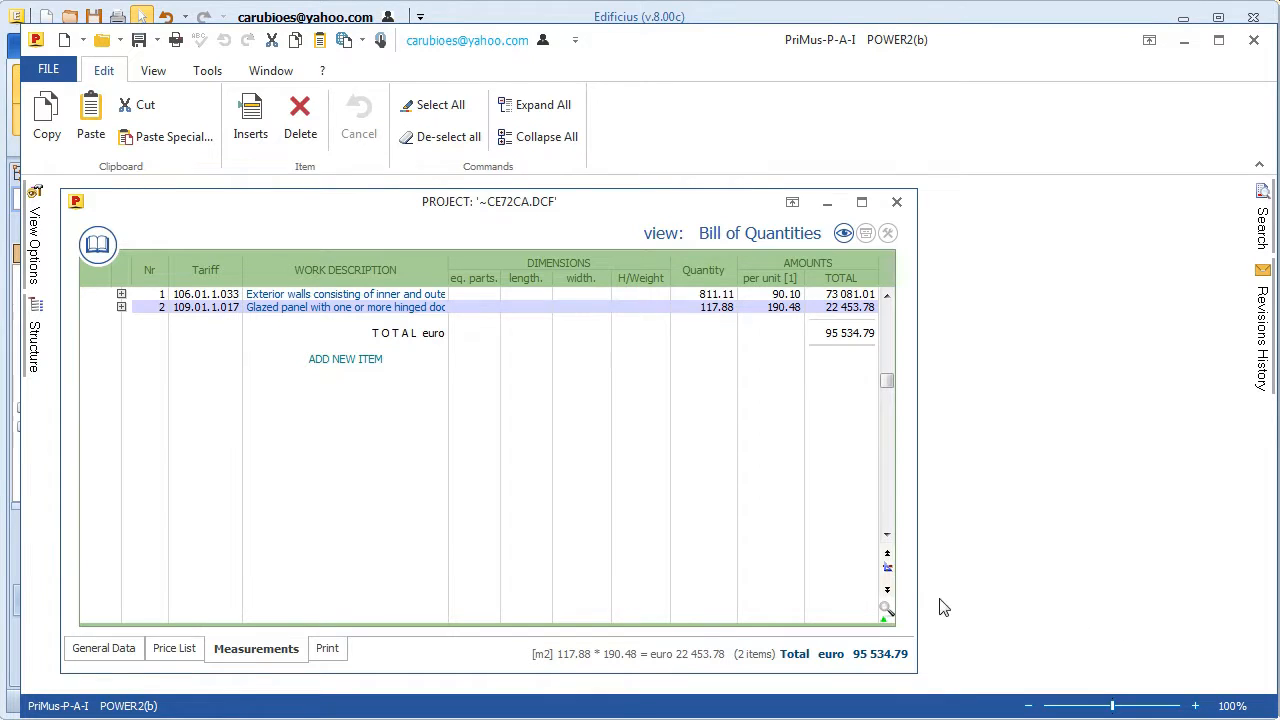
pyautogui.moveTo(420, 312)
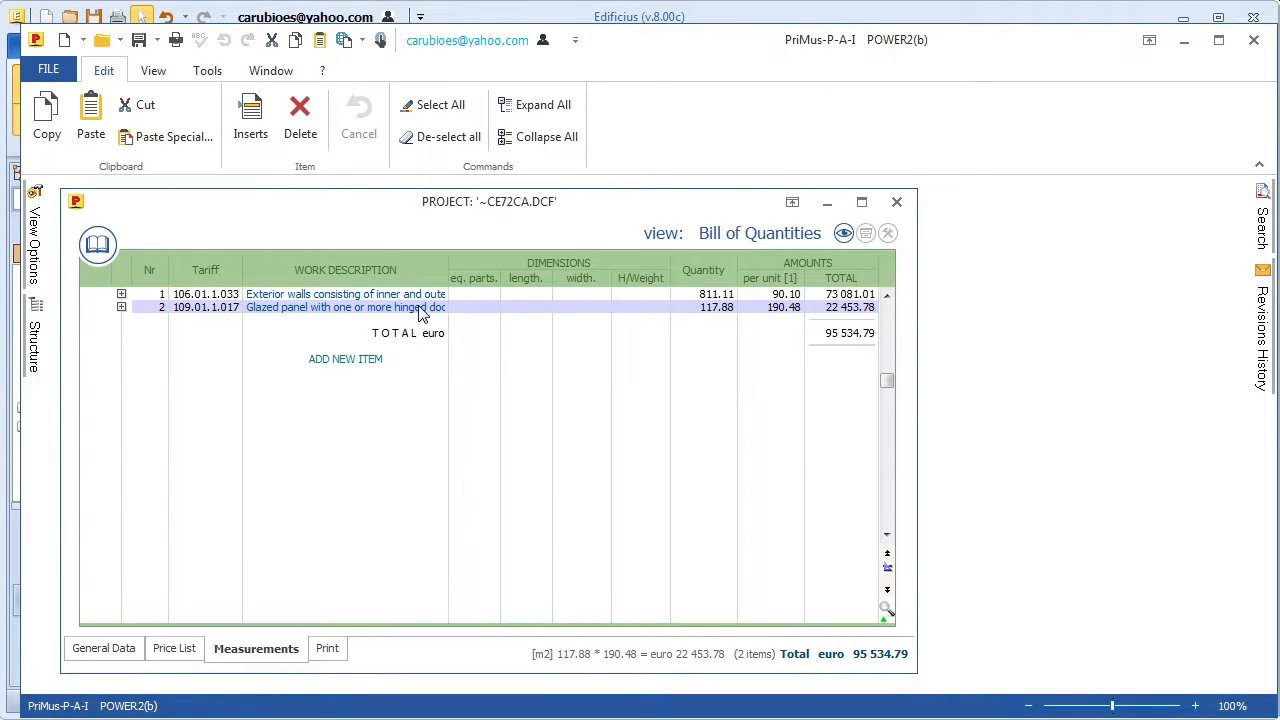
pyautogui.click(120, 308)
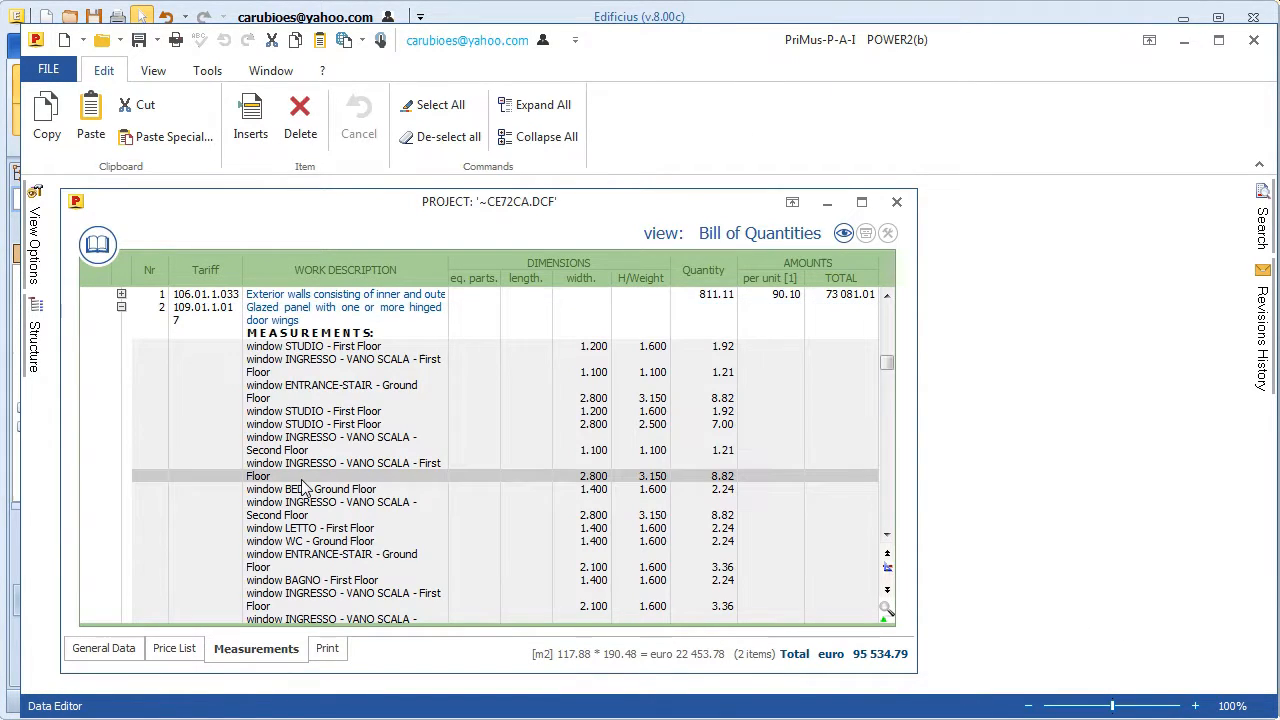
pyautogui.moveTo(130, 300)
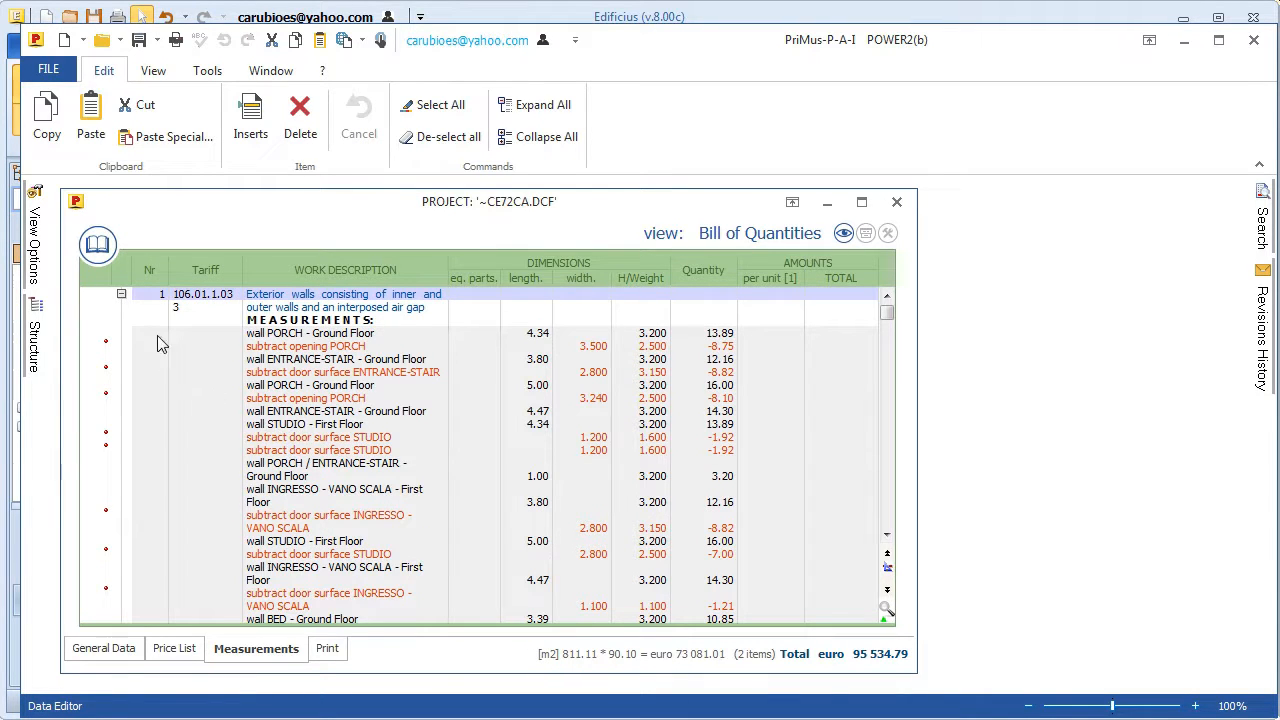
pyautogui.click(120, 292)
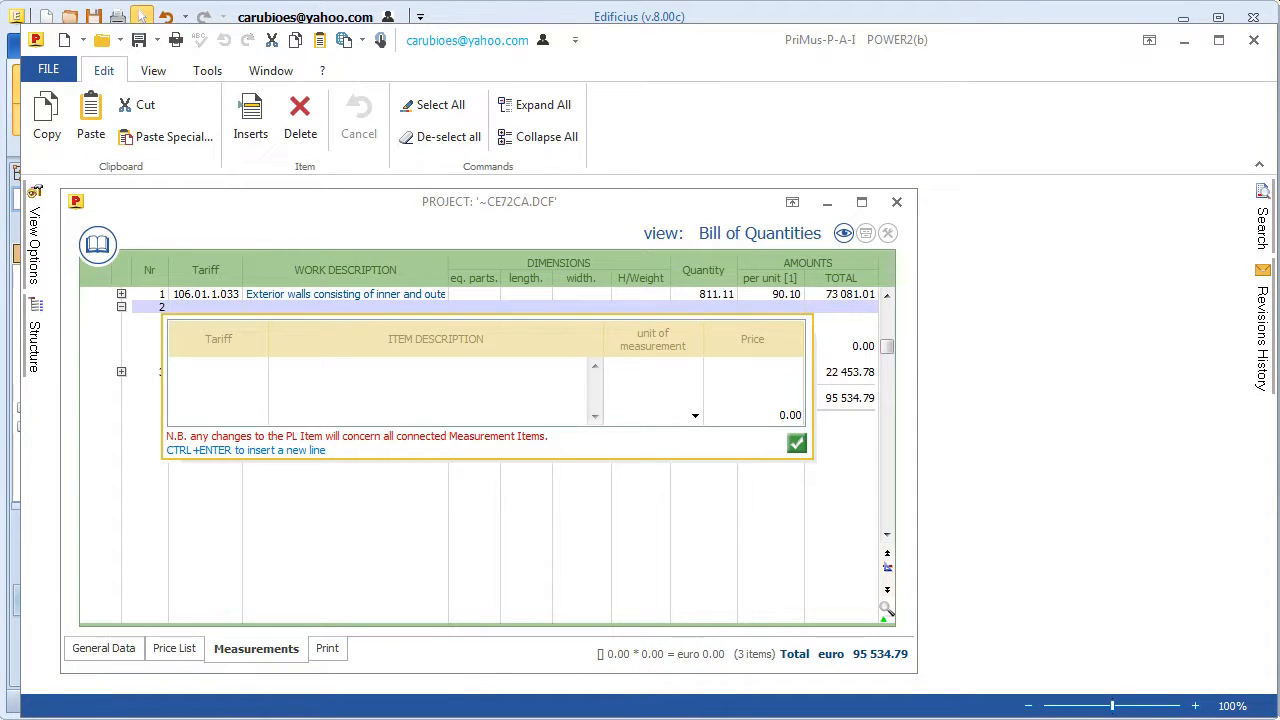
# Create the NP INSTALATION price item with unit 'each' at 1 500
pyautogui.write('INSTALATION')
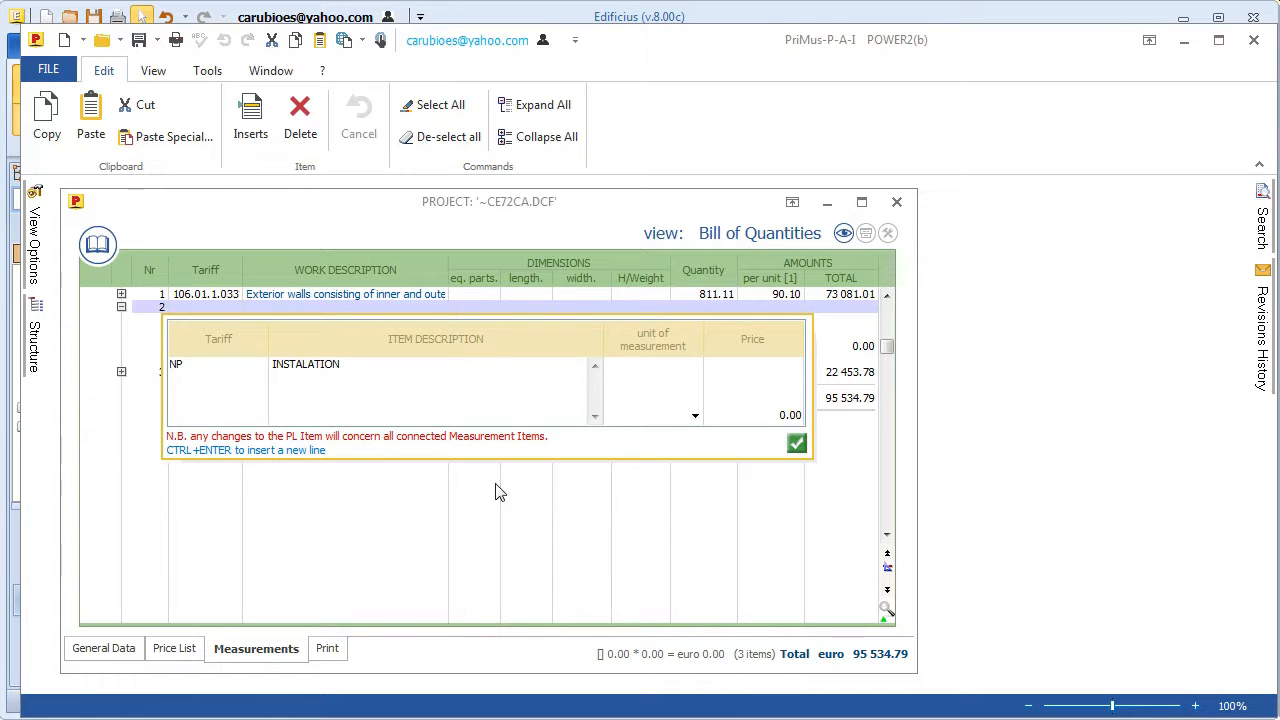
pyautogui.click(694, 414)
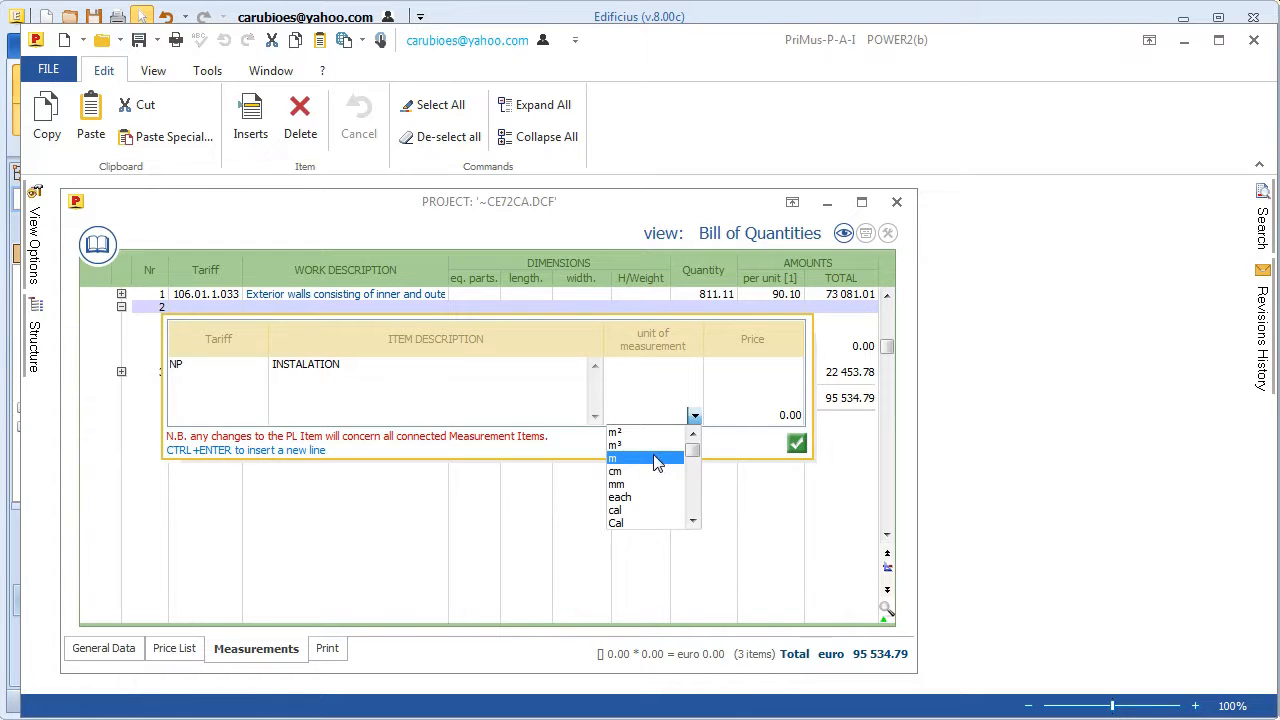
pyautogui.click(620, 496)
pyautogui.write('1500')
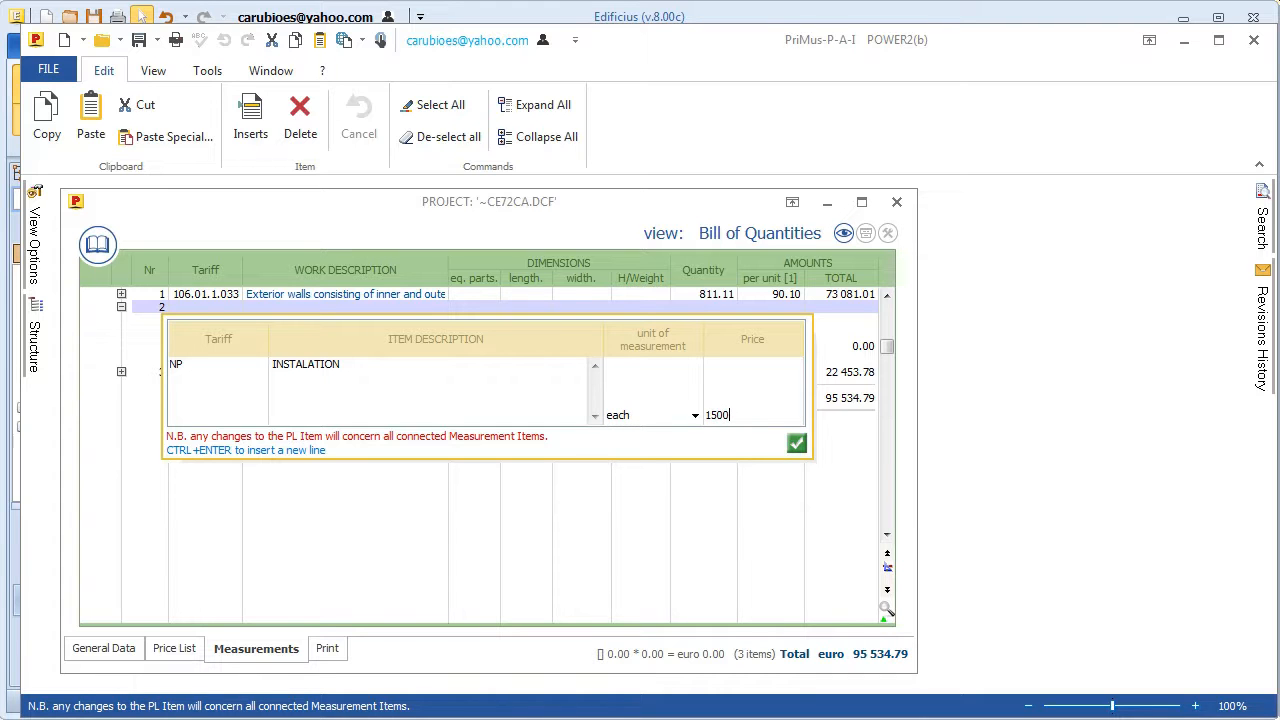
pyautogui.click(796, 444)
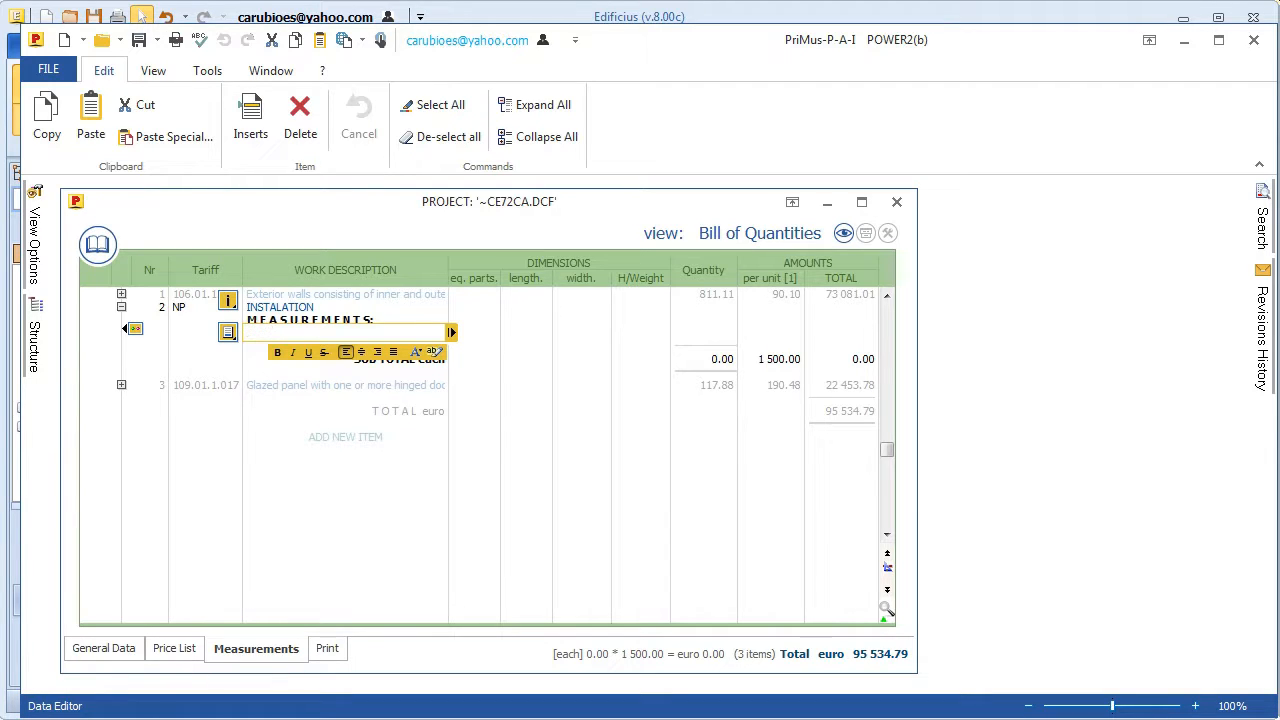
# Add a 'central instala' measurement row of 2.00 and paste the 001-D excavation item
pyautogui.write('central instalation')
pyautogui.click(474, 332)
pyautogui.write('2')
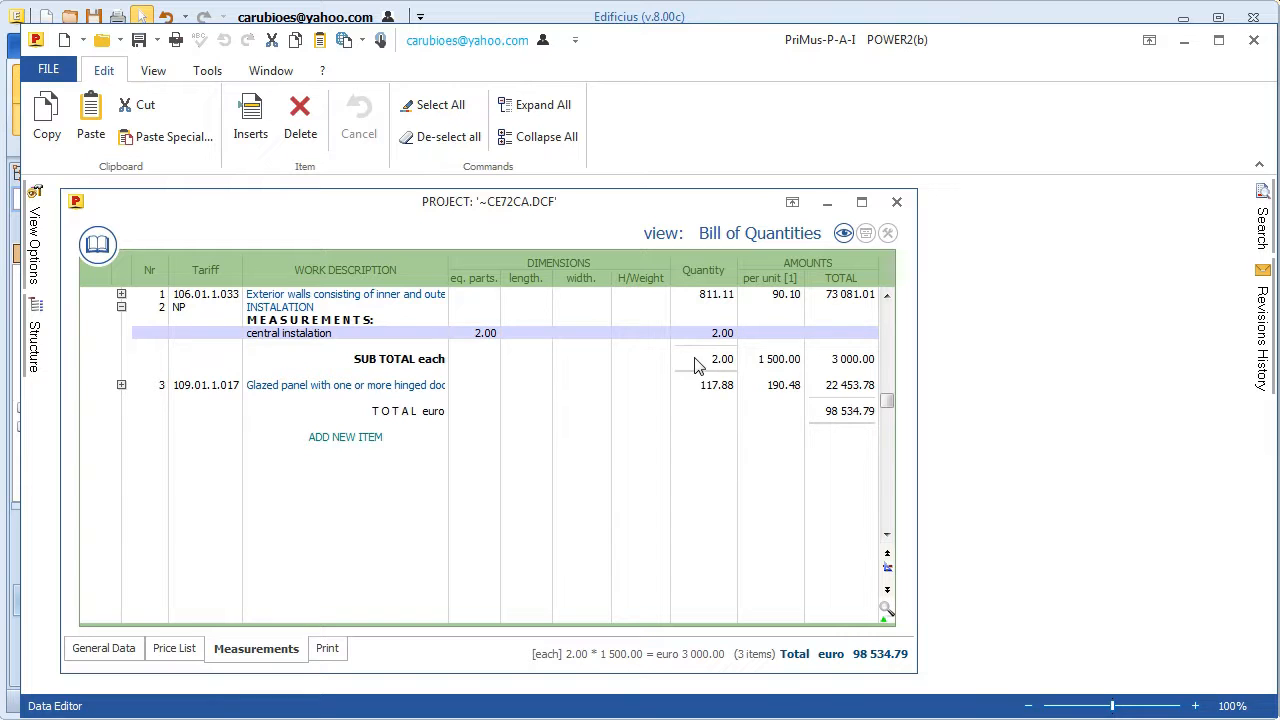
pyautogui.moveTo(200, 178)
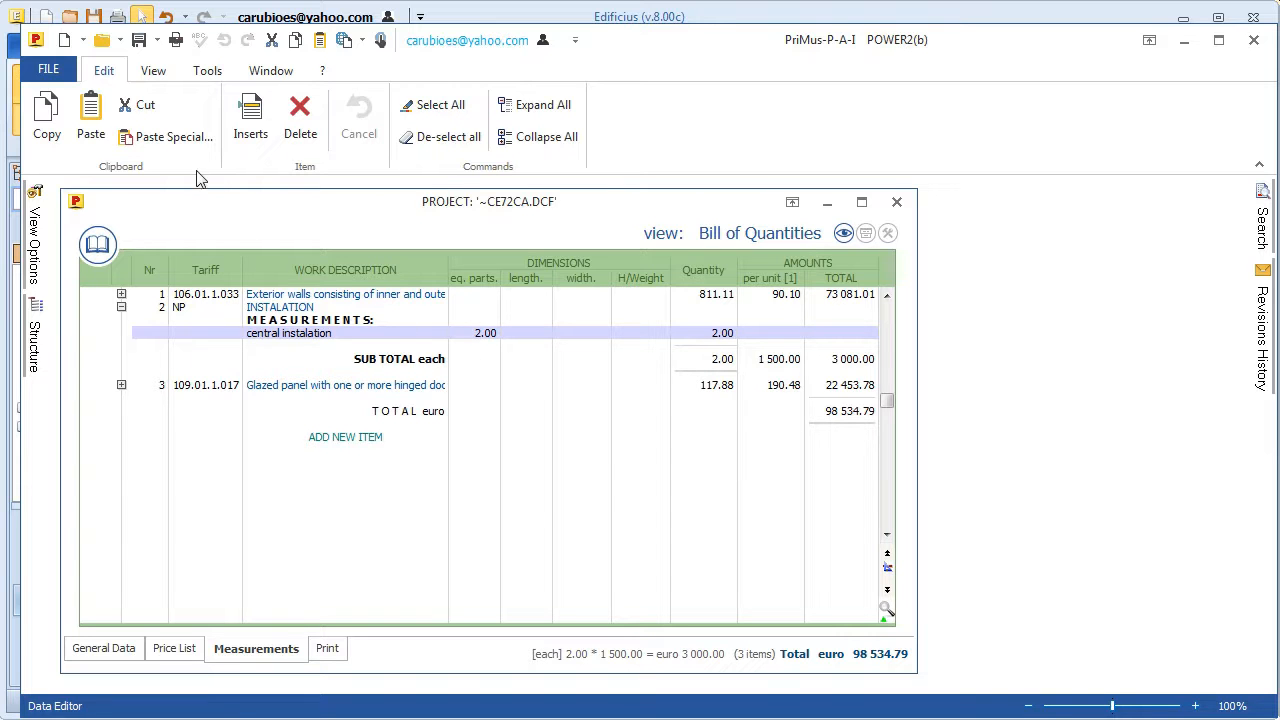
pyautogui.click(100, 40)
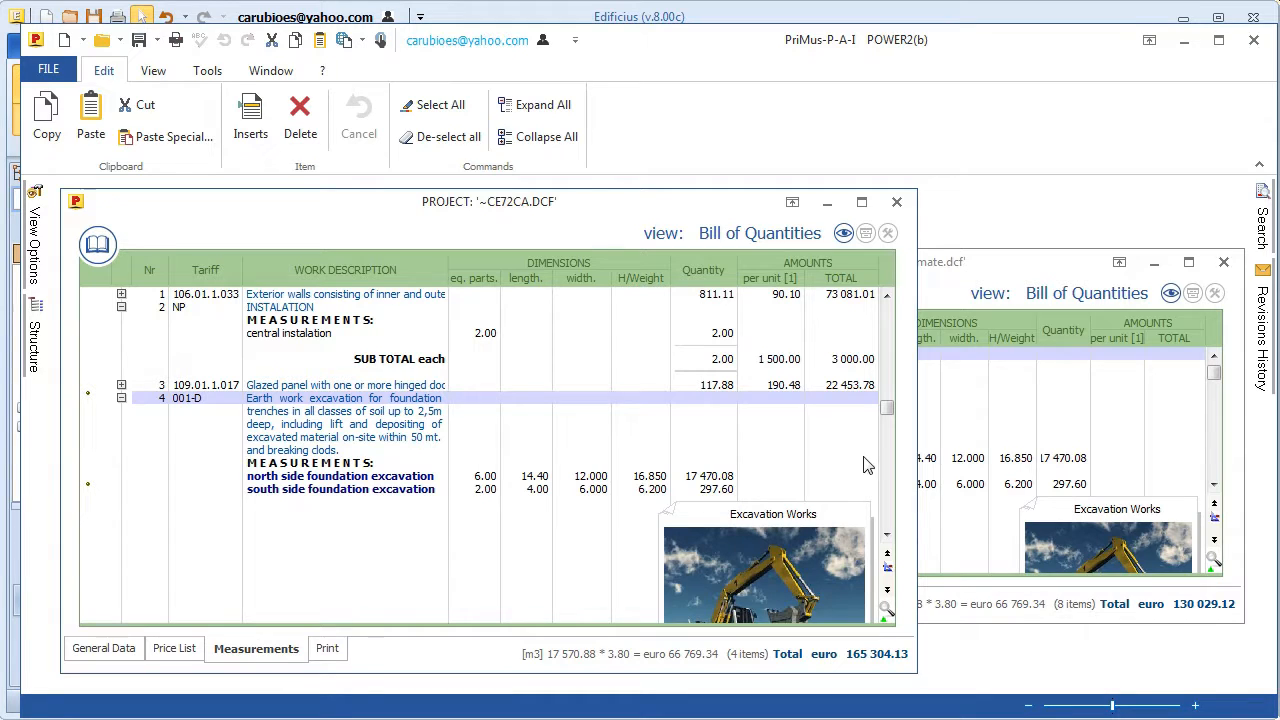
# Review the end of the estimate and close PriMus to return the bill to Edificius
pyautogui.scroll(-3)
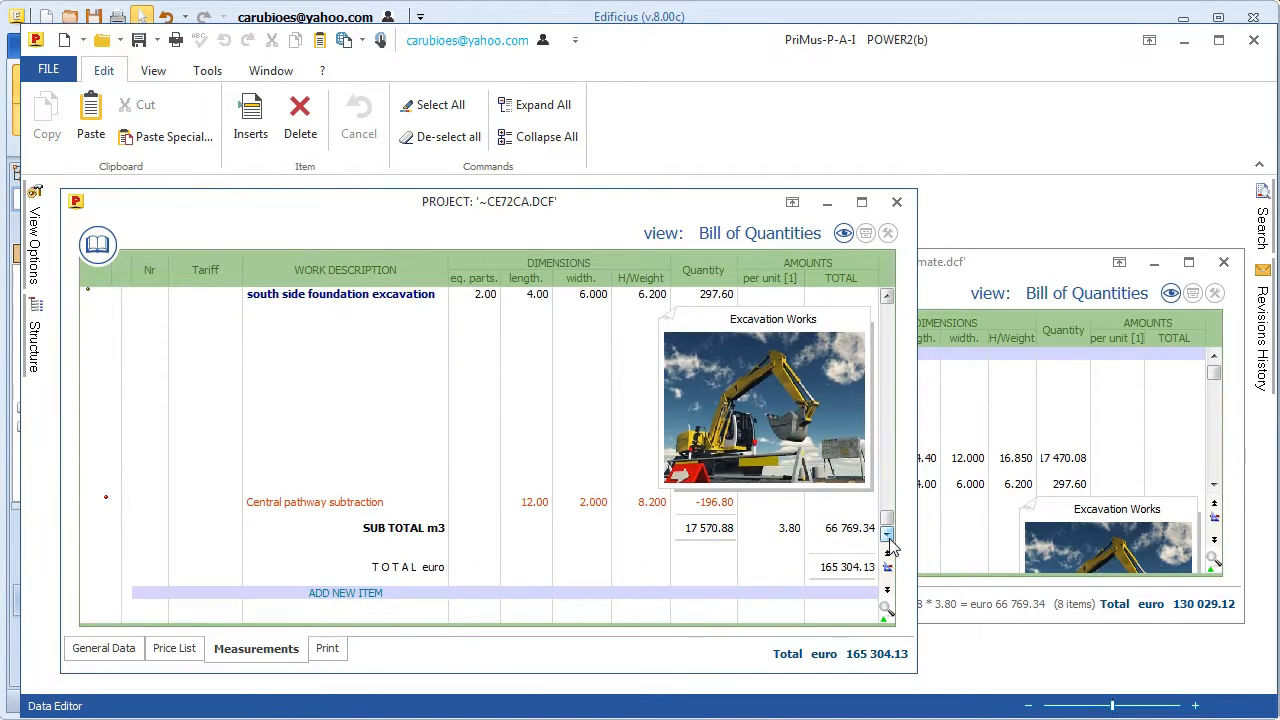
pyautogui.click(896, 202)
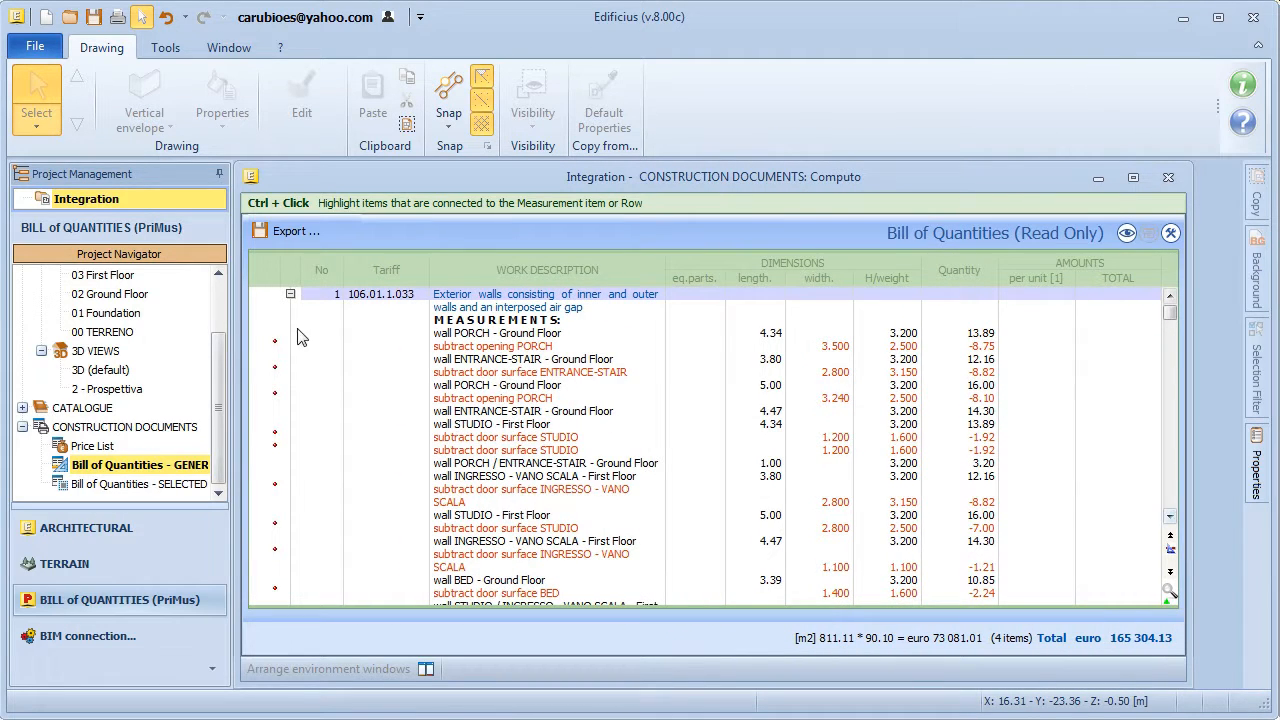
# Collapse the wall and glazed panel items, check the 165 304.13 euro total and start printing
pyautogui.click(290, 294)
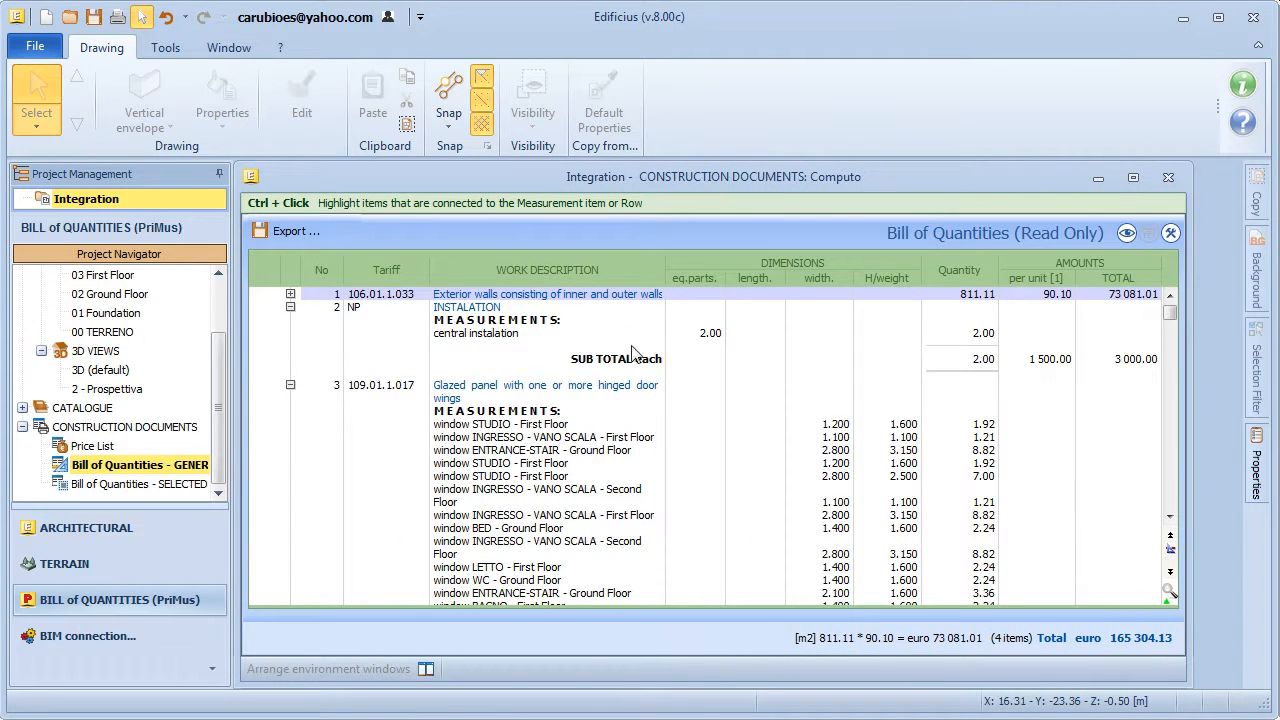
pyautogui.click(290, 308)
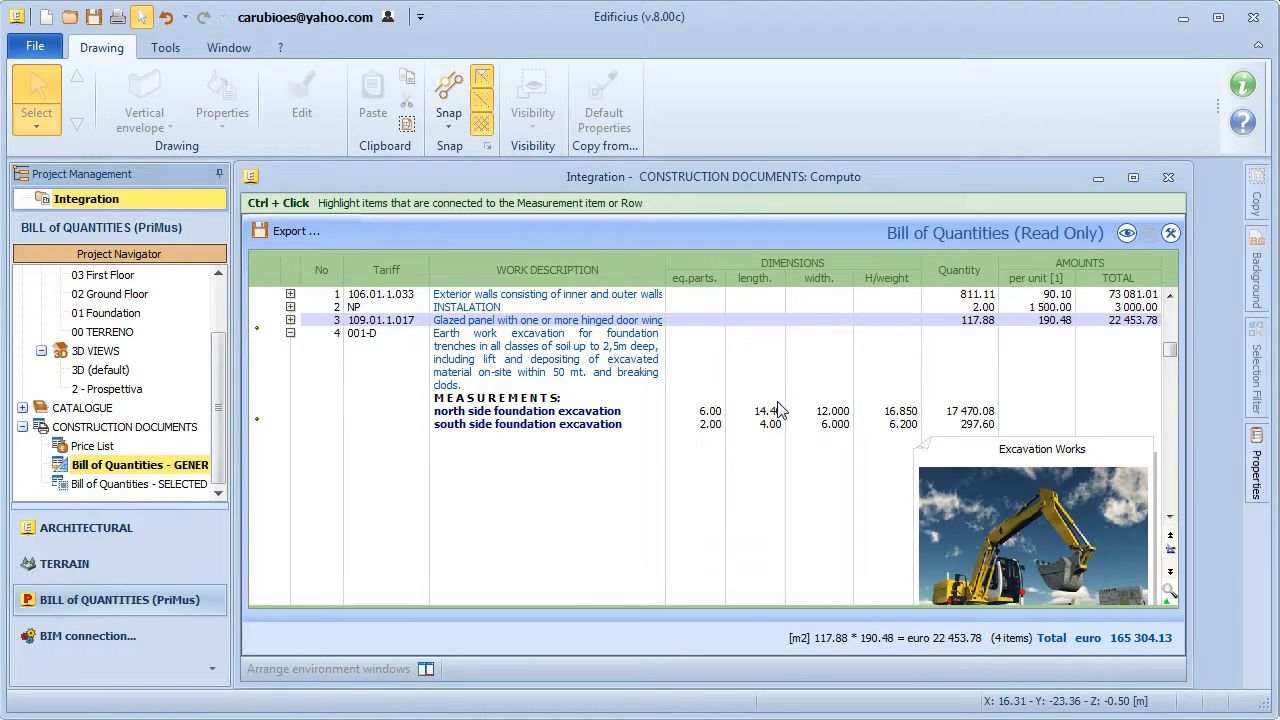
pyautogui.scroll(-3)
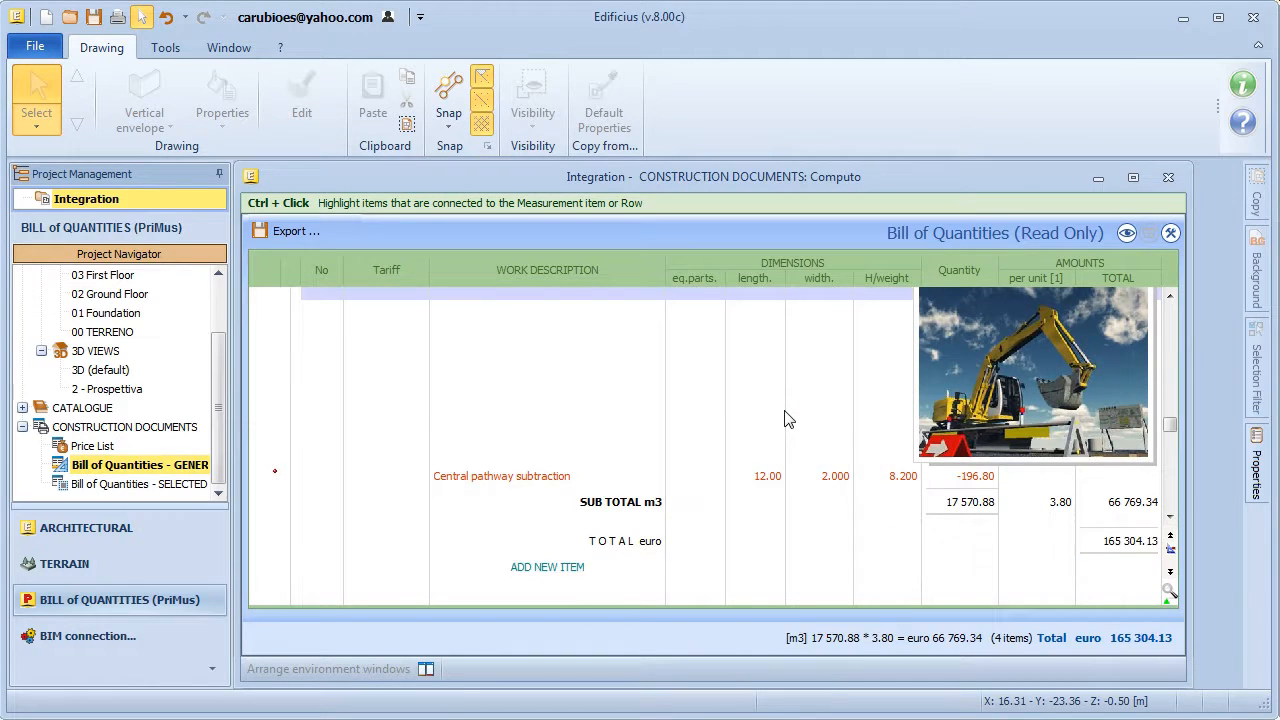
pyautogui.click(424, 668)
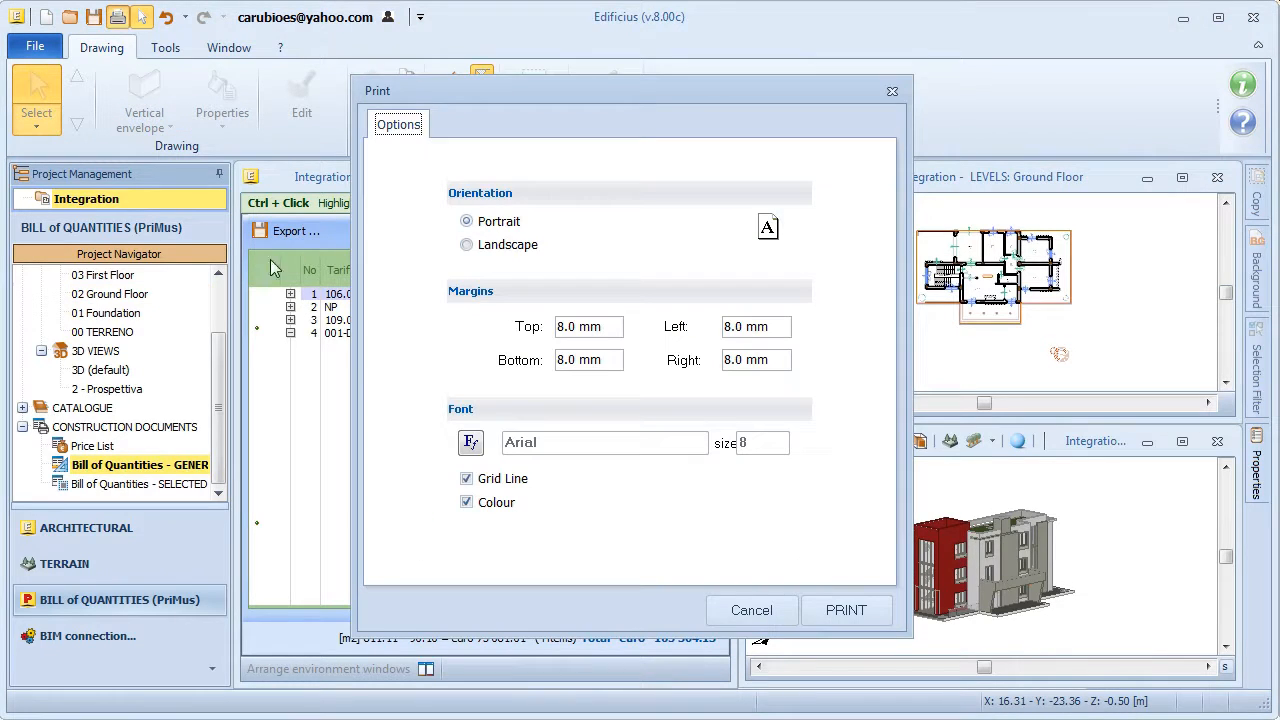
# Generate the six-page print preview and page through to pages 2 and 3
pyautogui.click(844, 610)
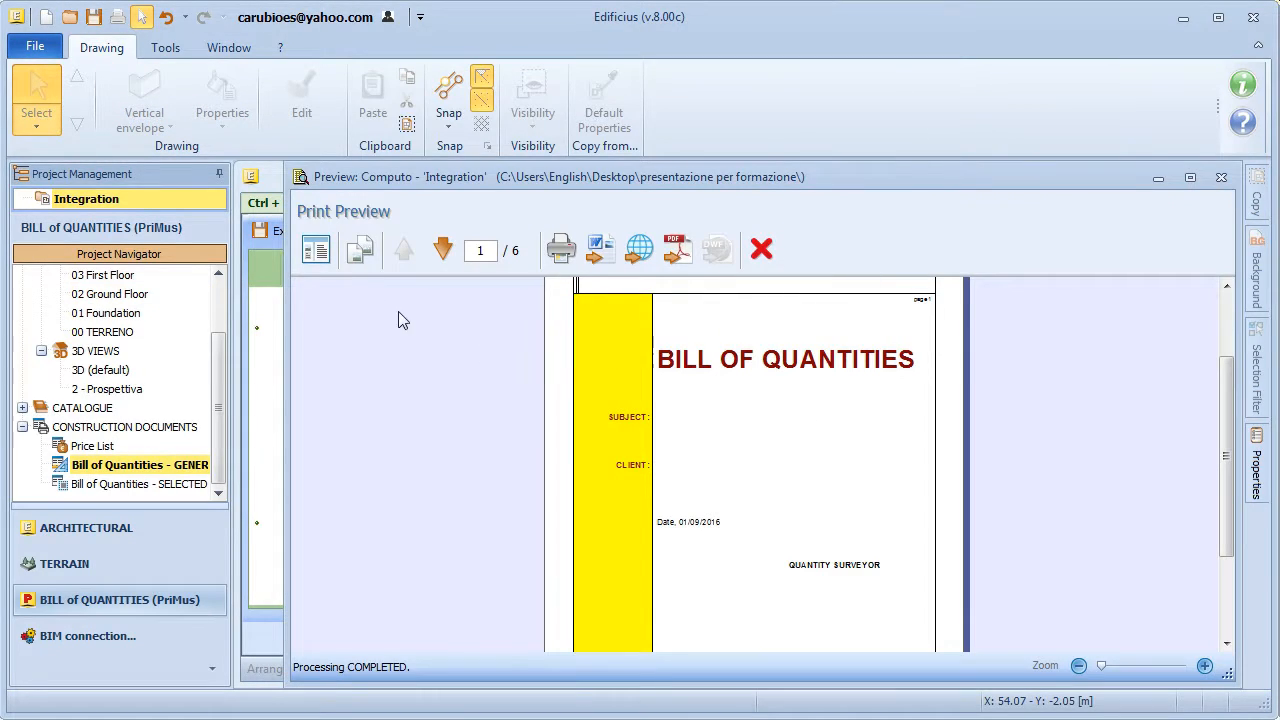
pyautogui.click(442, 248)
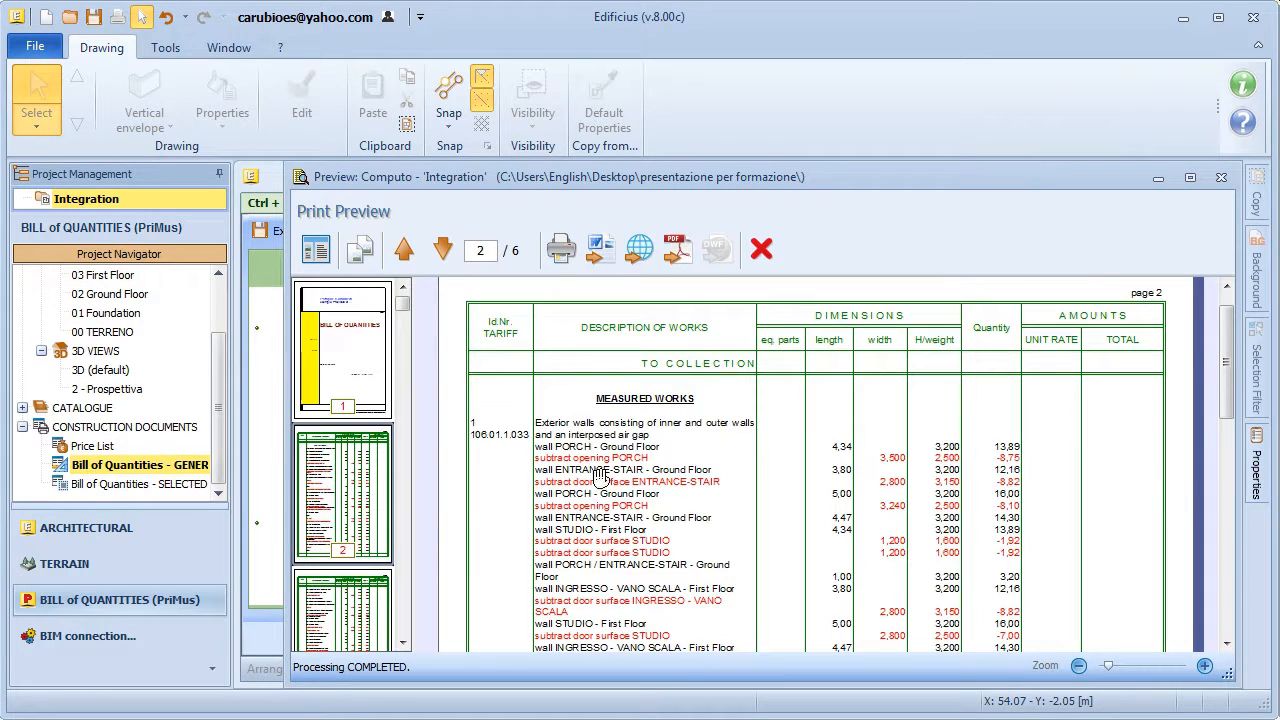
pyautogui.click(442, 250)
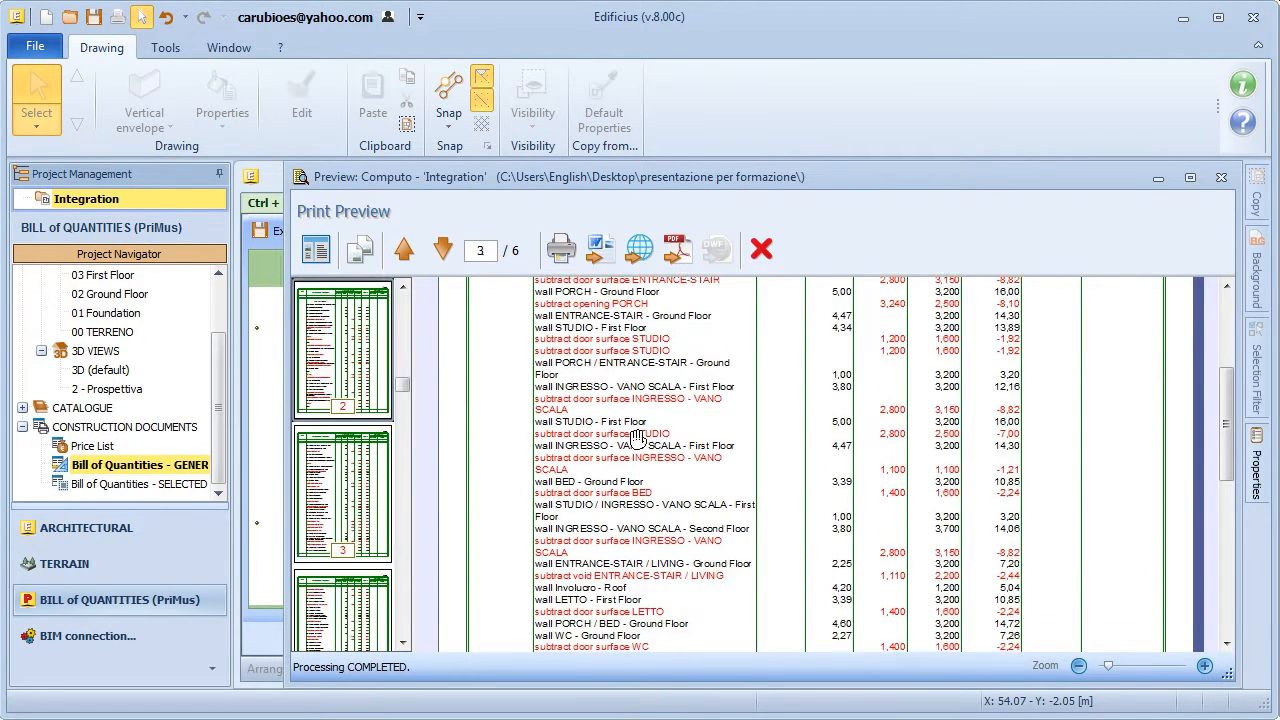